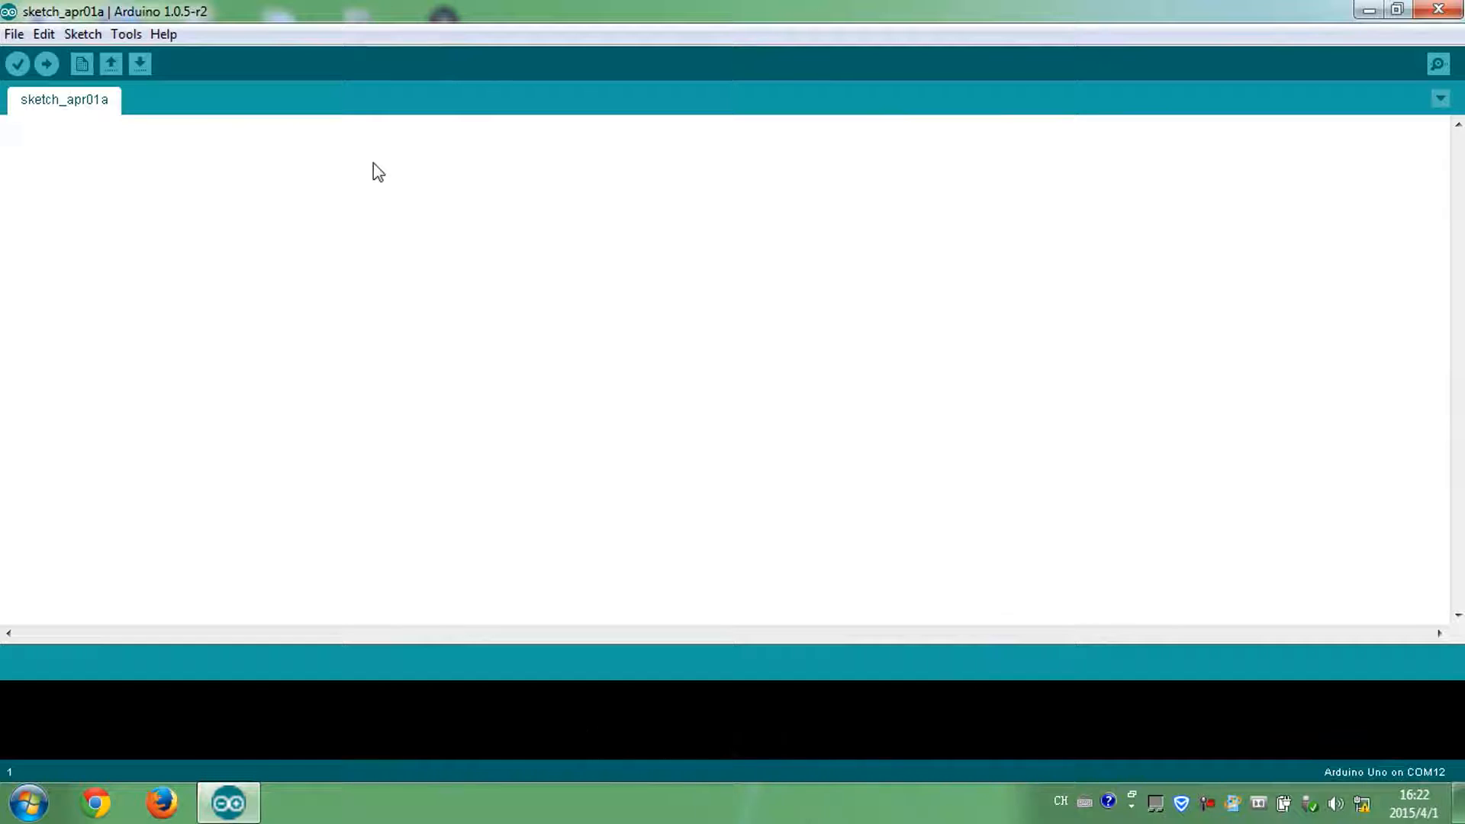
# Add #include lines for LiquidCrystal.h and NewPing.h at the top of the sketch.
pyautogui.write('#inc')
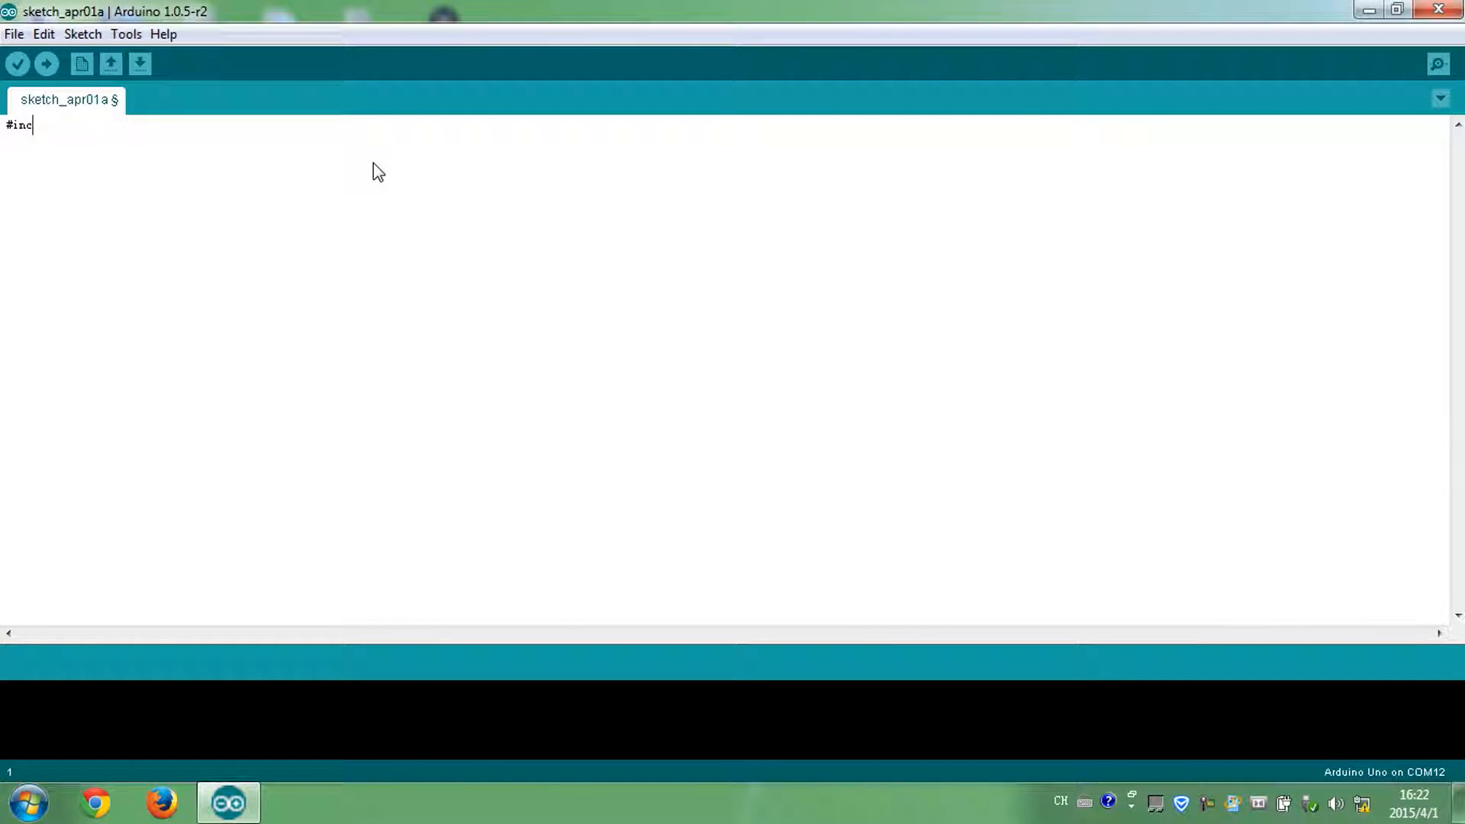
pyautogui.write('lude <Liquid>')
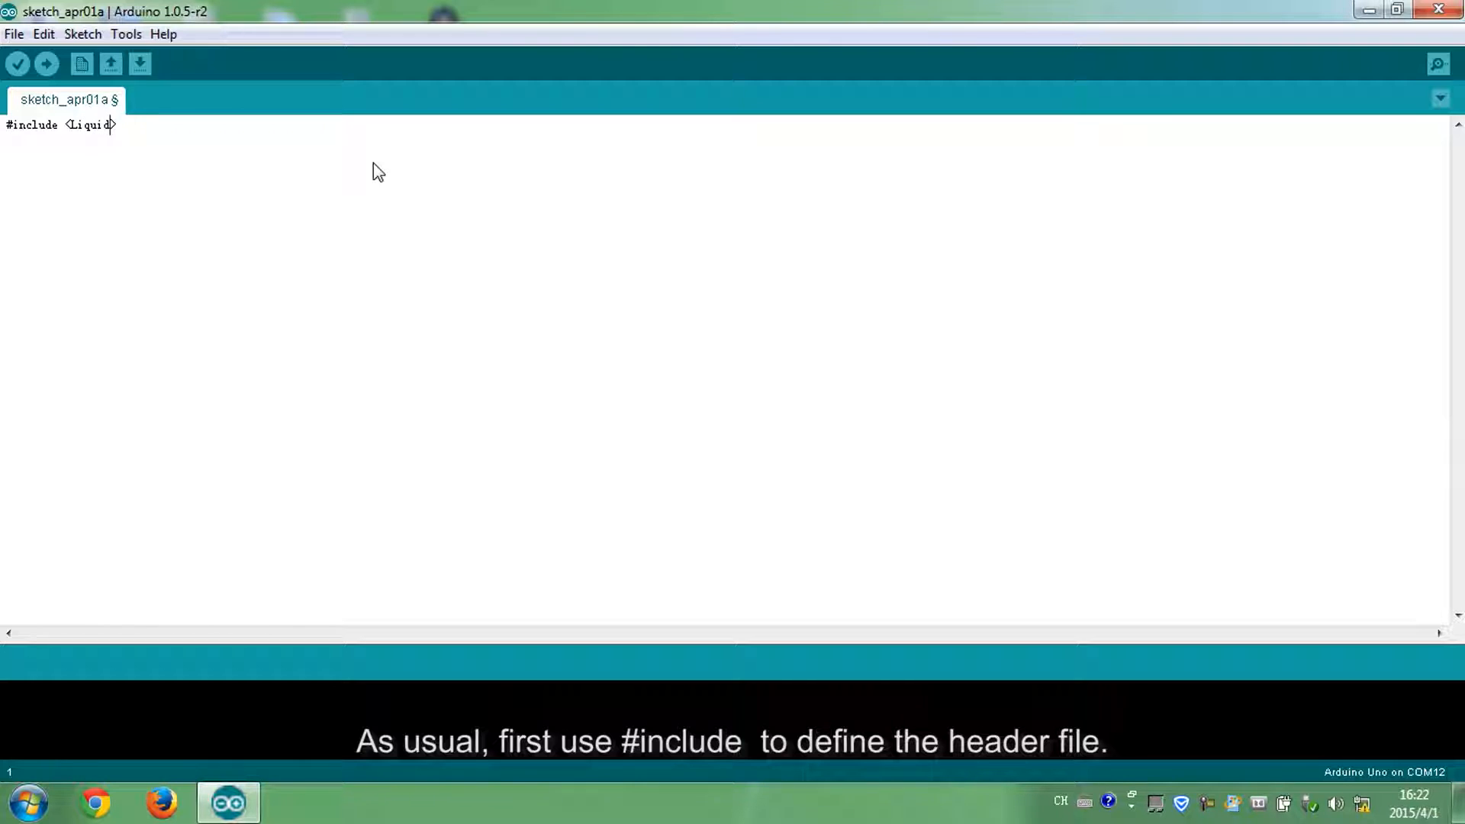
pyautogui.write('Crystal.h')
pyautogui.click(724, 145)
pyautogui.write('#include')
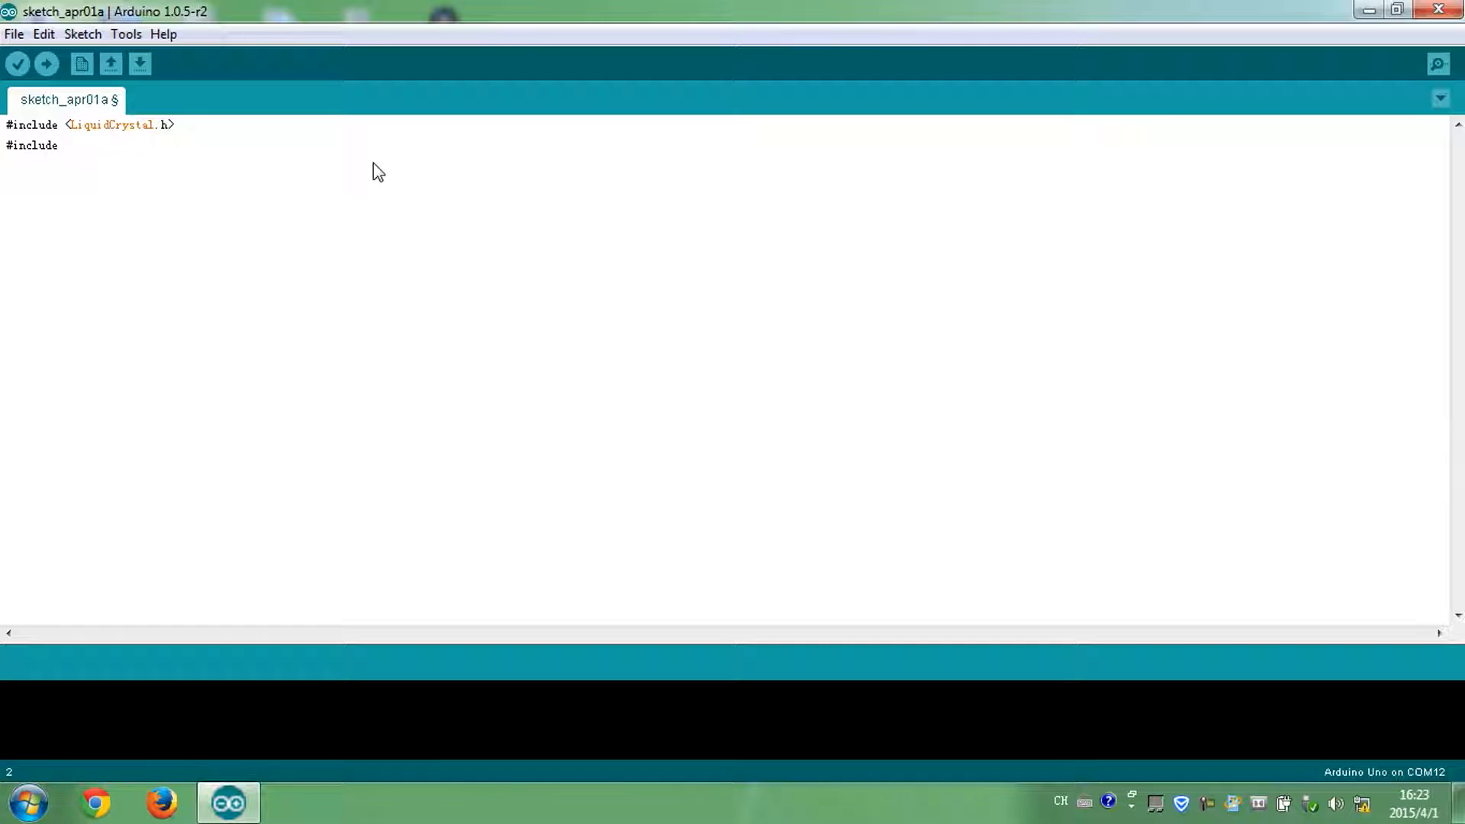
pyautogui.click(70, 145)
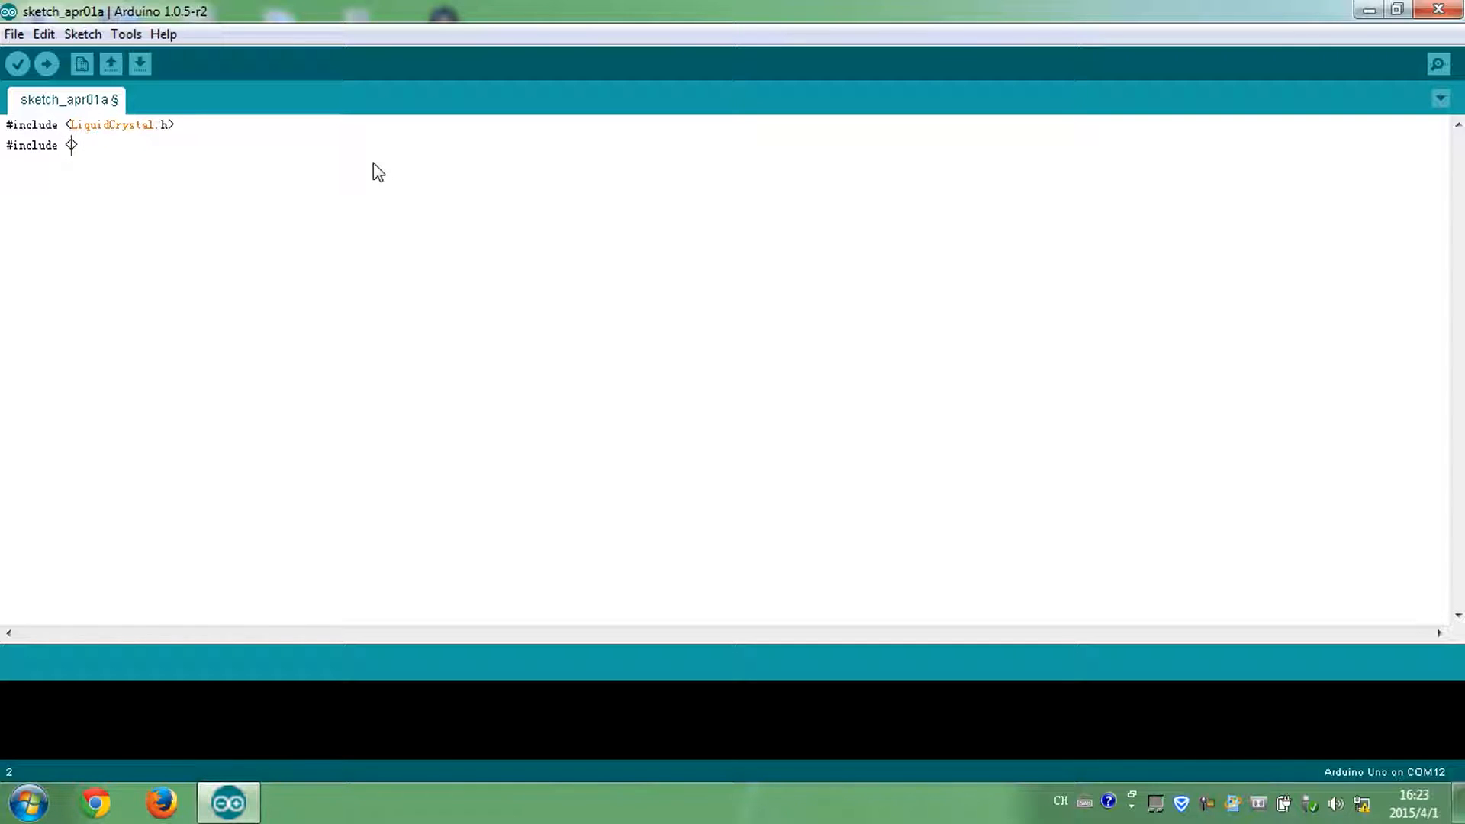
pyautogui.write('NewPing.h')
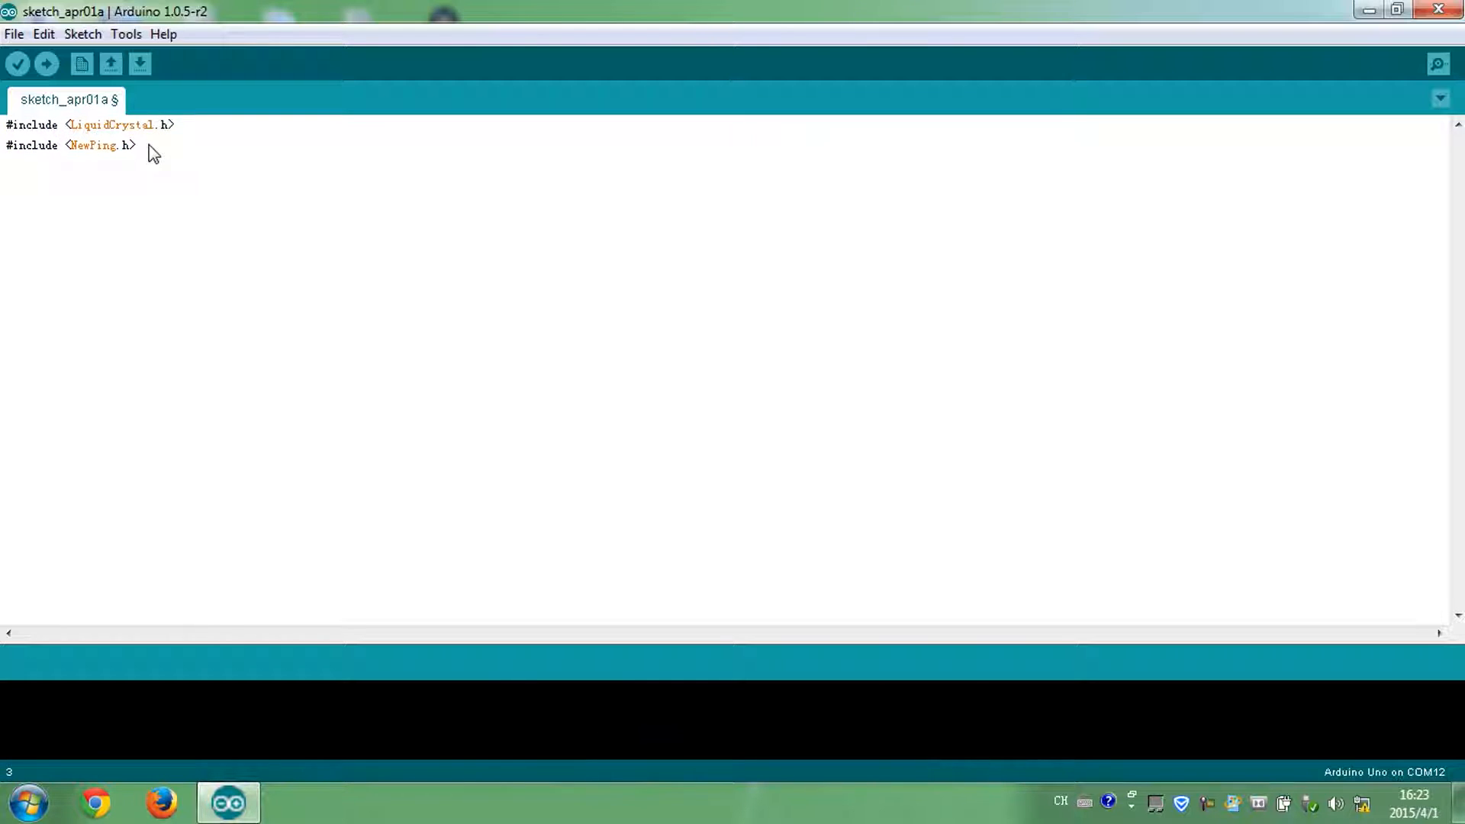
# Declare LiquidCrystal lcd(7, 8, 9, 10, 11, 12);.
pyautogui.write('Liquid')
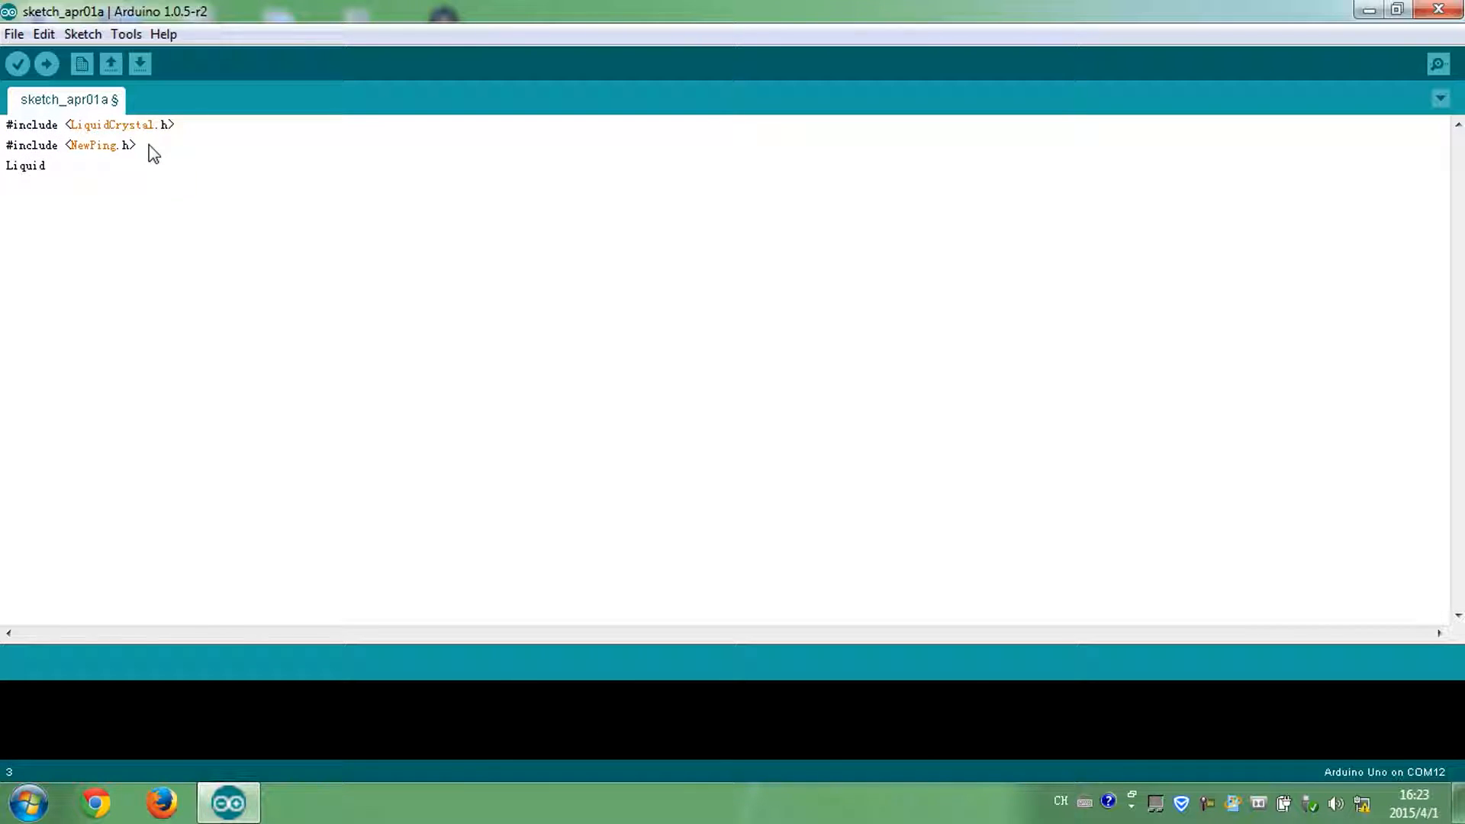
pyautogui.write('Crystal')
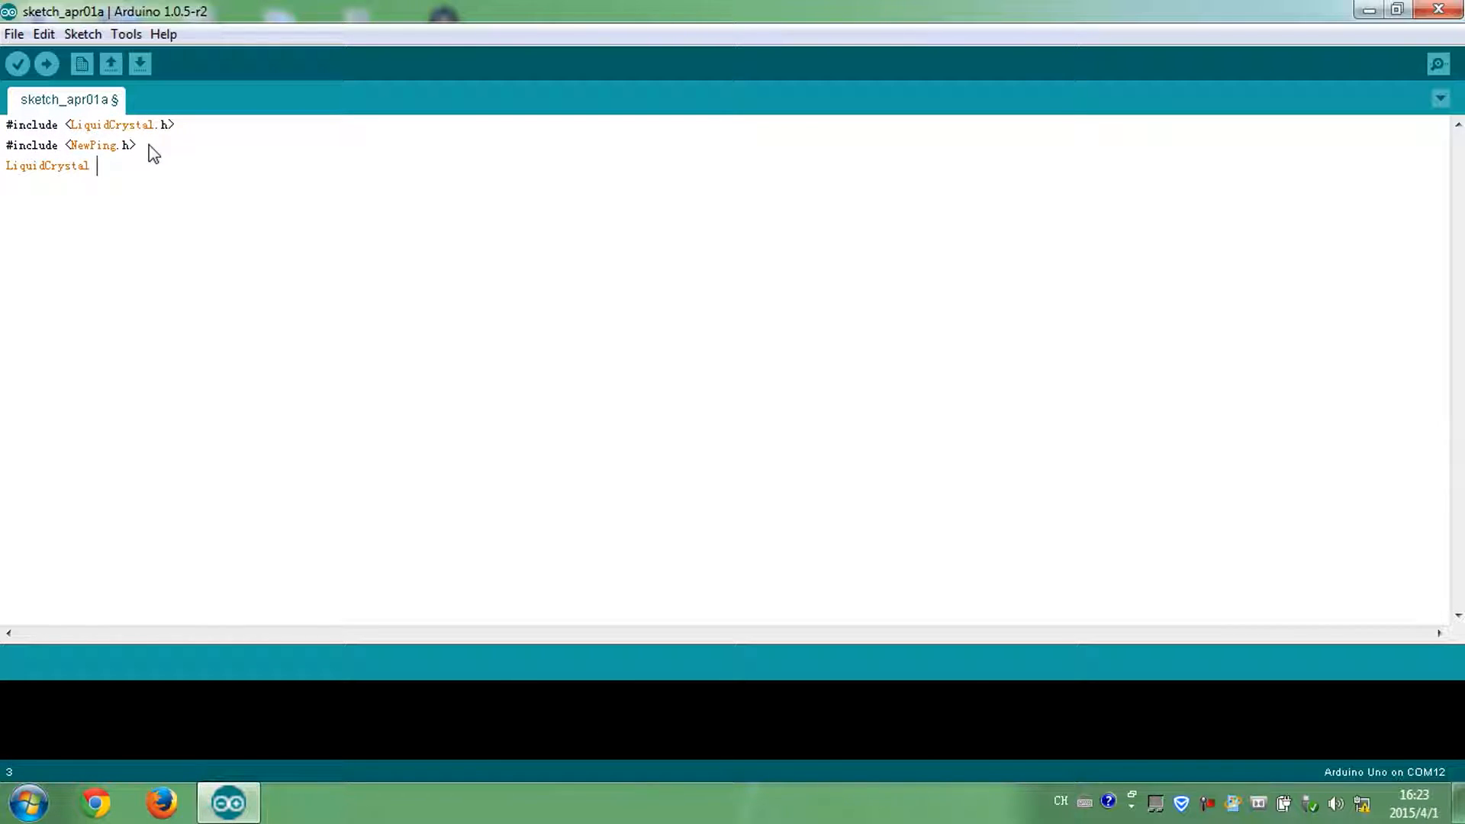
pyautogui.write('lcd(7,8,9,)')
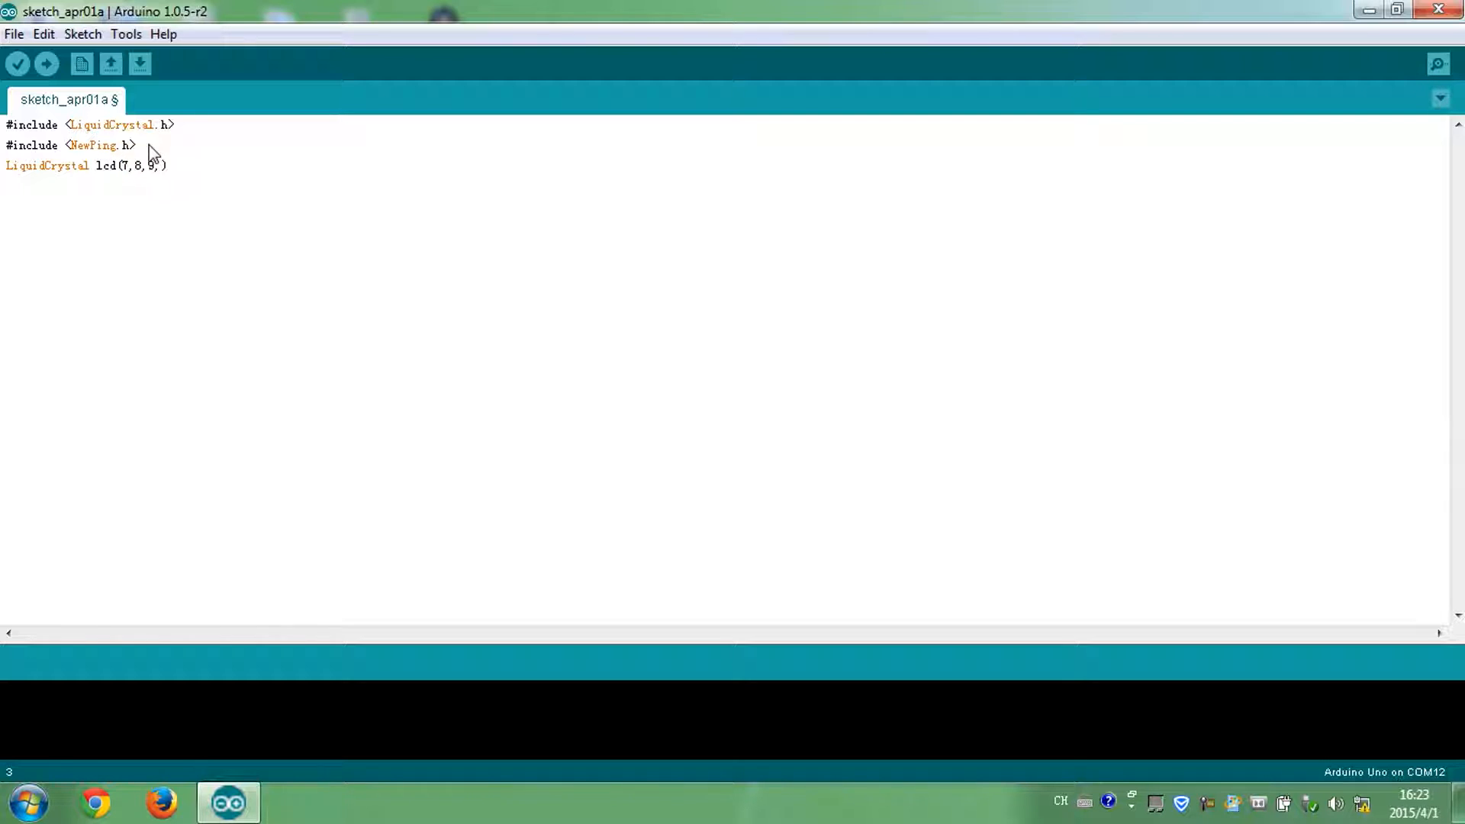
pyautogui.write('10, 11, 12);')
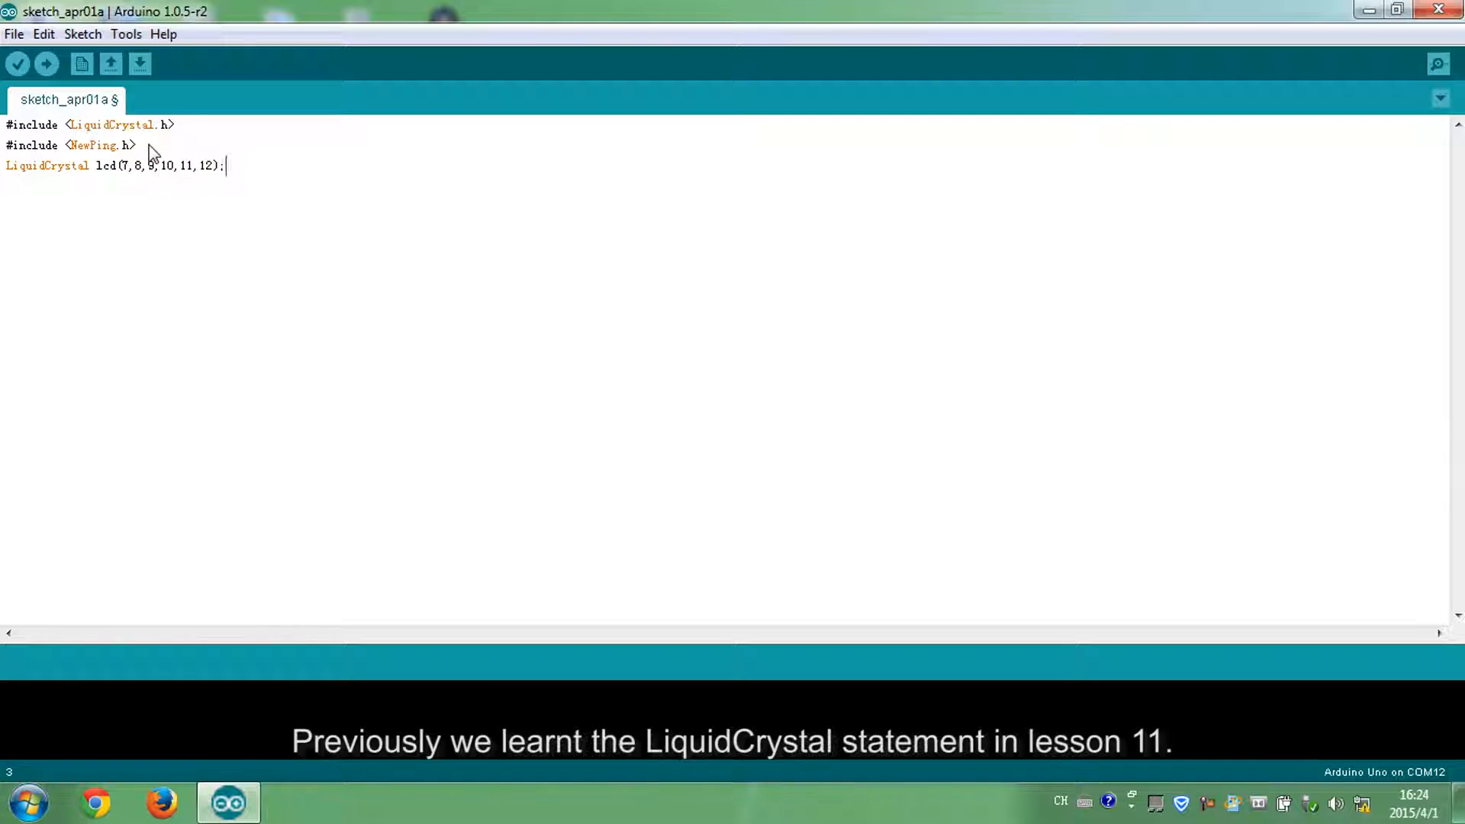
pyautogui.doubleClick(104, 166)
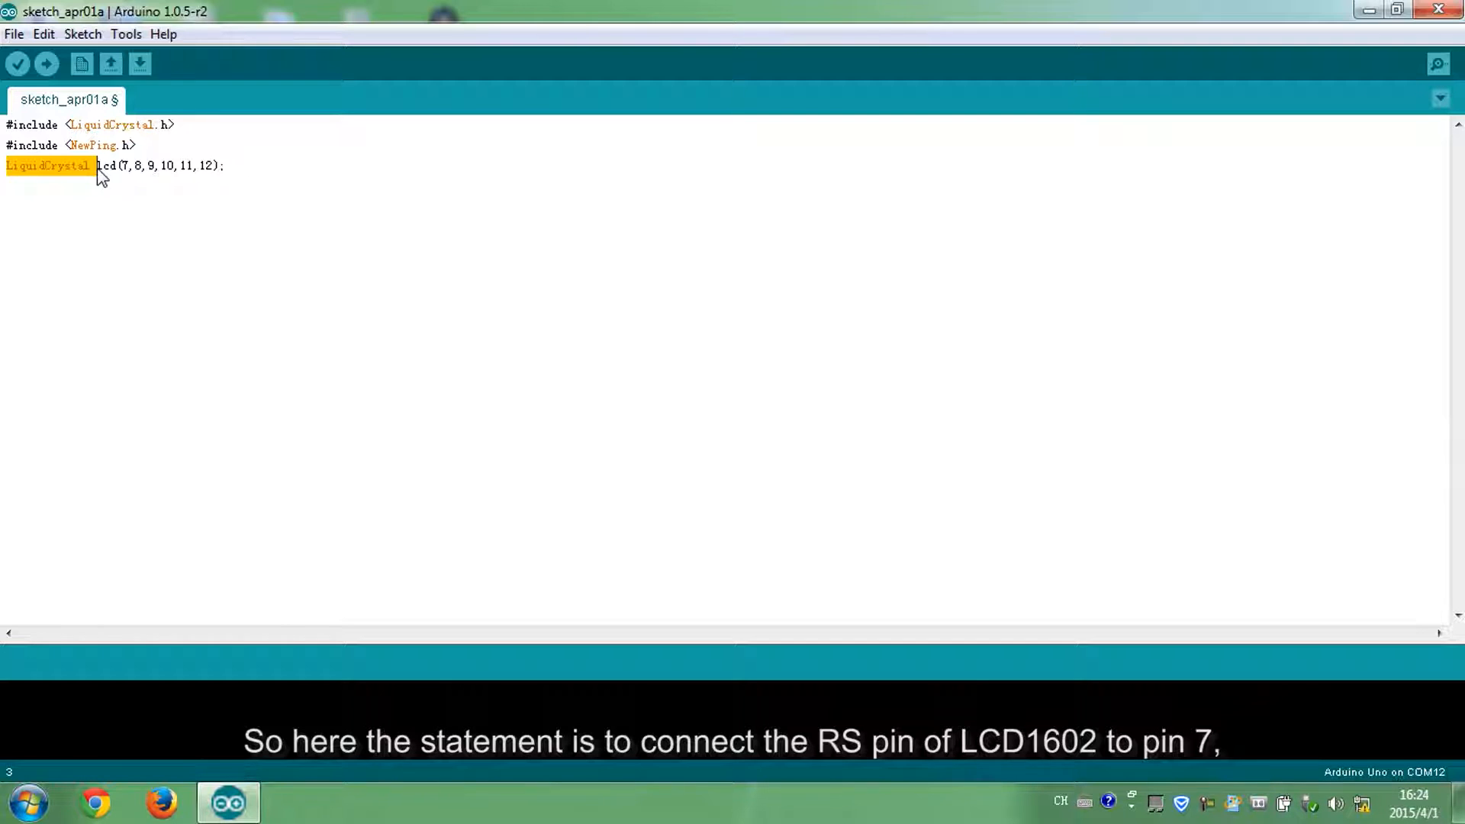
pyautogui.click(124, 166)
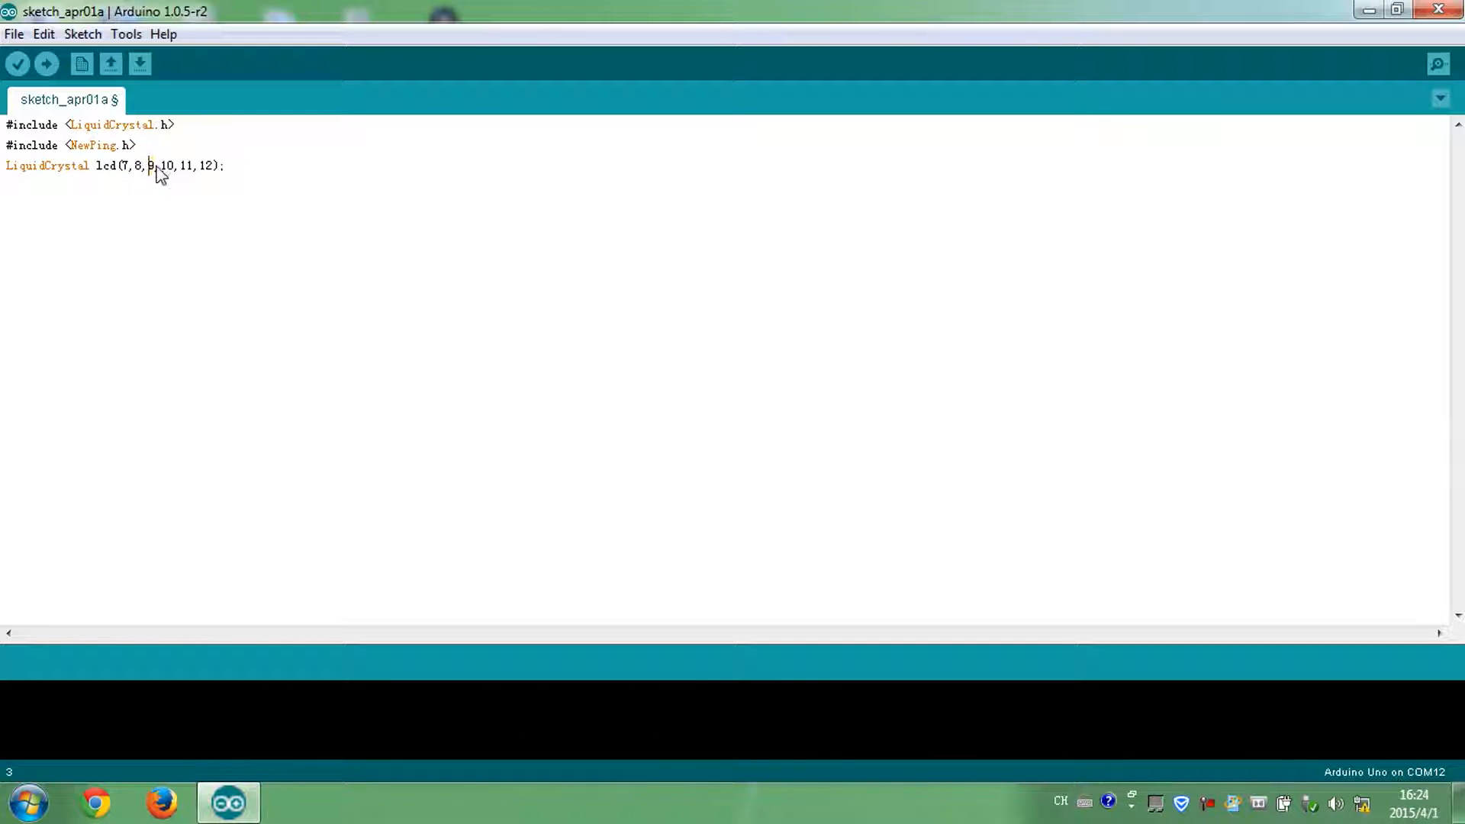
pyautogui.doubleClick(167, 166)
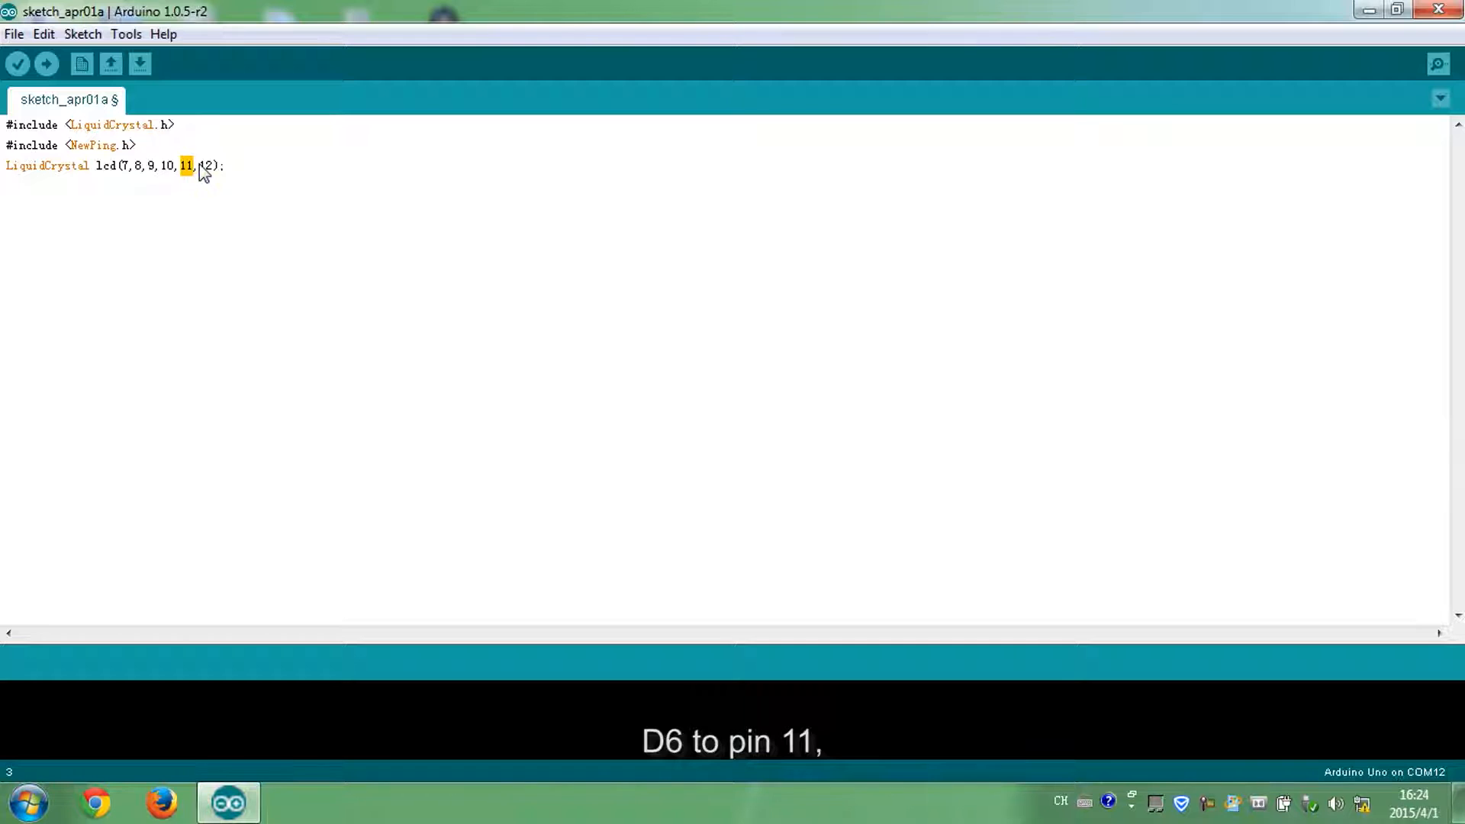
pyautogui.doubleClick(205, 165)
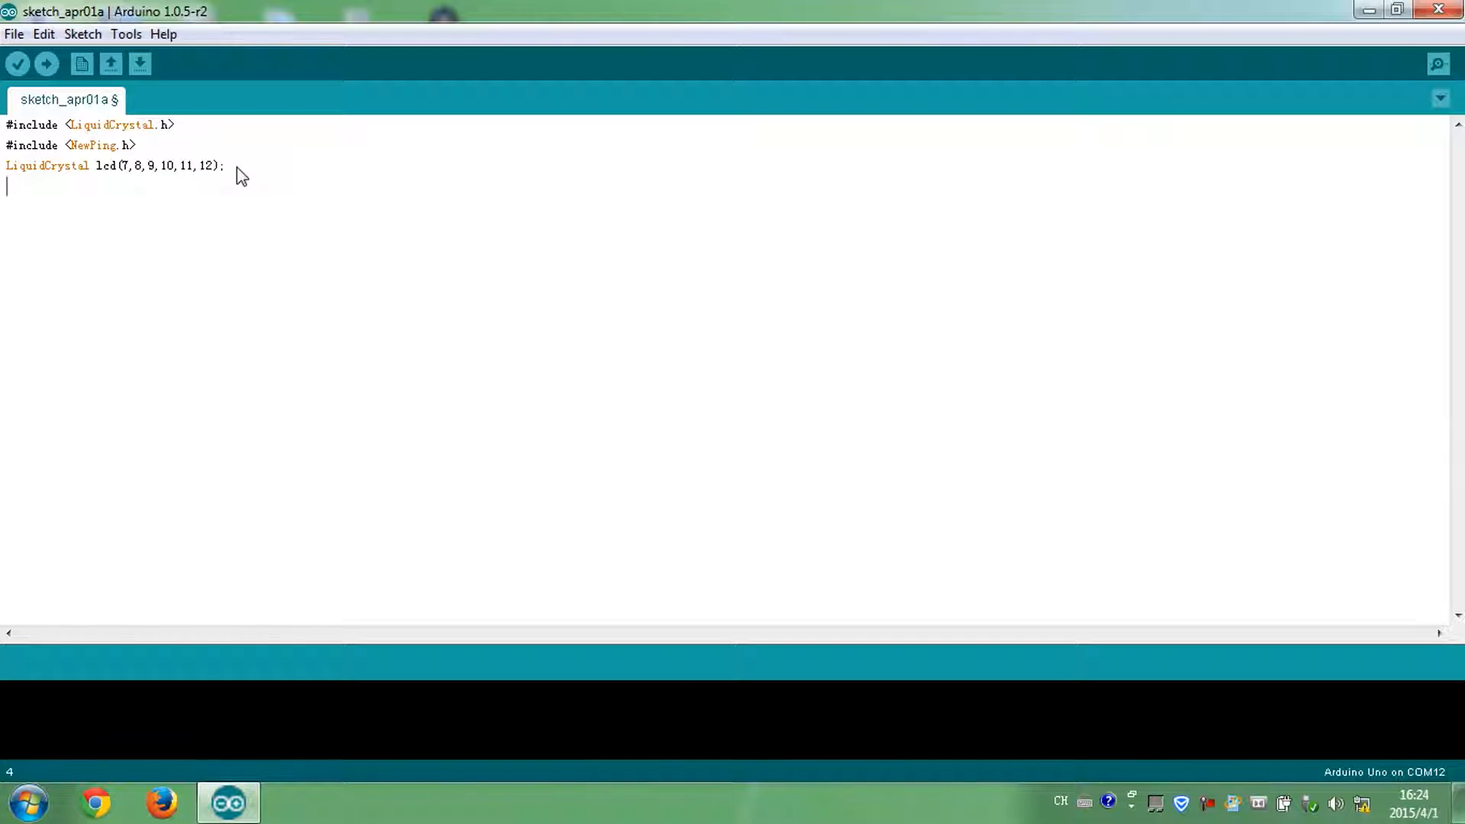
# Add #define TRIGGER_PIN 2, #define ECHO_PIN 3 and #define MAX_DISTANCE 400.
pyautogui.write('#define TRIGGER')
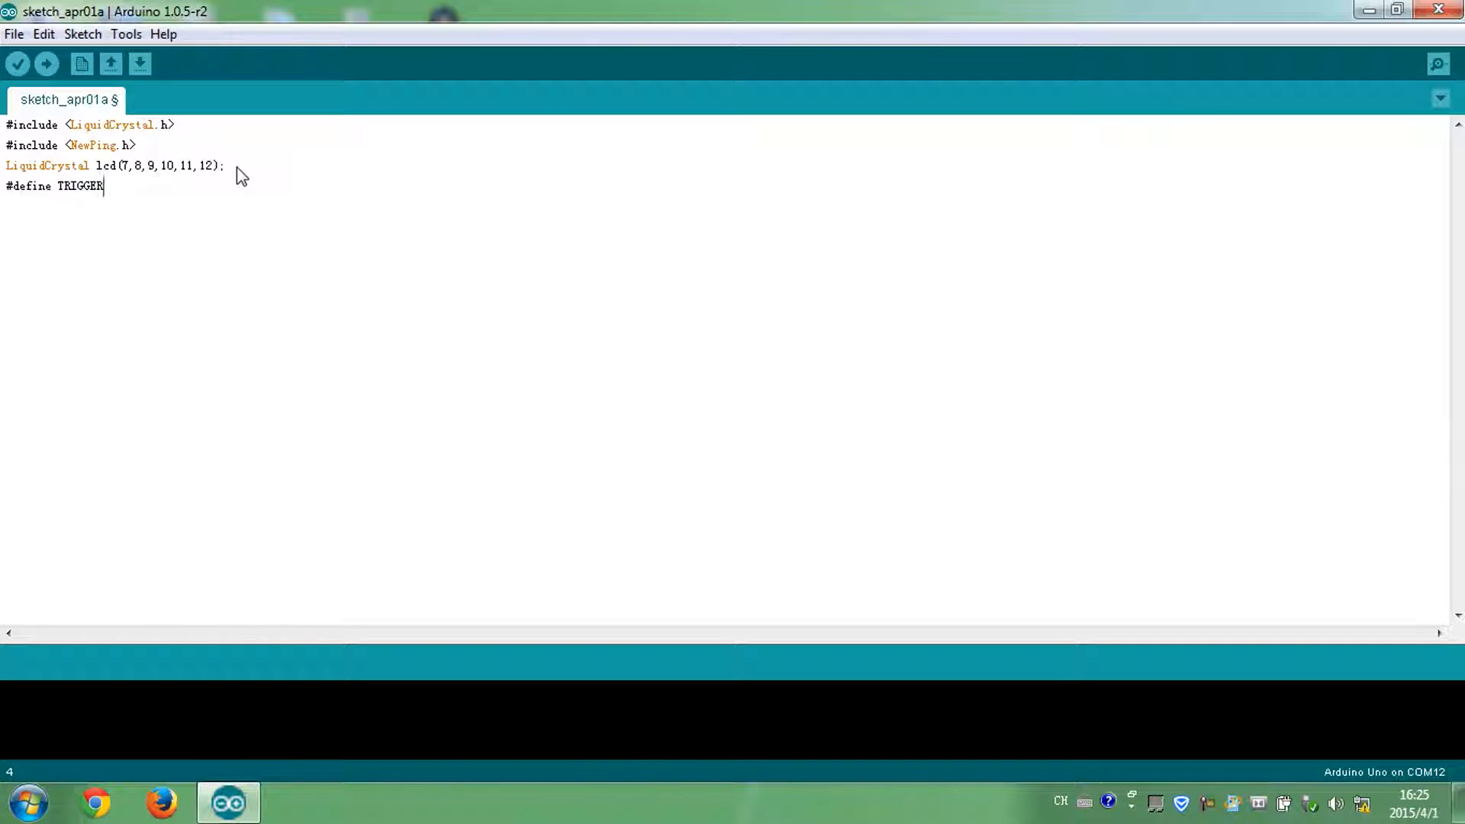
pyautogui.write('_PIN 2')
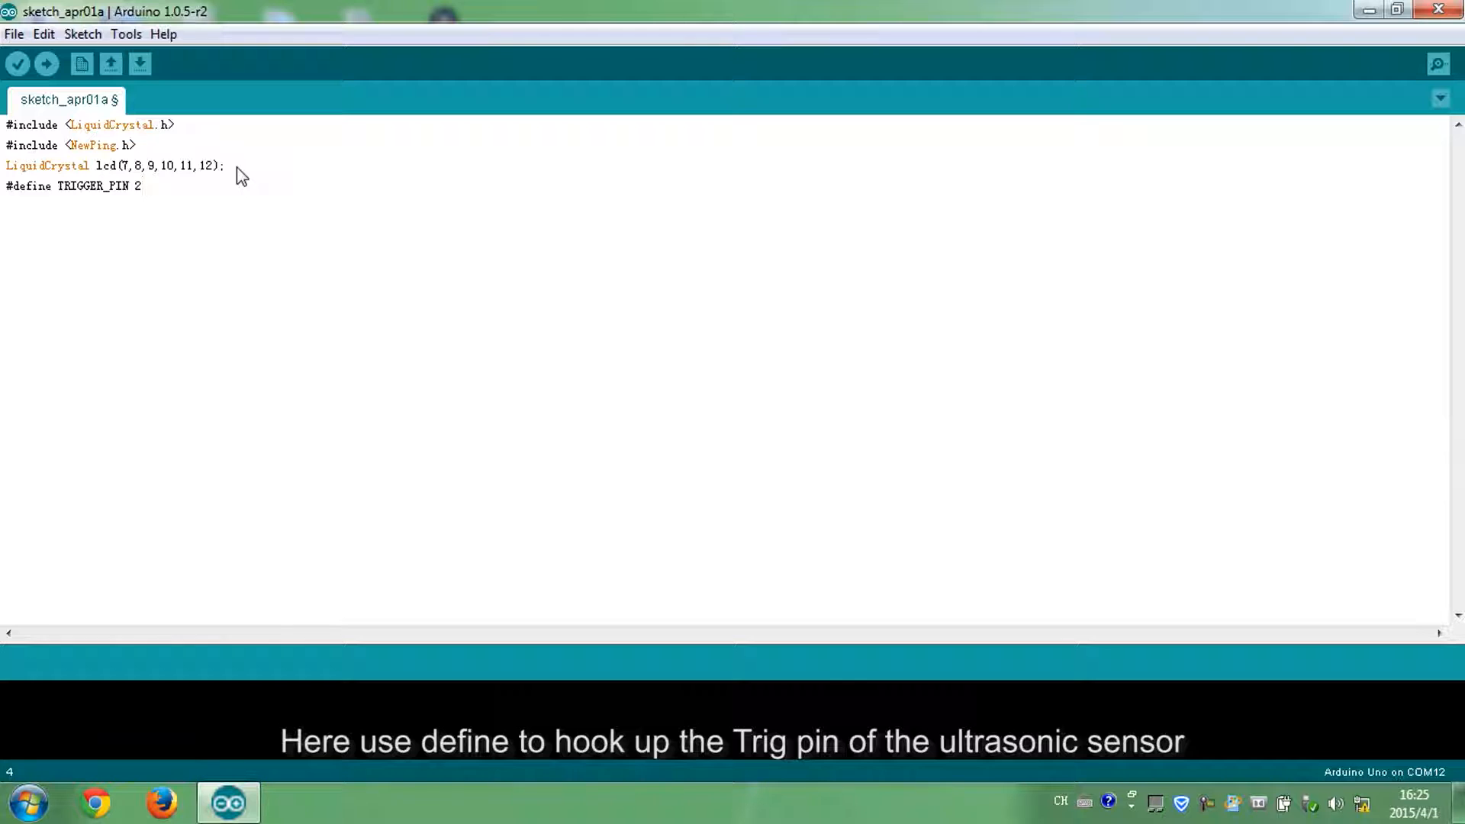
pyautogui.moveTo(8, 192)
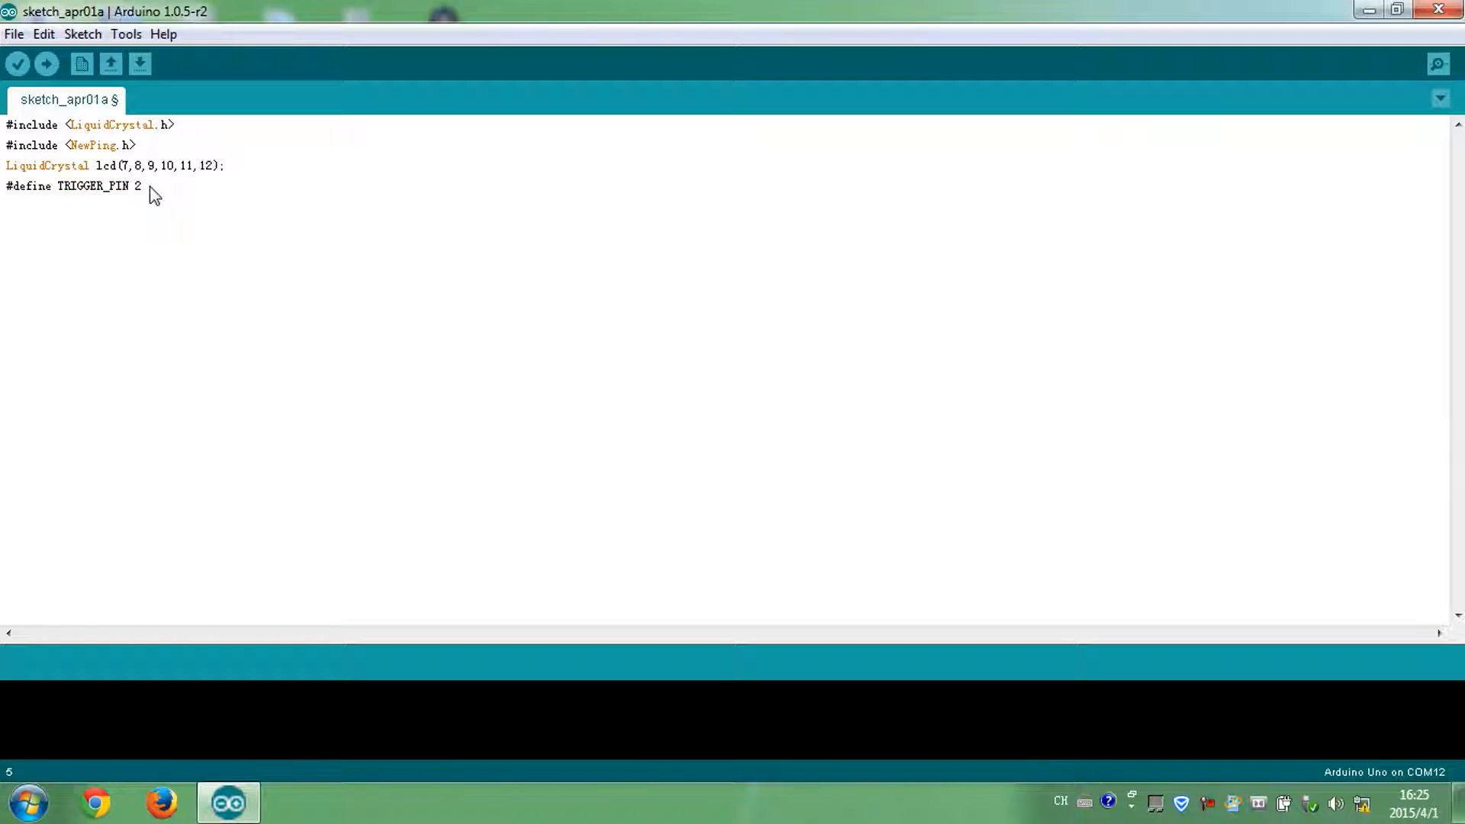
pyautogui.write('#defineECHO_PIN 3')
pyautogui.write('#define MAX_DI')
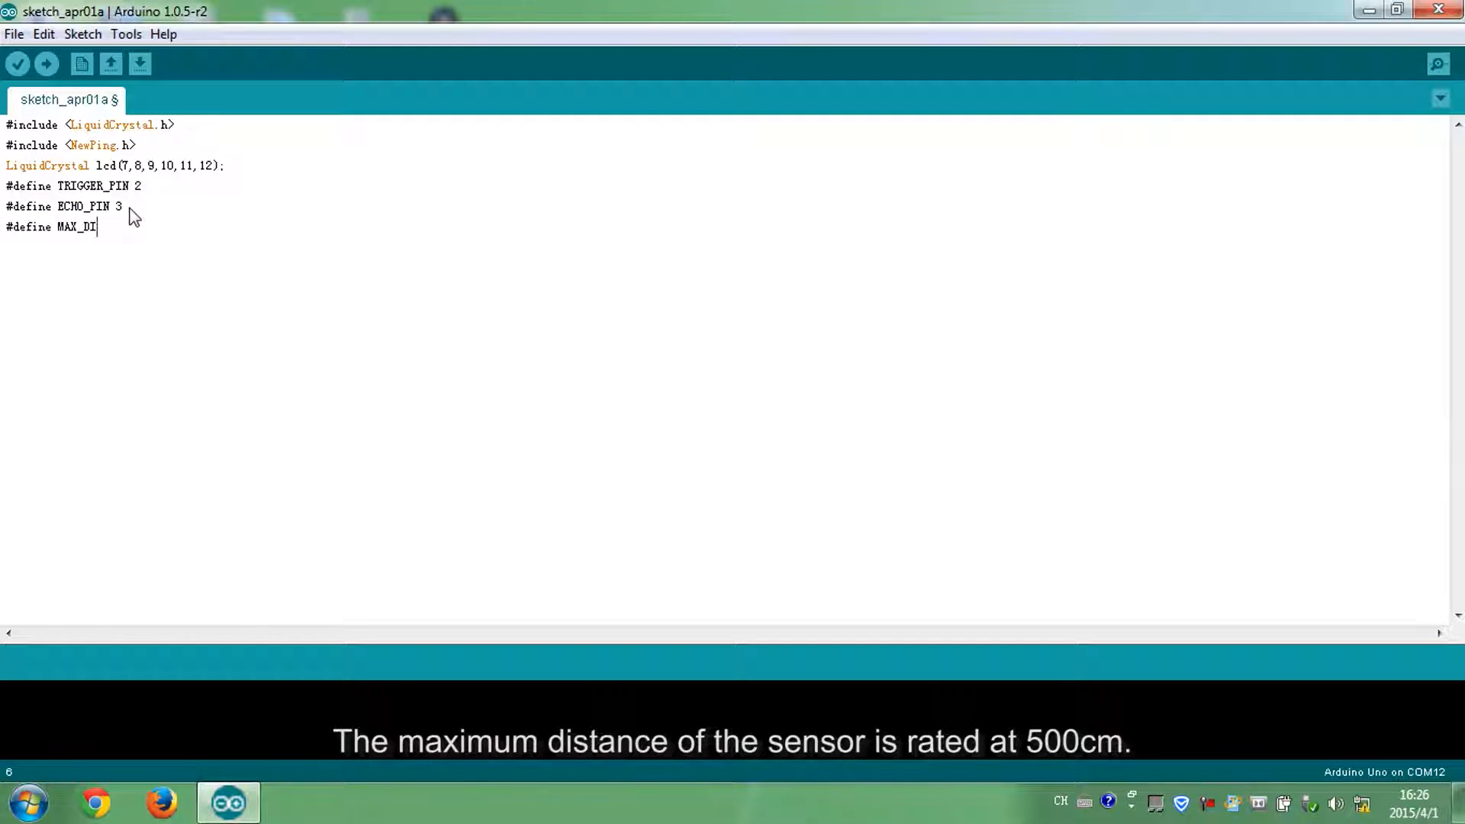
pyautogui.write('STANCE 400')
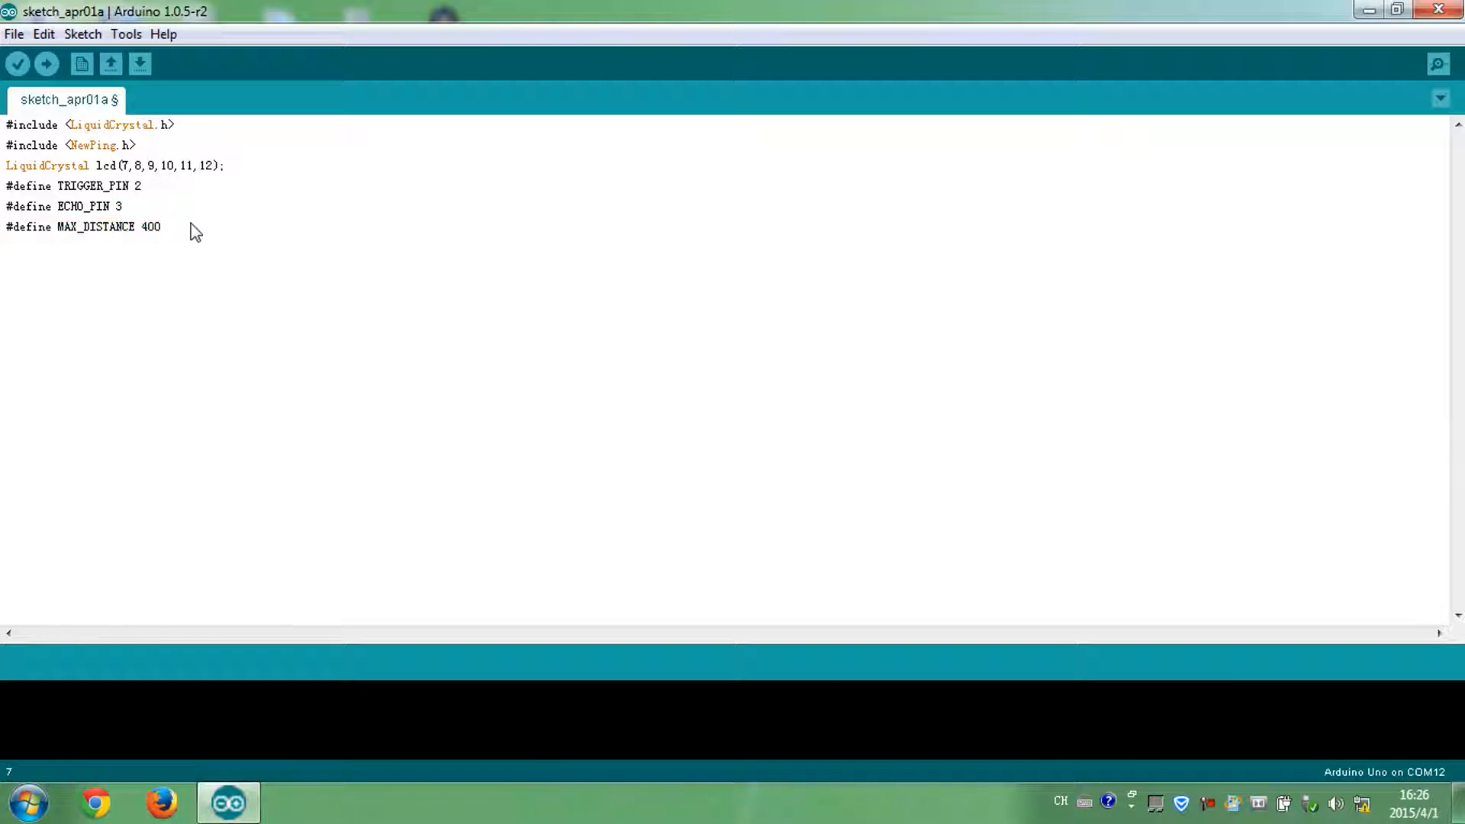
# Write NewPing sonar(TRIGGER_PIN, ECHO_PIN, MAX_DISTANCE); and place the cursor after it.
pyautogui.write('NewPing')
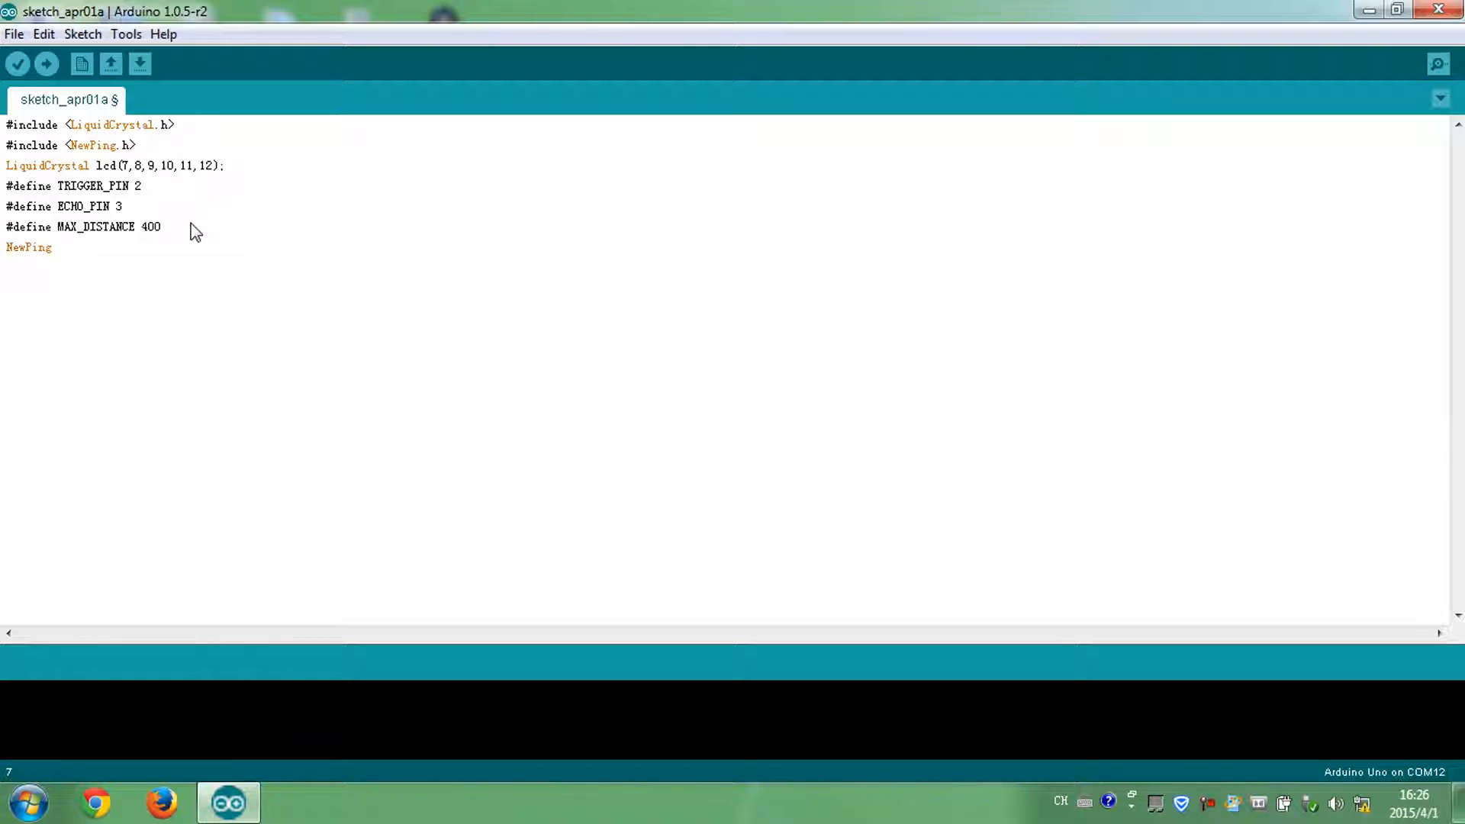
pyautogui.write('sonar')
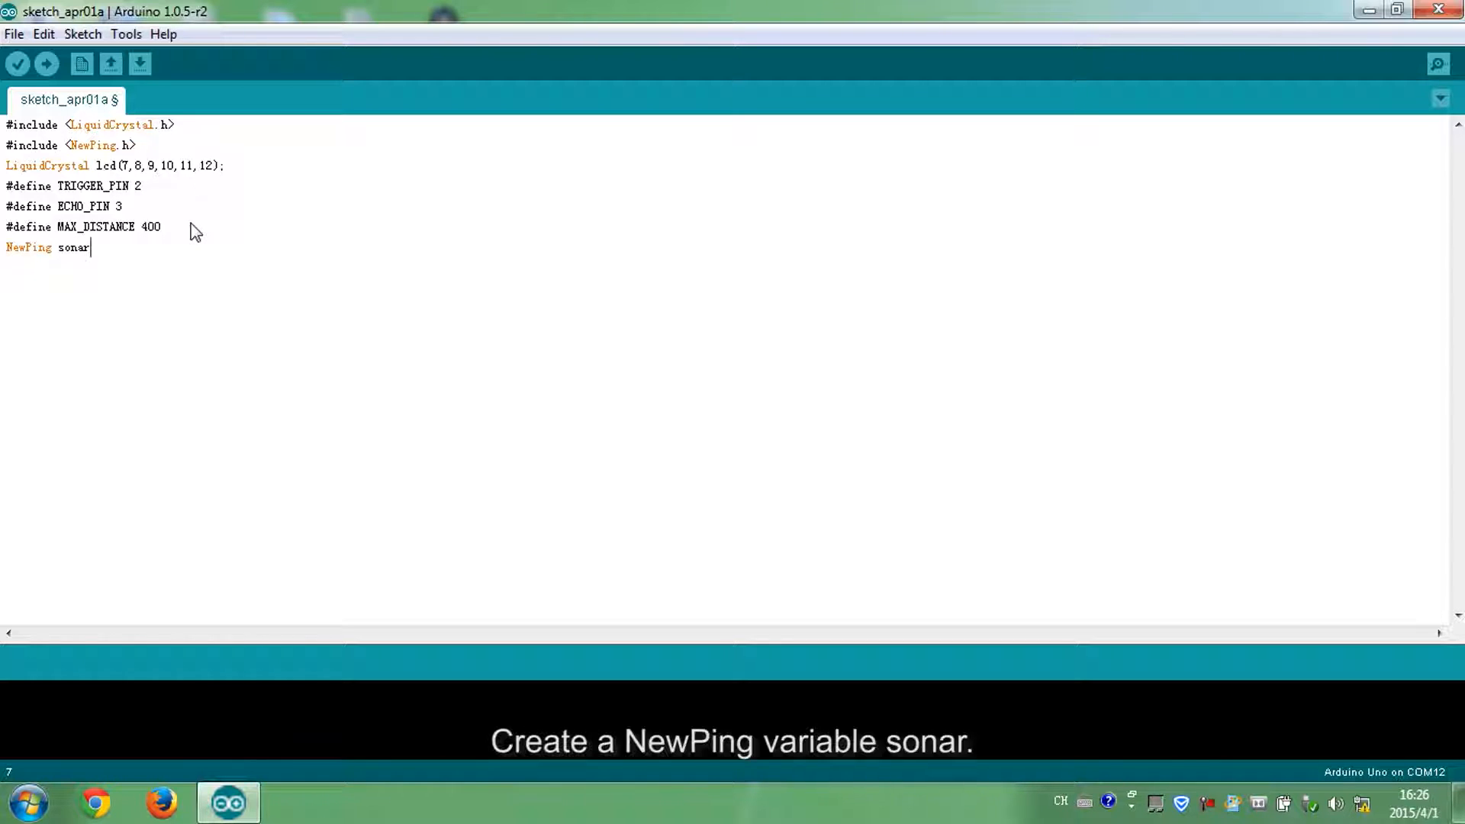
pyautogui.write('()')
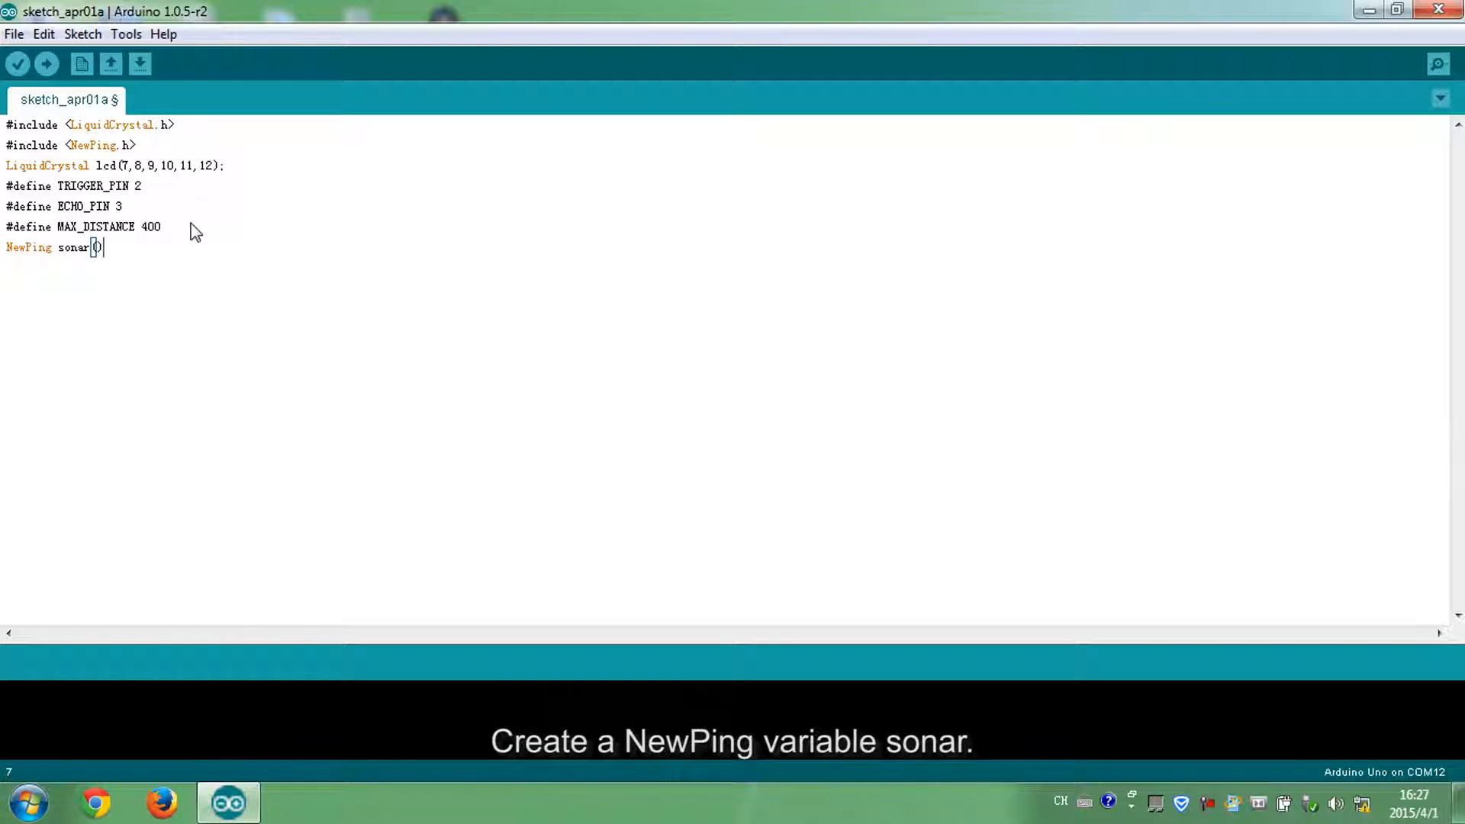
pyautogui.write('(TRIGG')
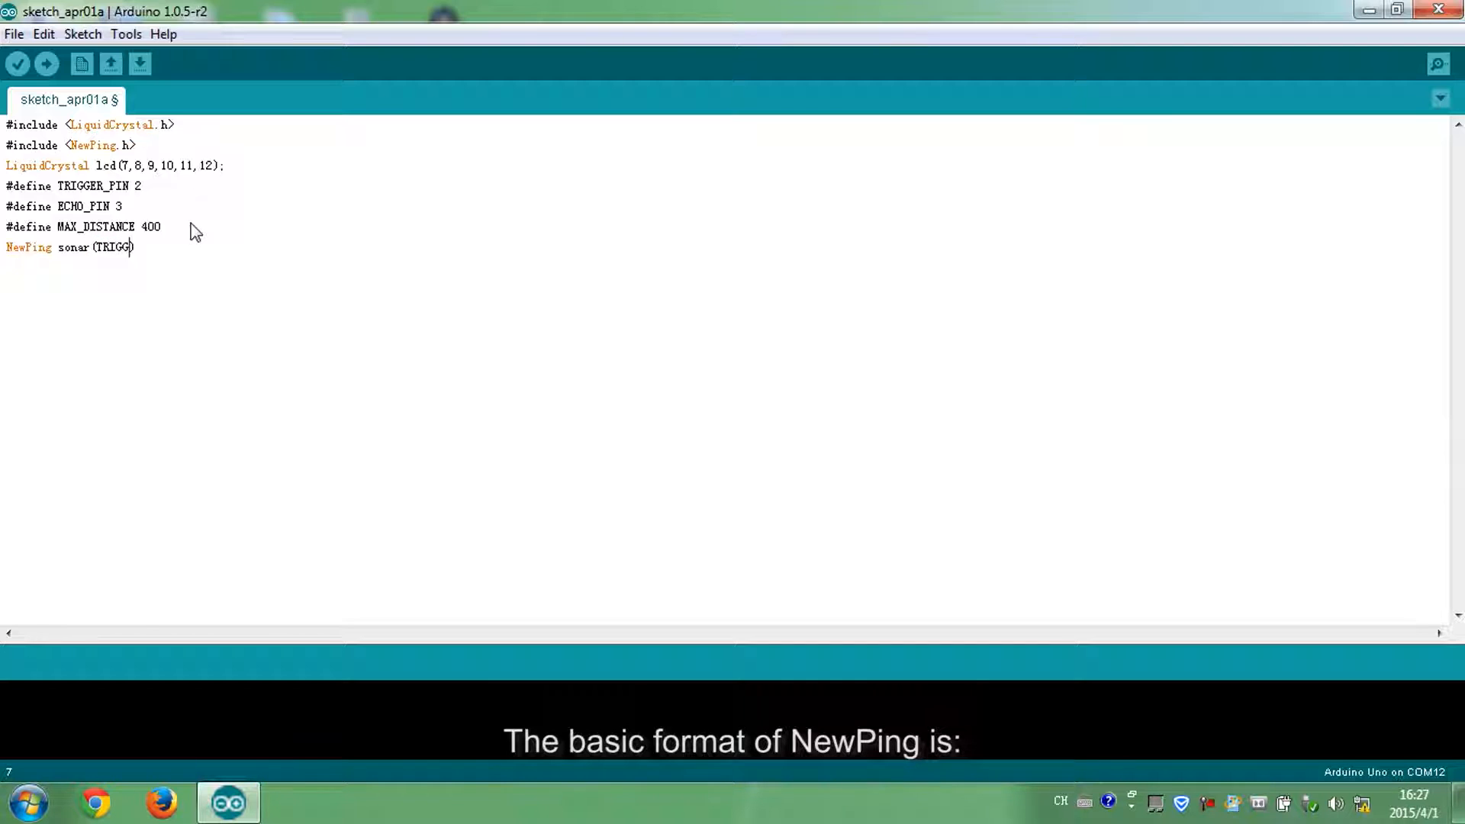
pyautogui.write('ER_PIN')
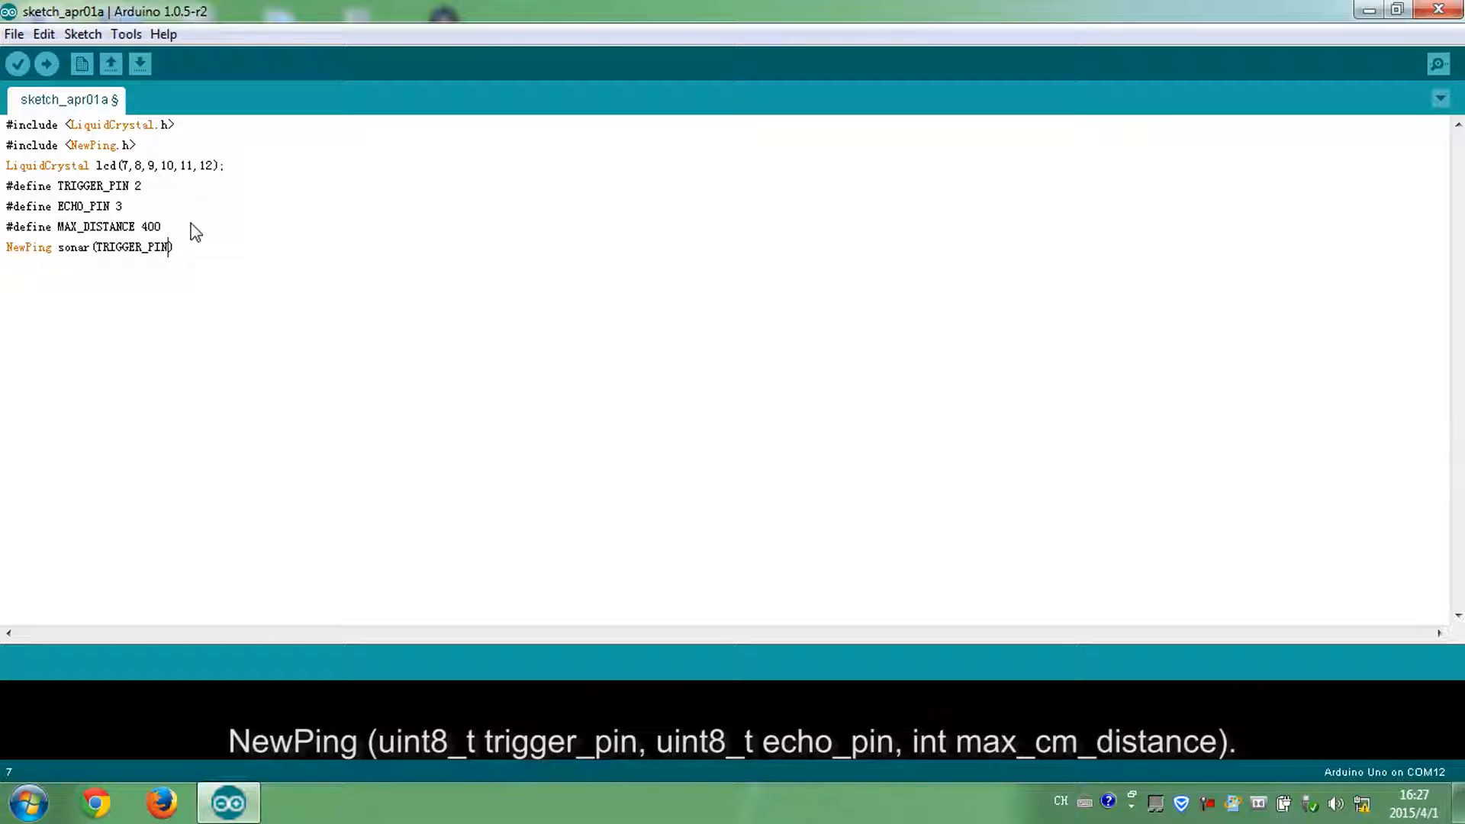
pyautogui.write(', ECHO')
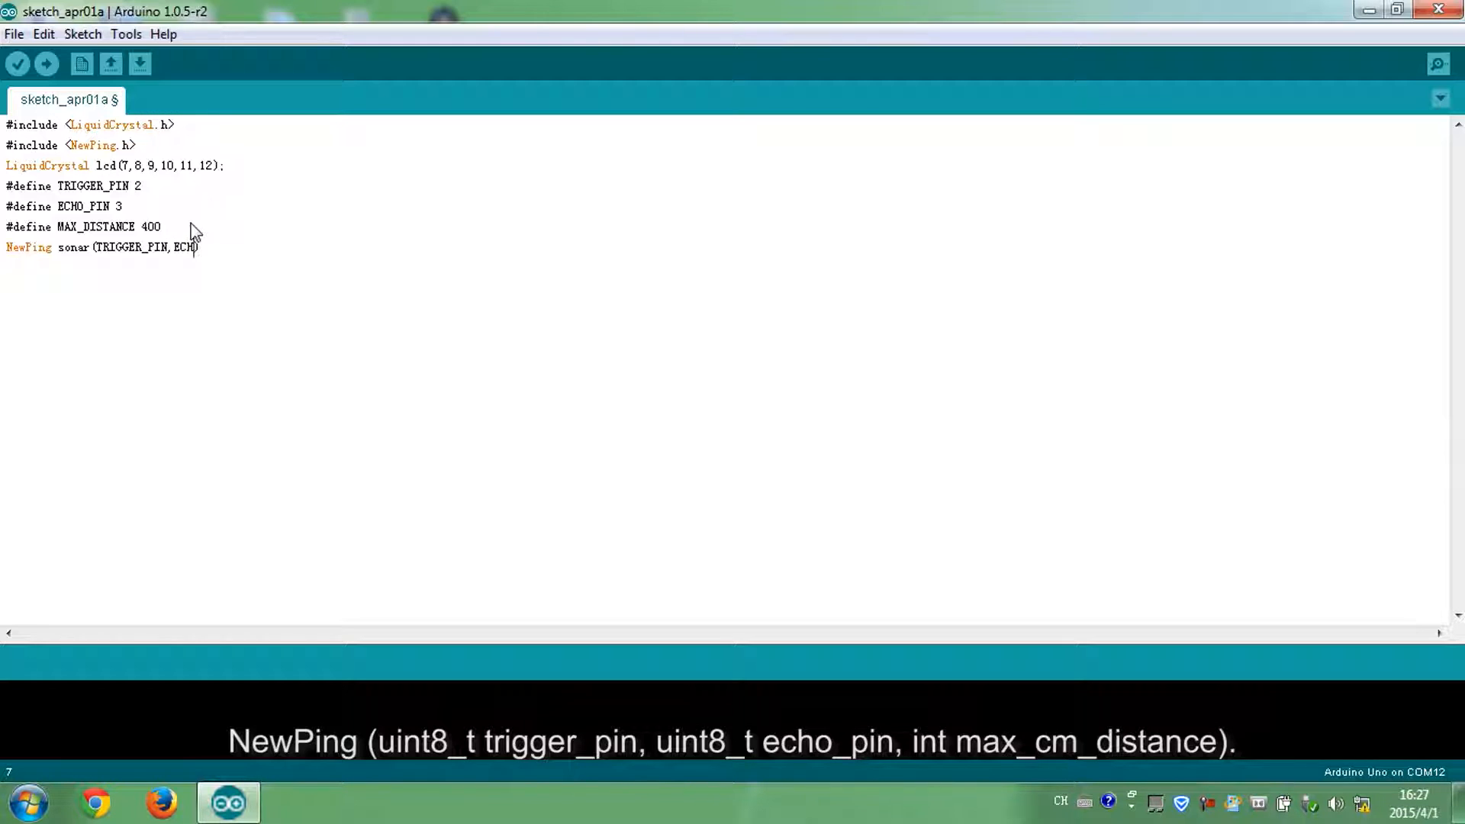
pyautogui.write('_PIN)')
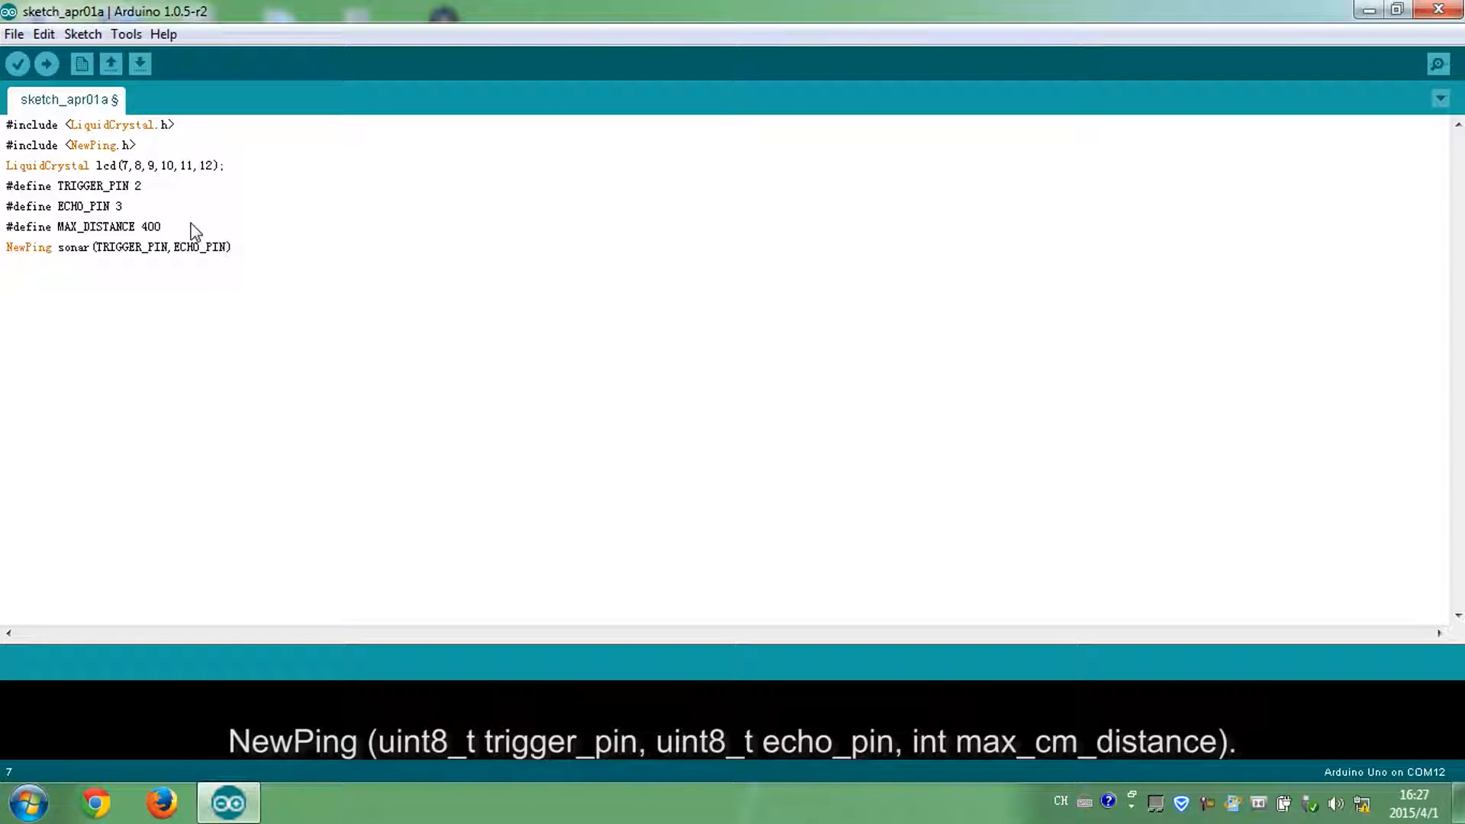
pyautogui.write(',MAX_')
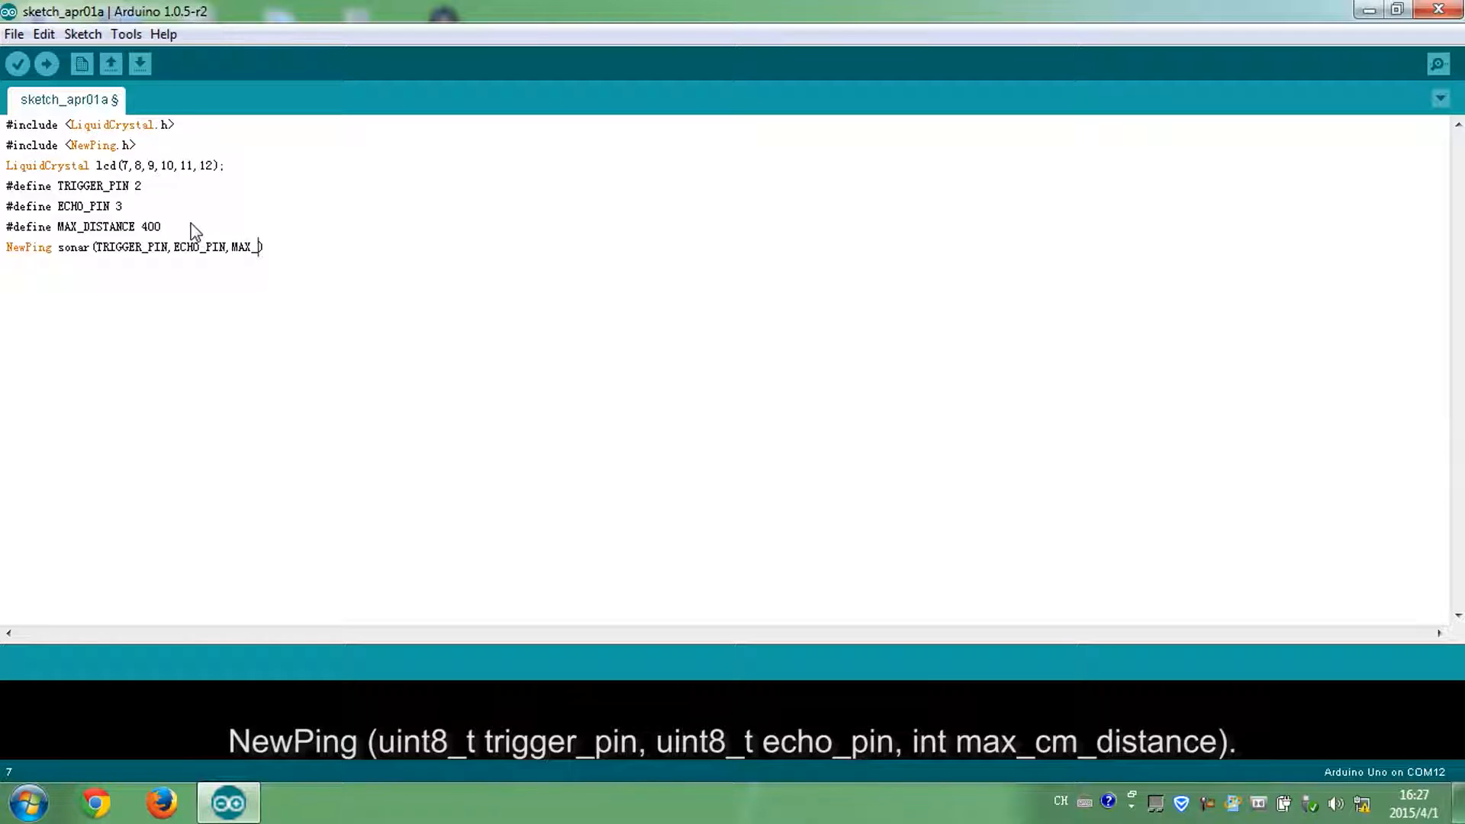
pyautogui.write('DISTANCE);')
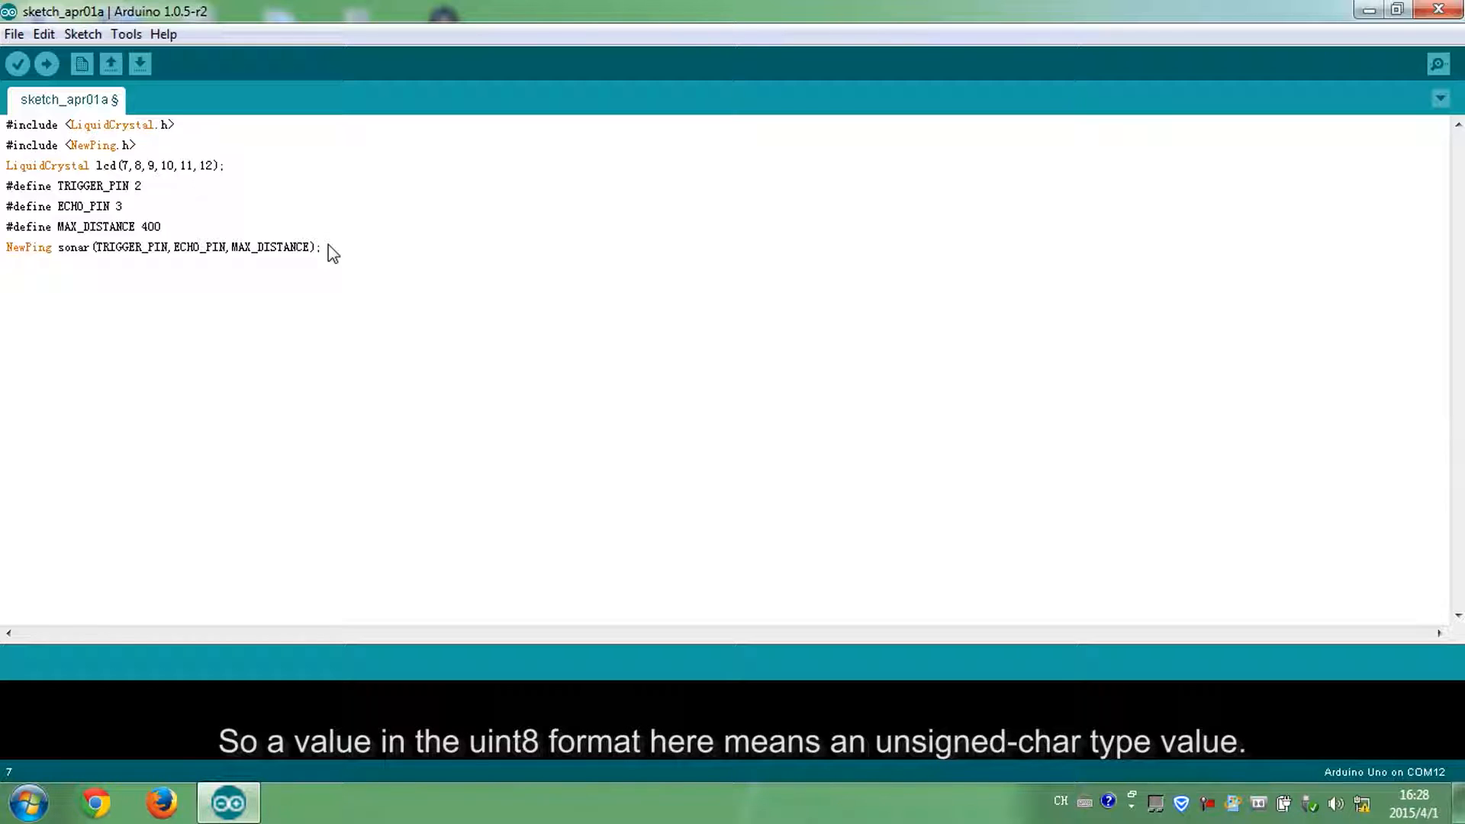
pyautogui.click(322, 246)
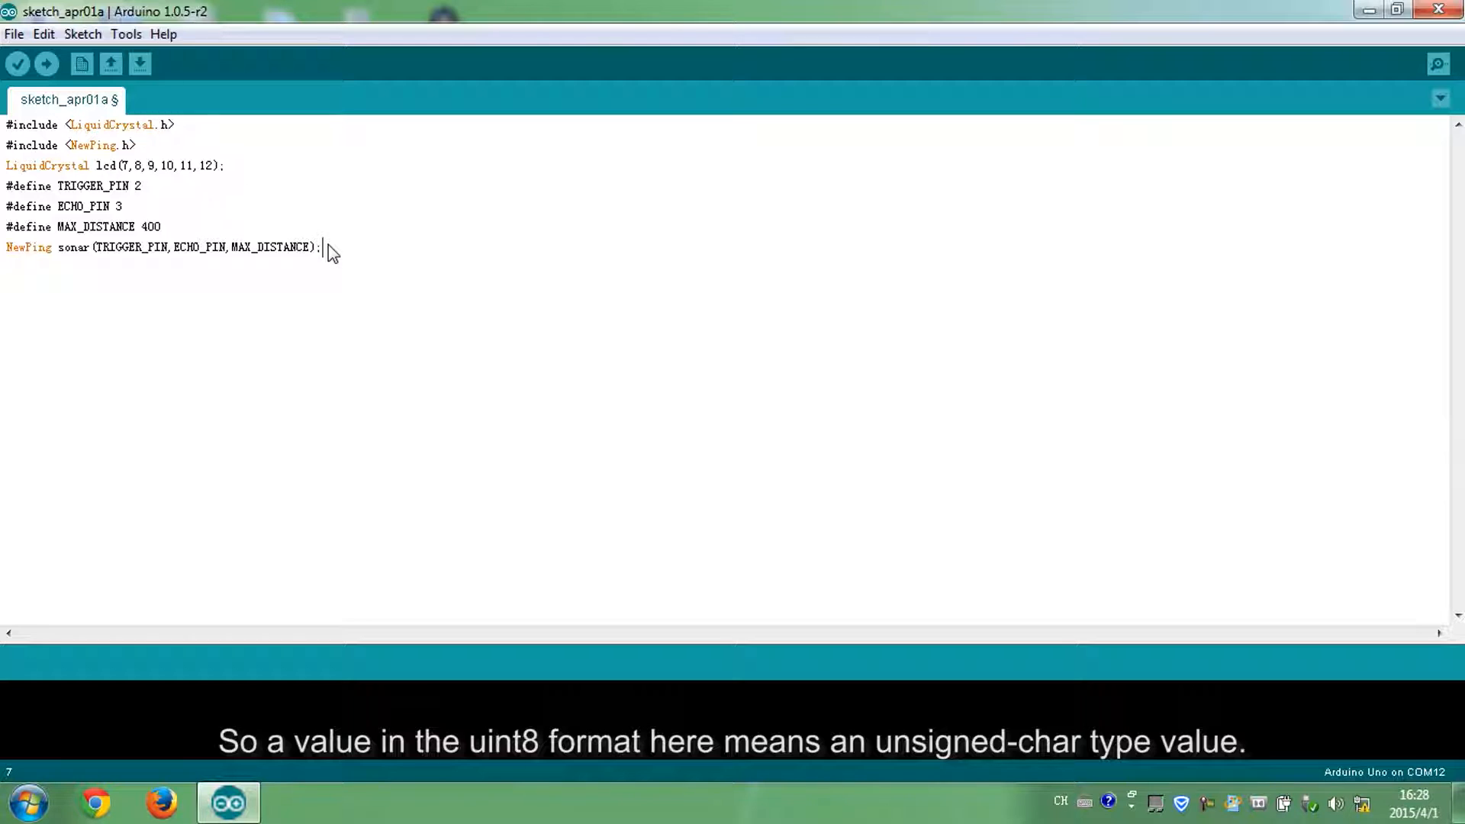
# Write setup() with Serial.begin(115200) and lcd.begin(16,2), then begin void loop().
pyautogui.write('void setup(')
pyautogui.write('{')
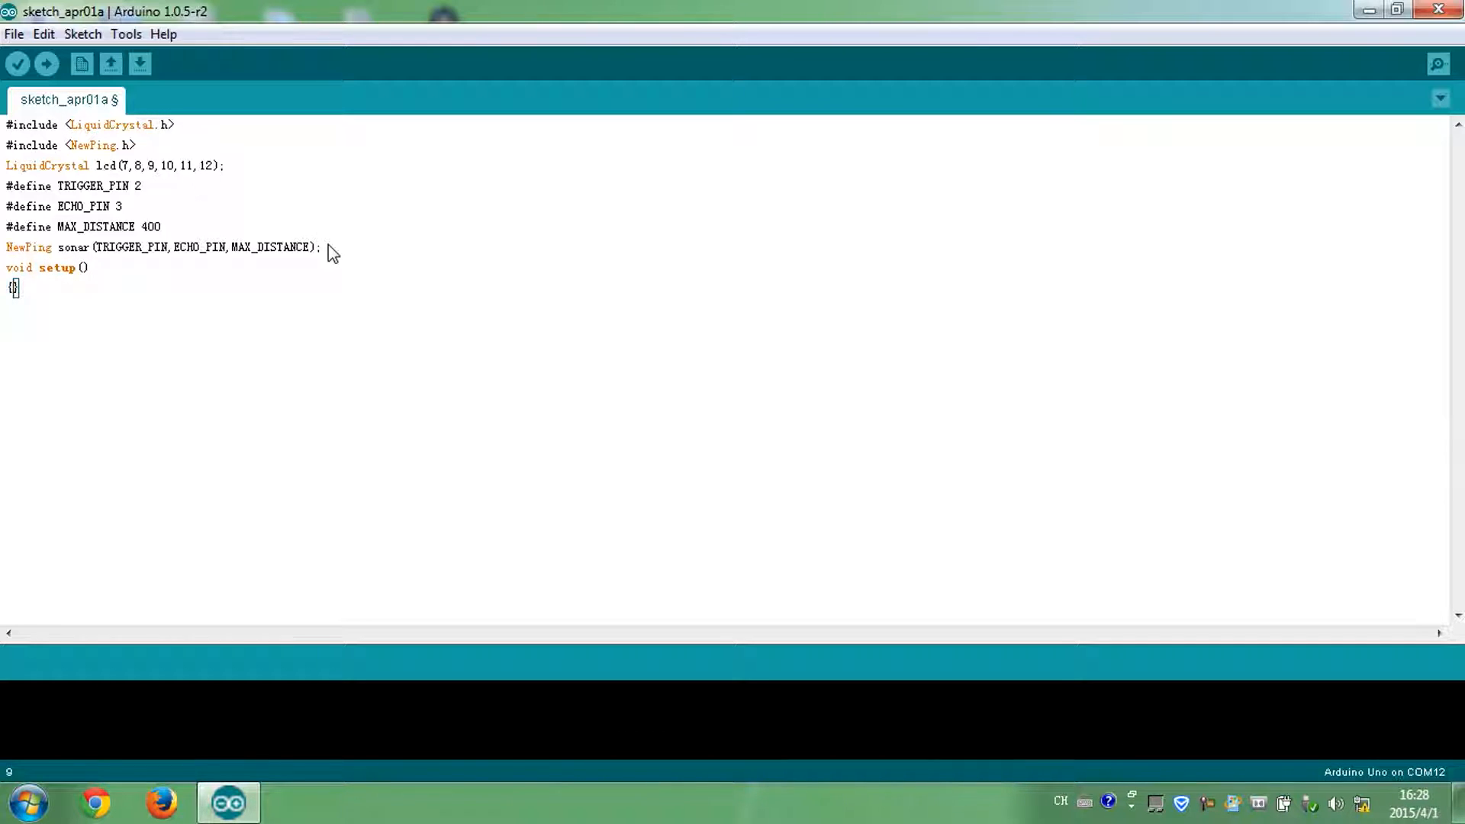
pyautogui.write('Serial')
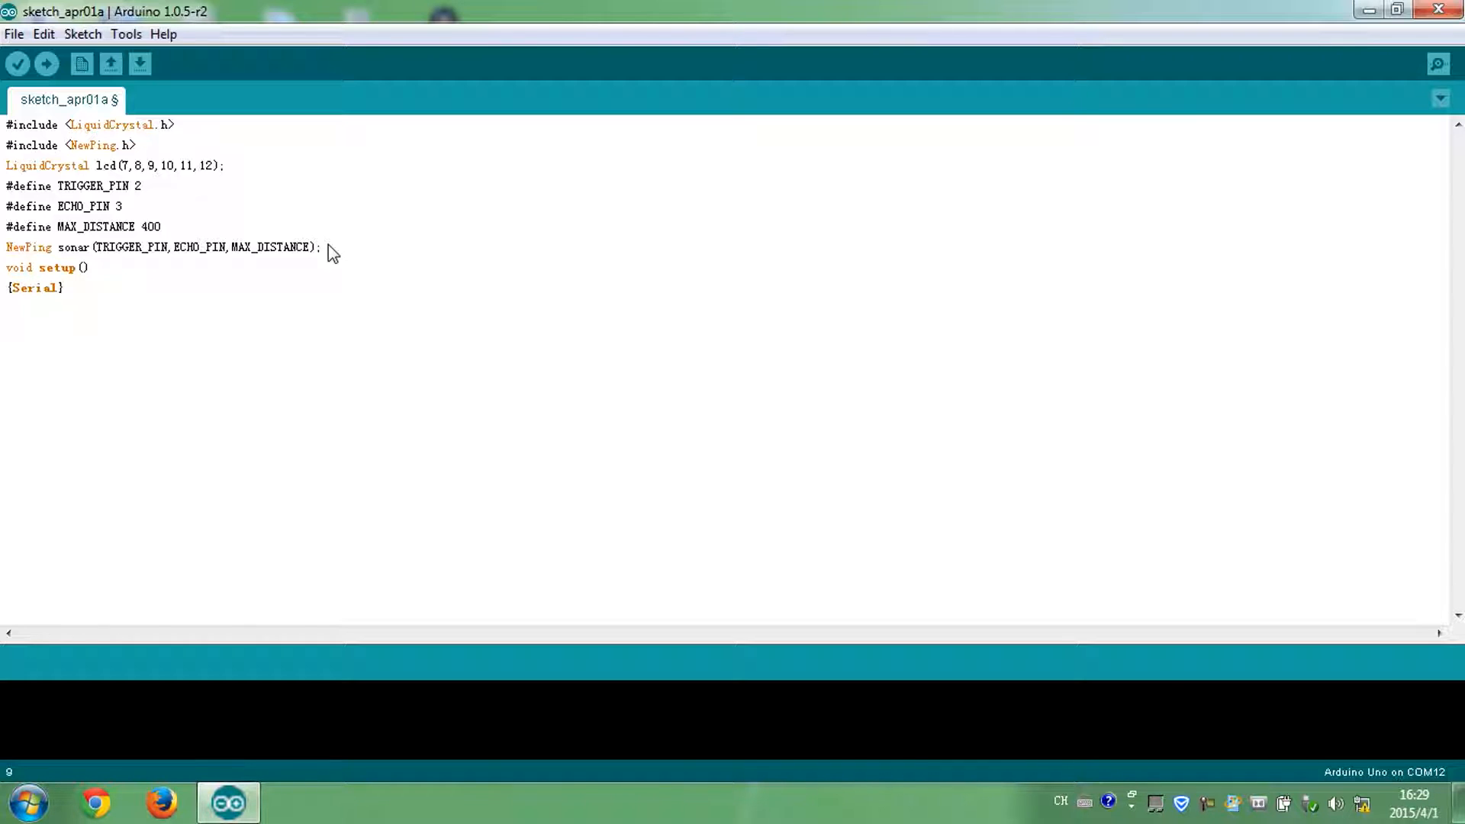
pyautogui.write('.begin(115200);')
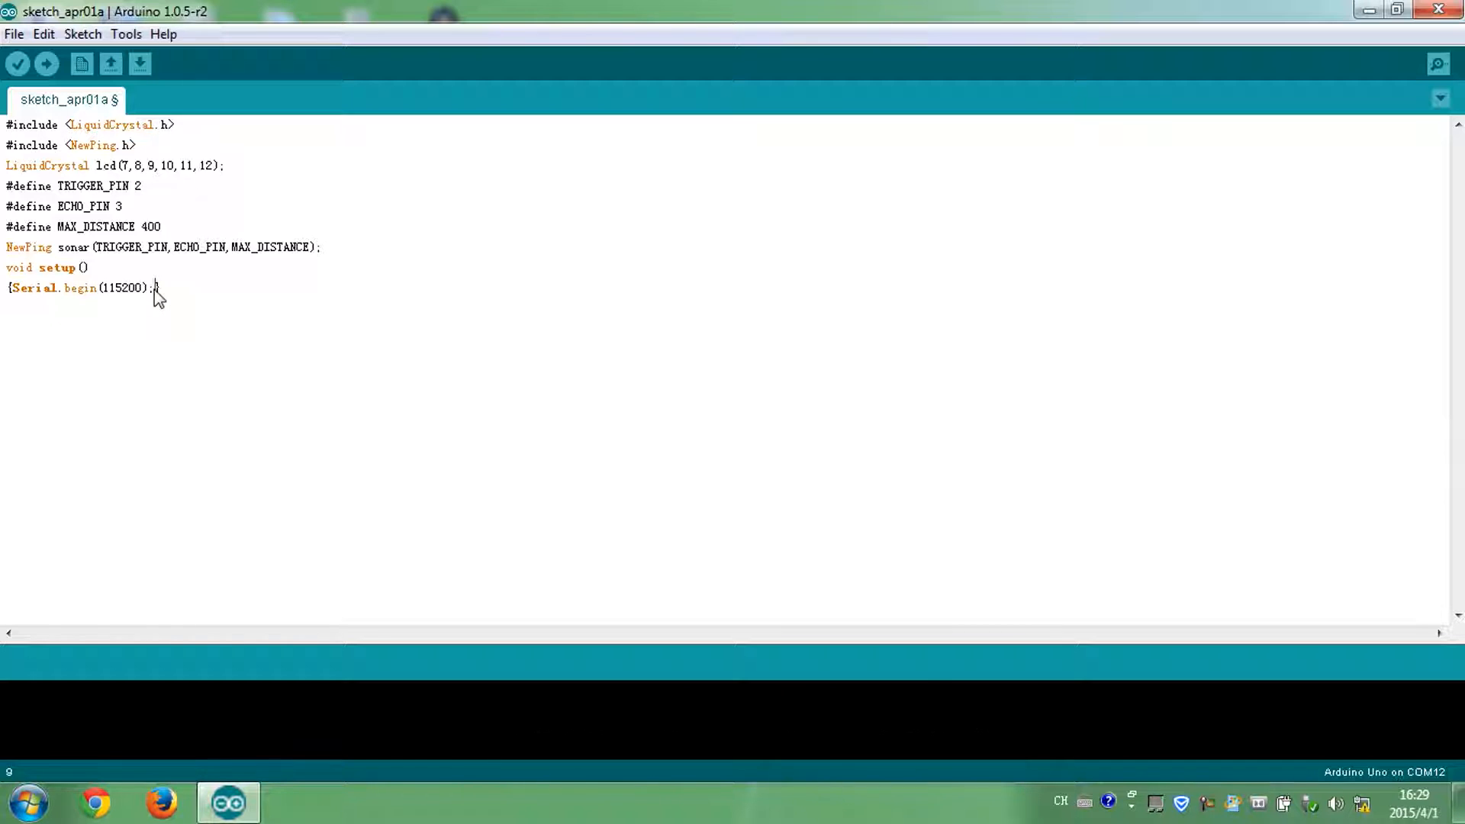
pyautogui.write('lcd.begin(16)}')
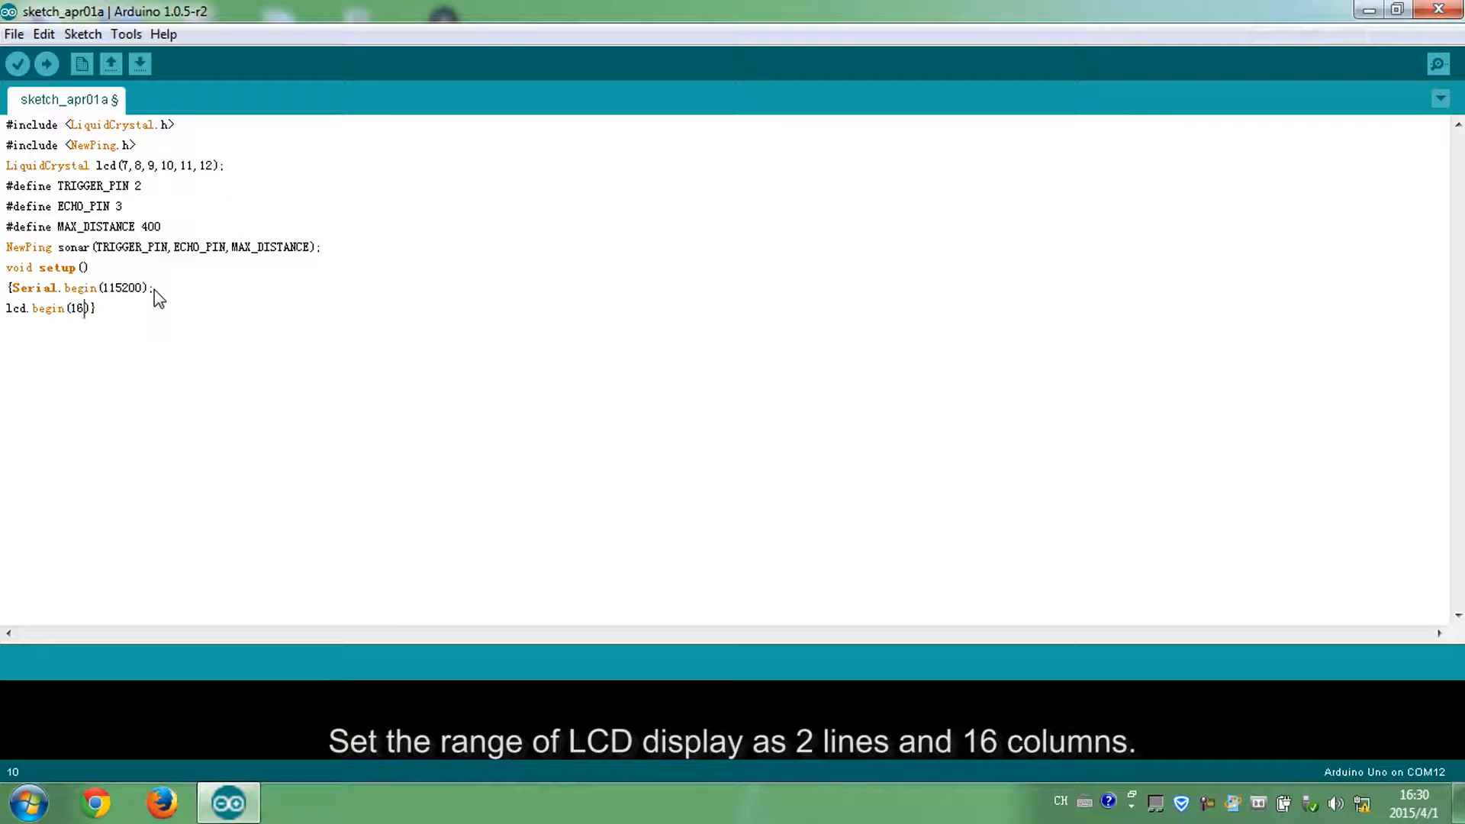
pyautogui.write(',2')
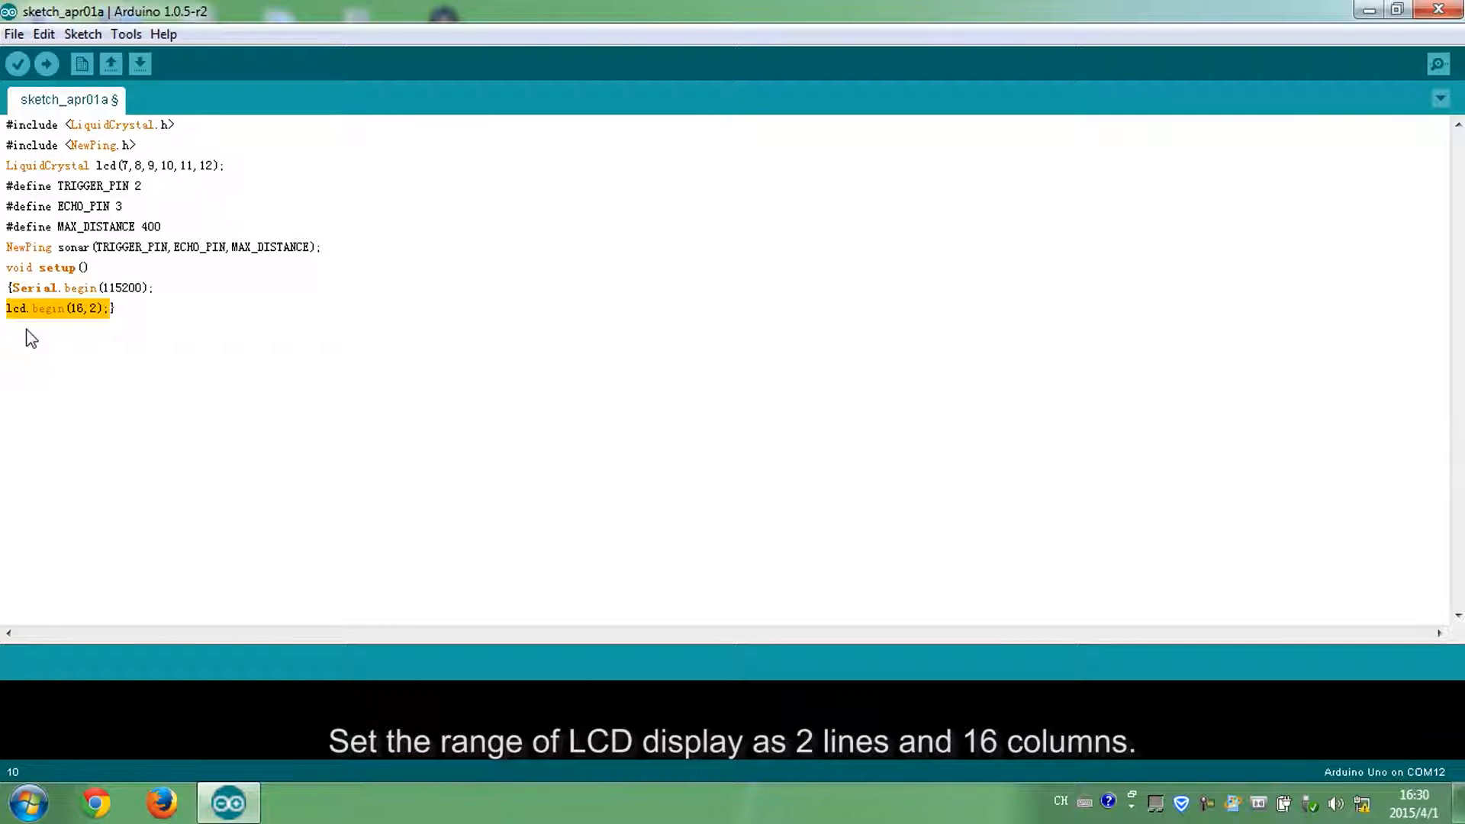
pyautogui.write('void loop(')
pyautogui.write('{')
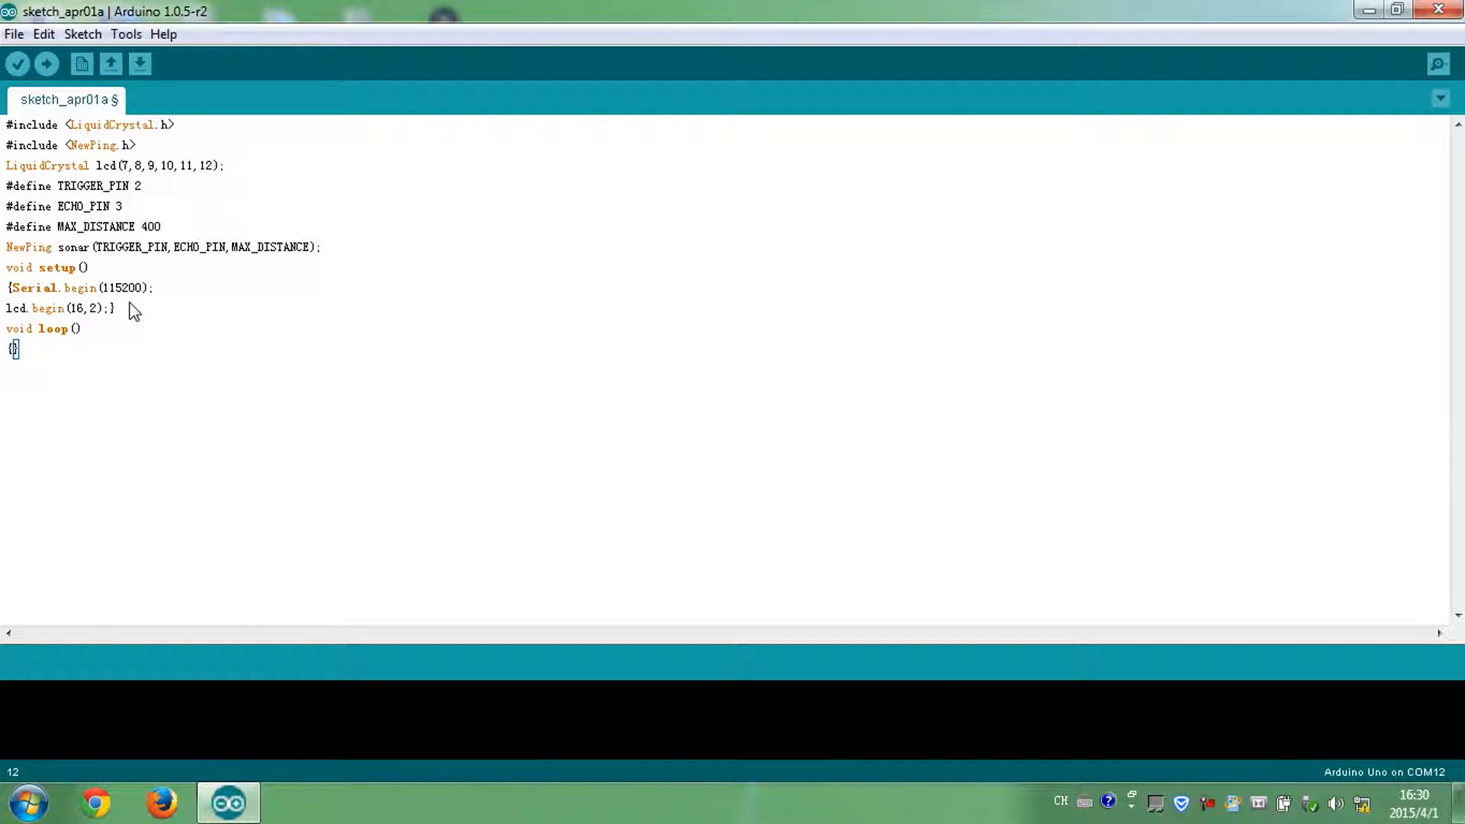
# Put delay(100); and unsigned int uS = sonar.ping(); in loop, highlighting uS.
pyautogui.write('delay(100)}')
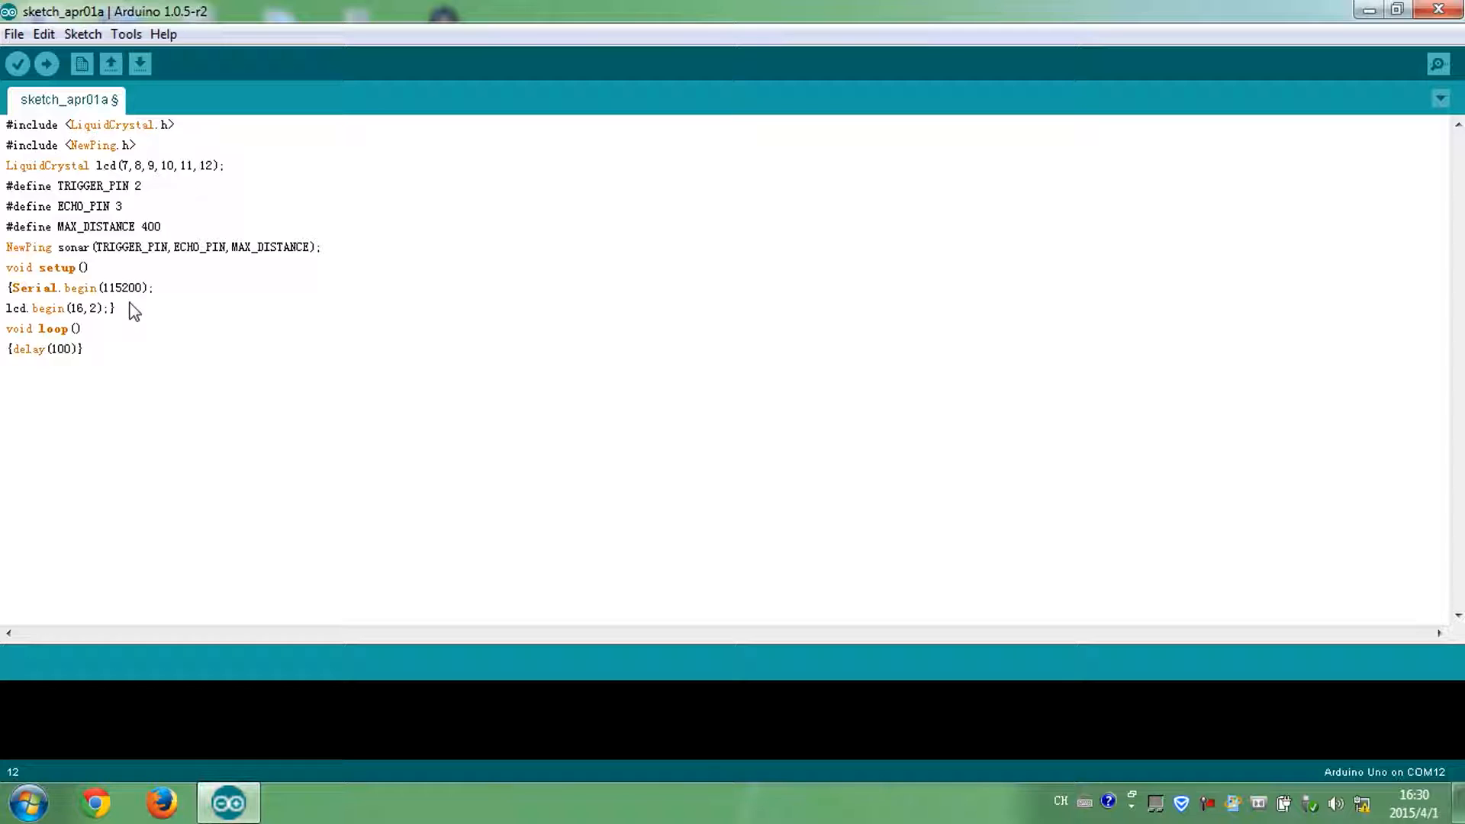
pyautogui.write(';')
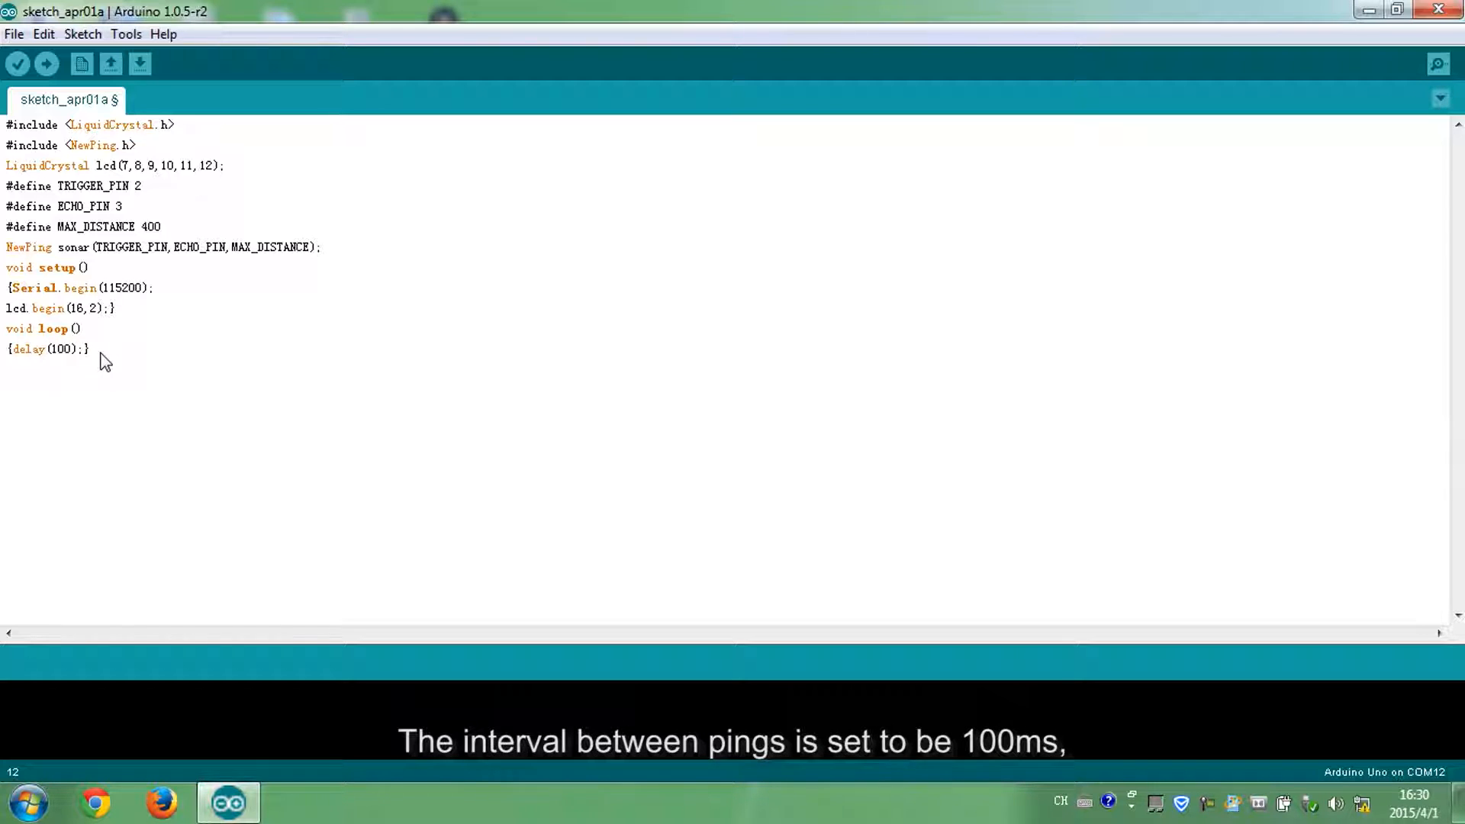
pyautogui.doubleClick(61, 348)
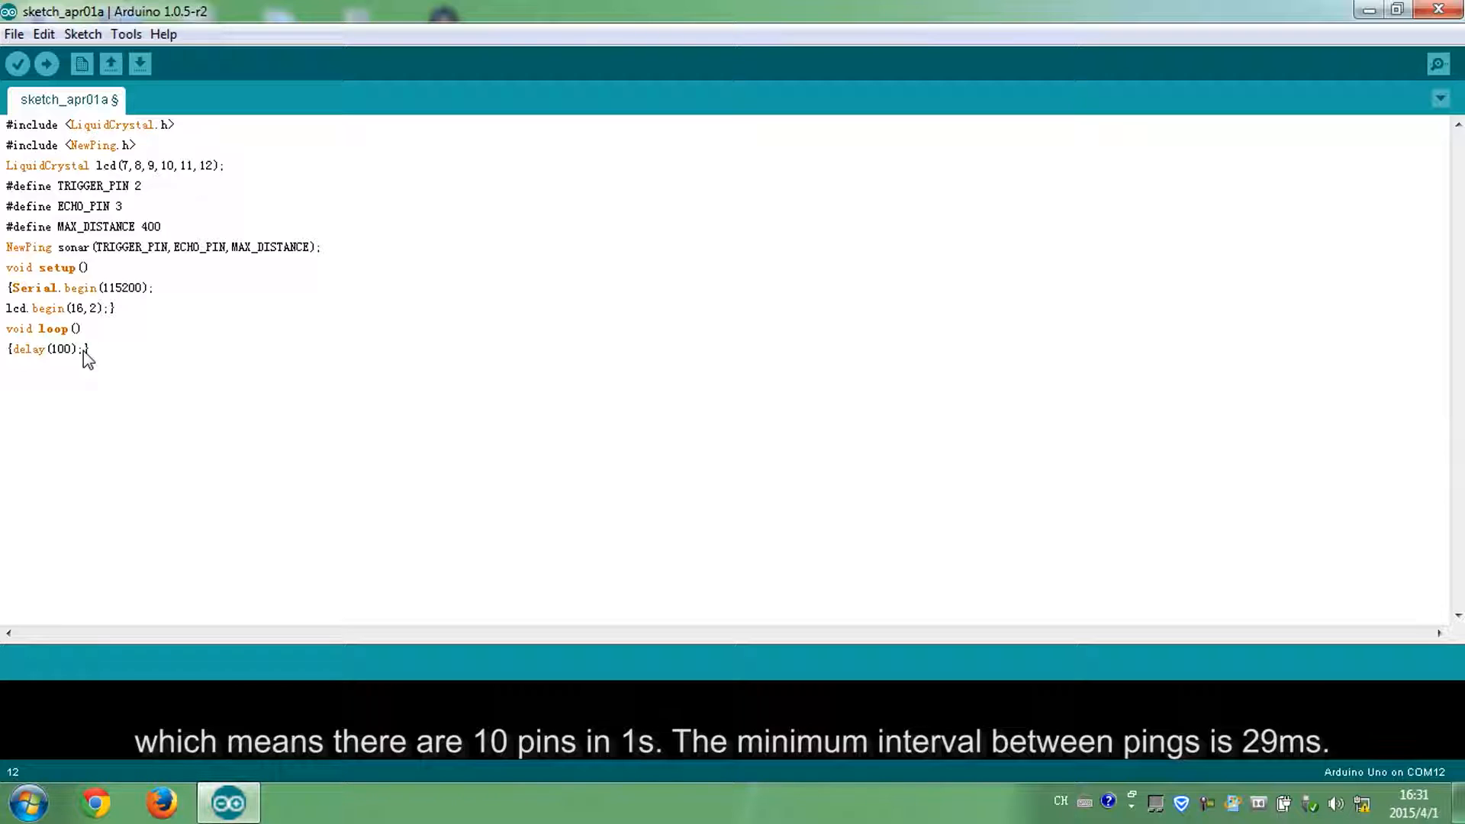
pyautogui.write('unsigned in')
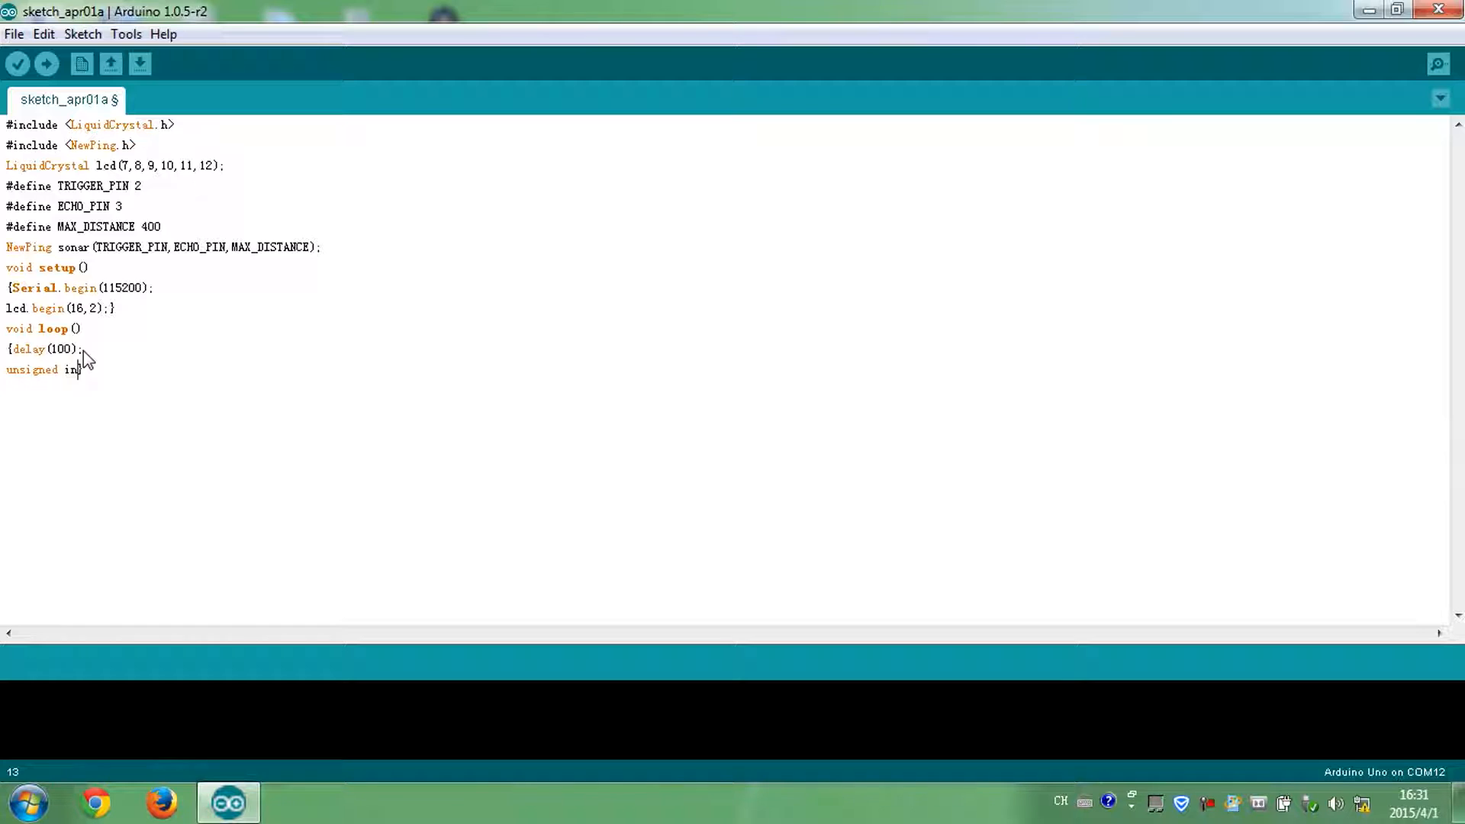
pyautogui.write('uS}')
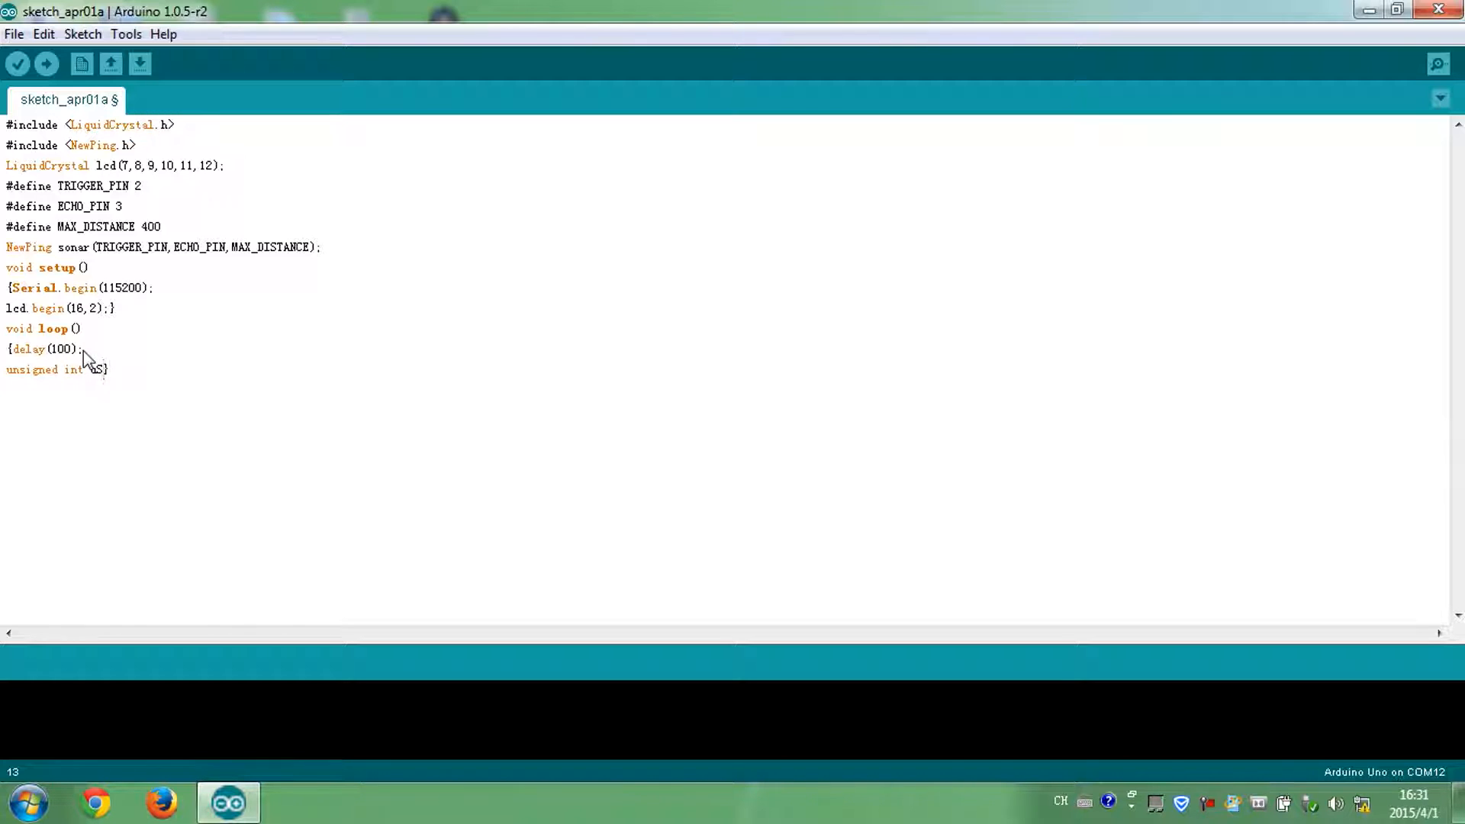
pyautogui.write('=sonar}')
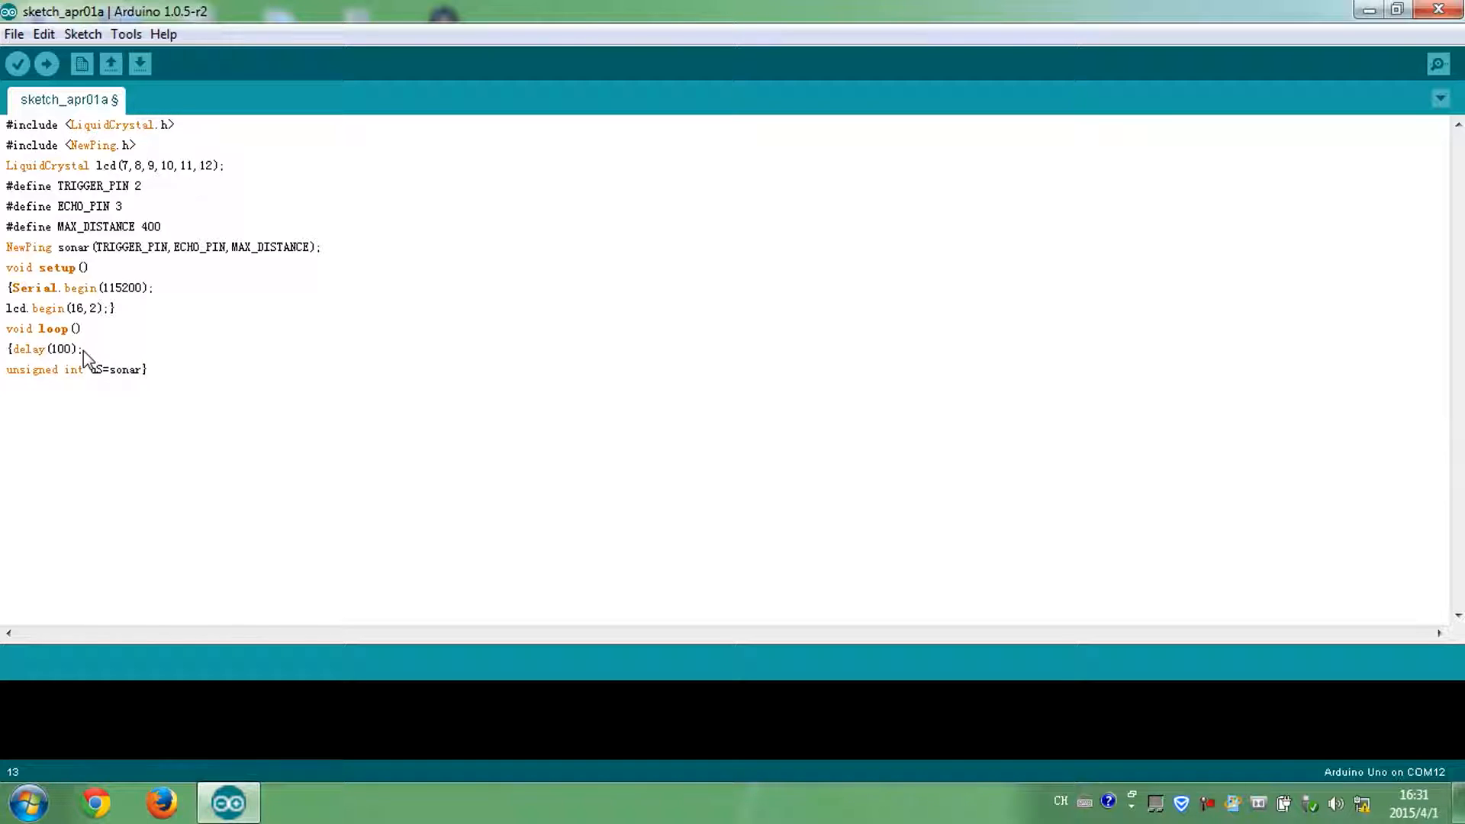
pyautogui.write('.ping();')
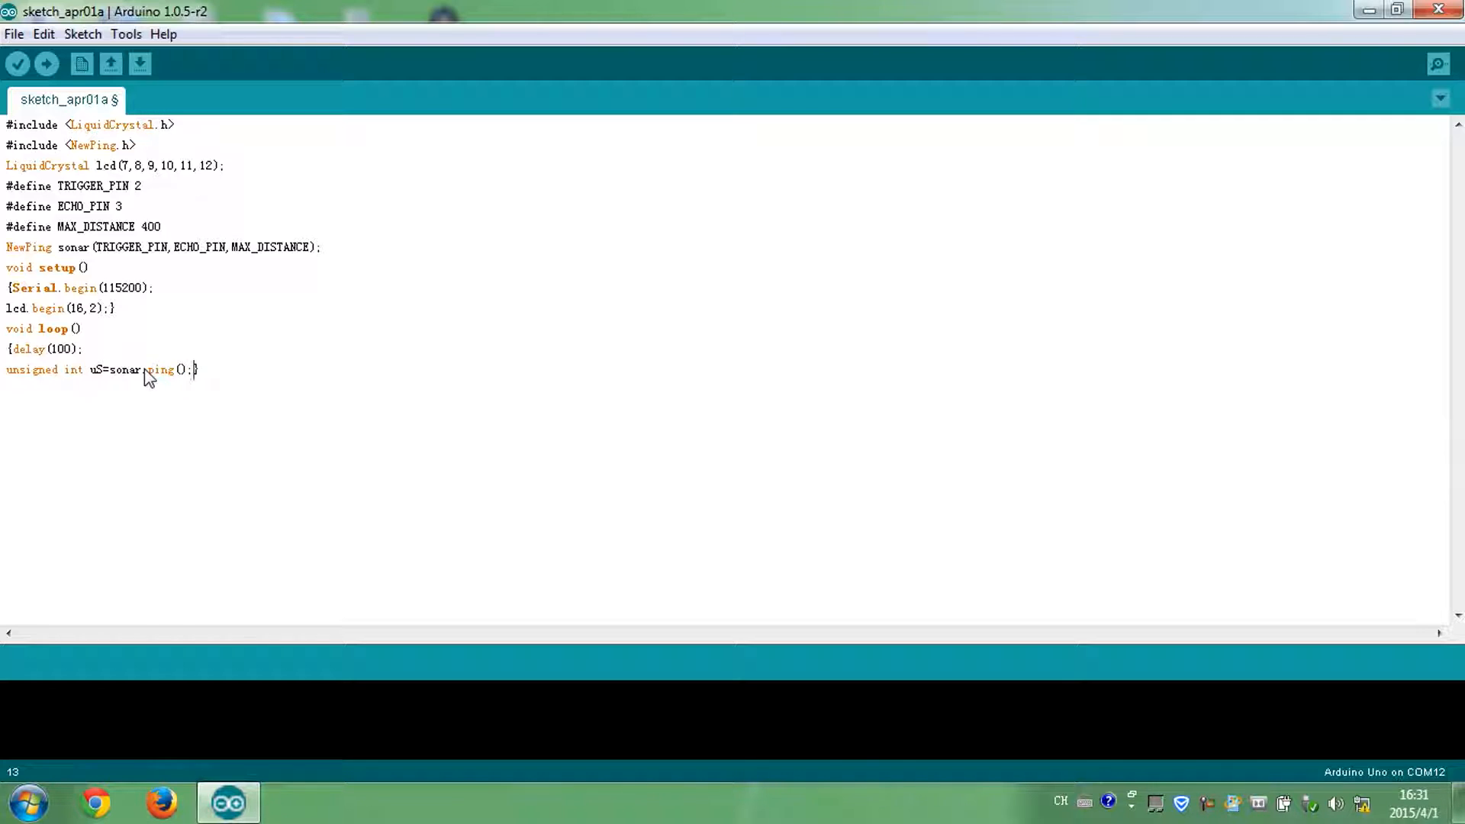
pyautogui.doubleClick(158, 369)
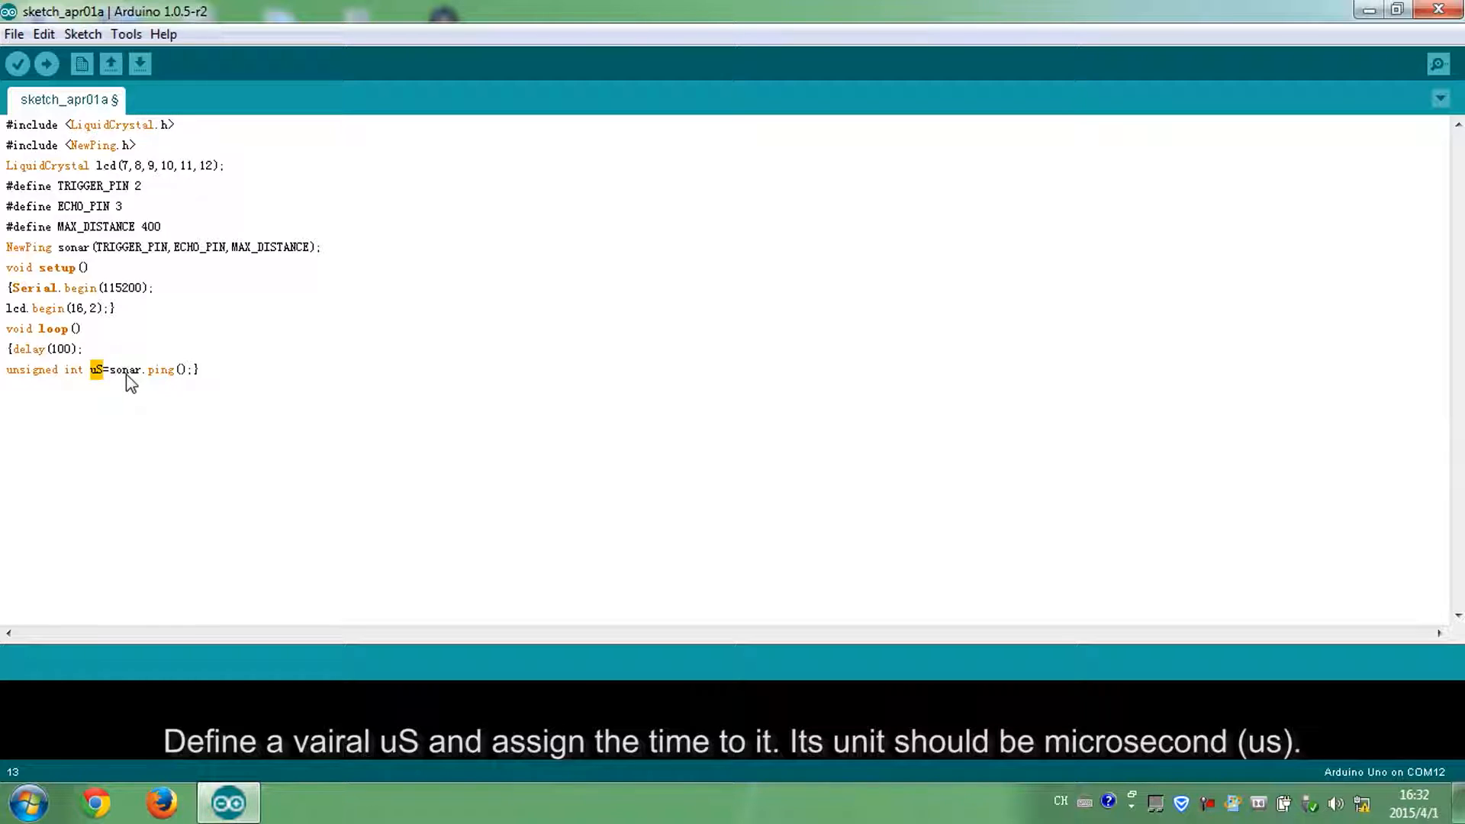
# Add Serial.print(uS/US_ROUNDTRIP_CM); and Serial.println("cm"); to the loop.
pyautogui.write('Serial}')
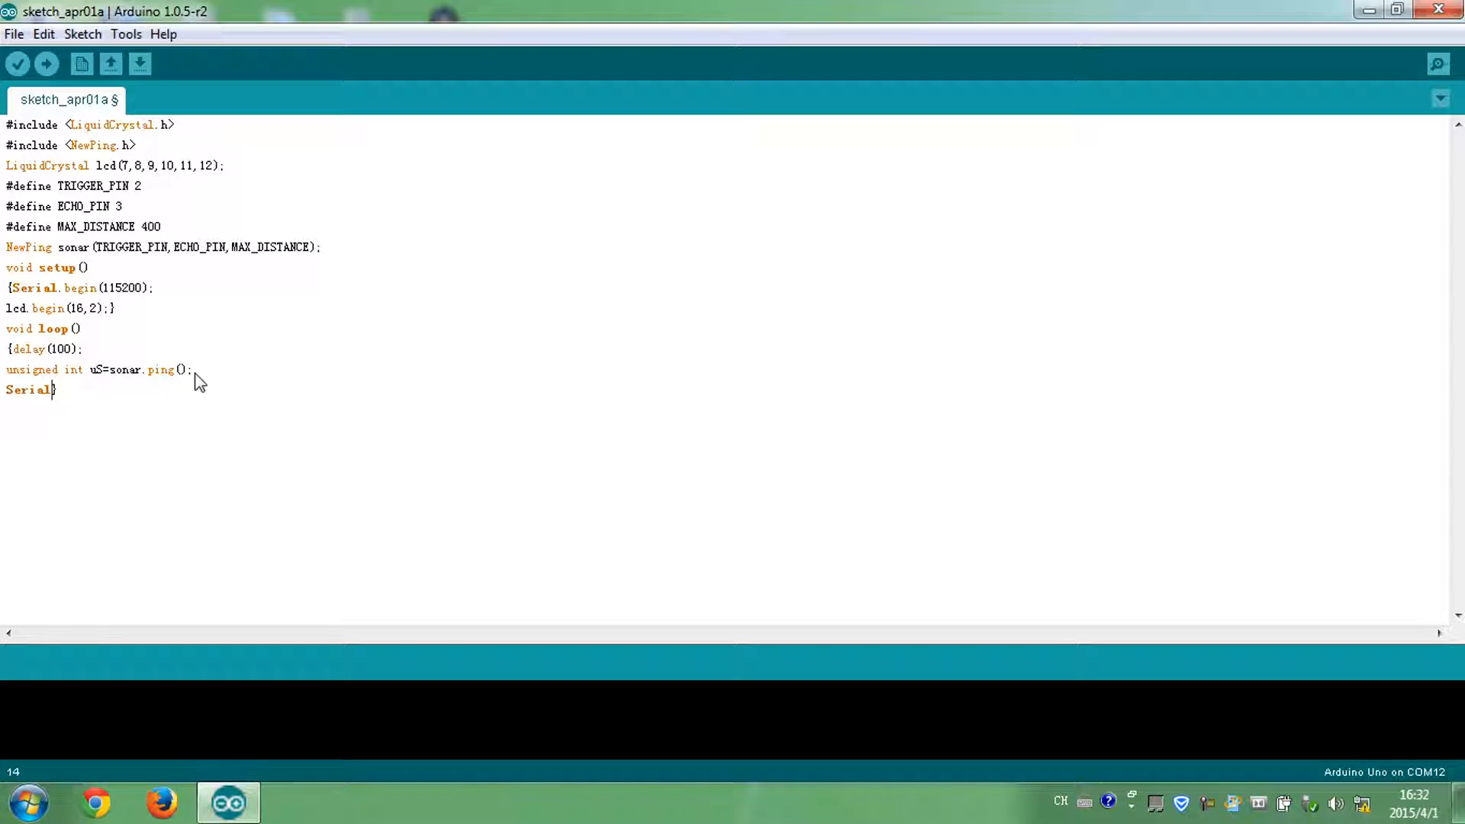
pyautogui.write('.print()')
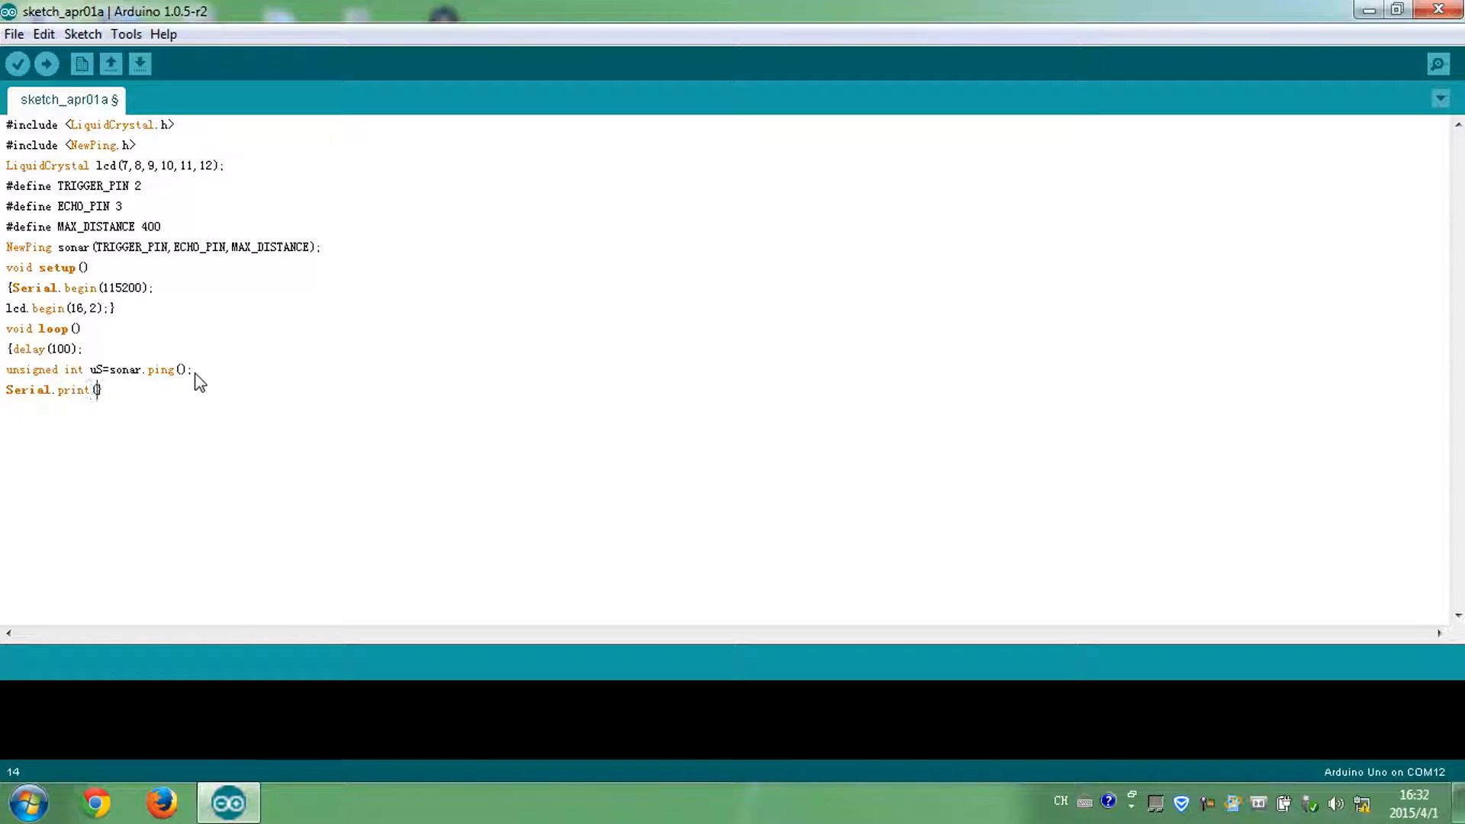
pyautogui.write('uS/U')
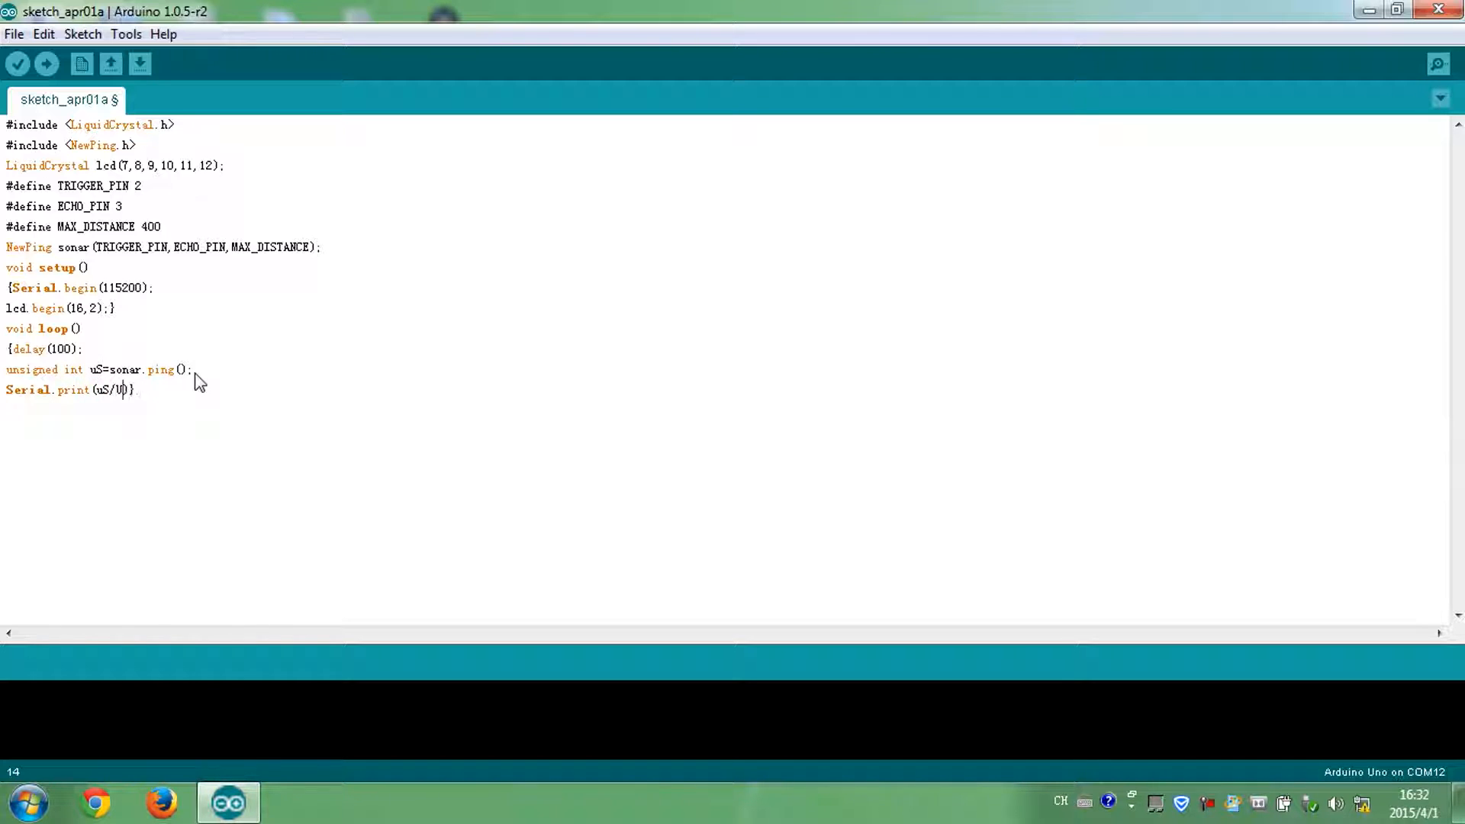
pyautogui.write('S_ROUNDTRIP_CM')
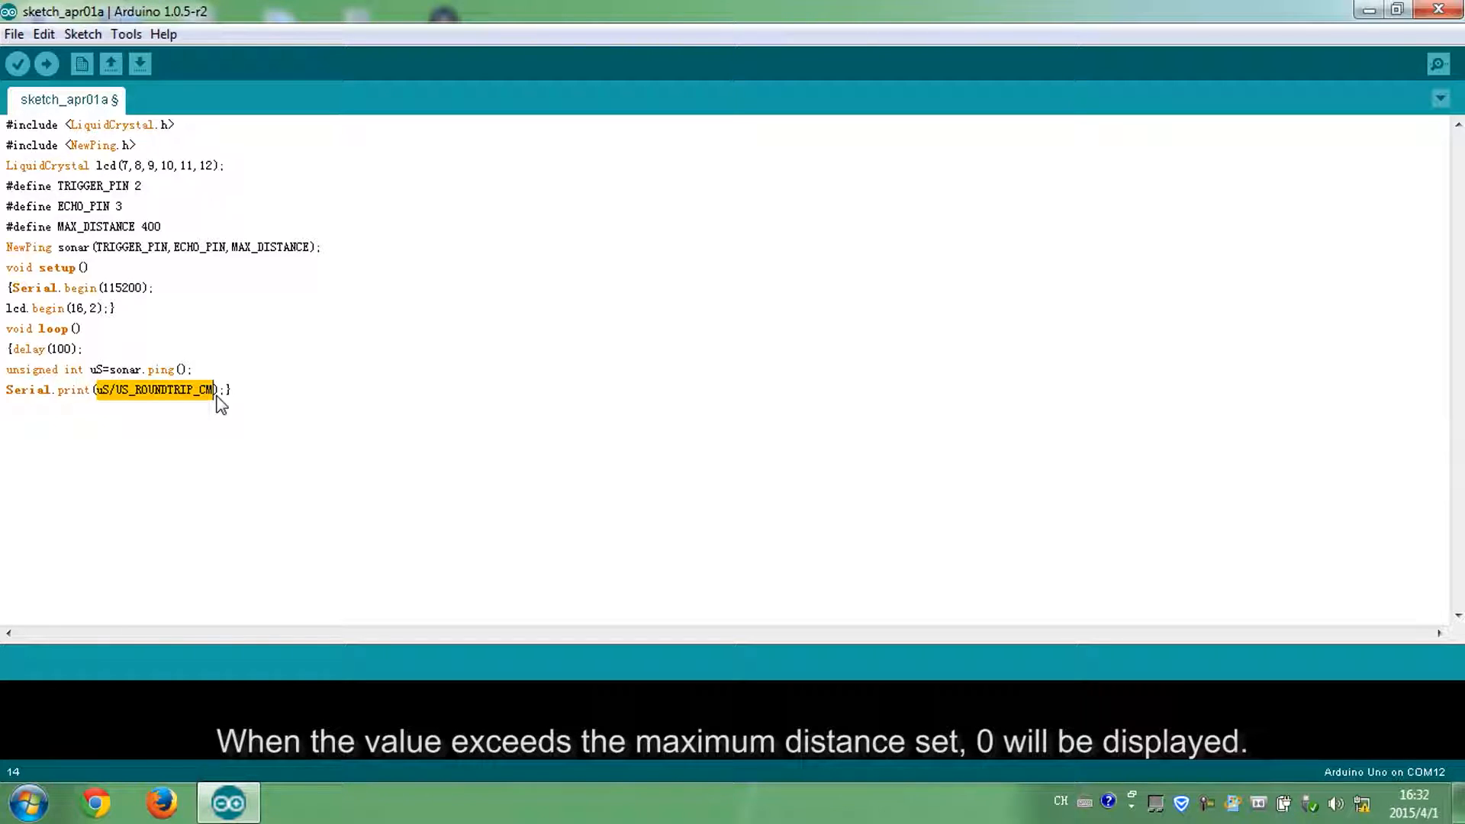
pyautogui.write('Serial}')
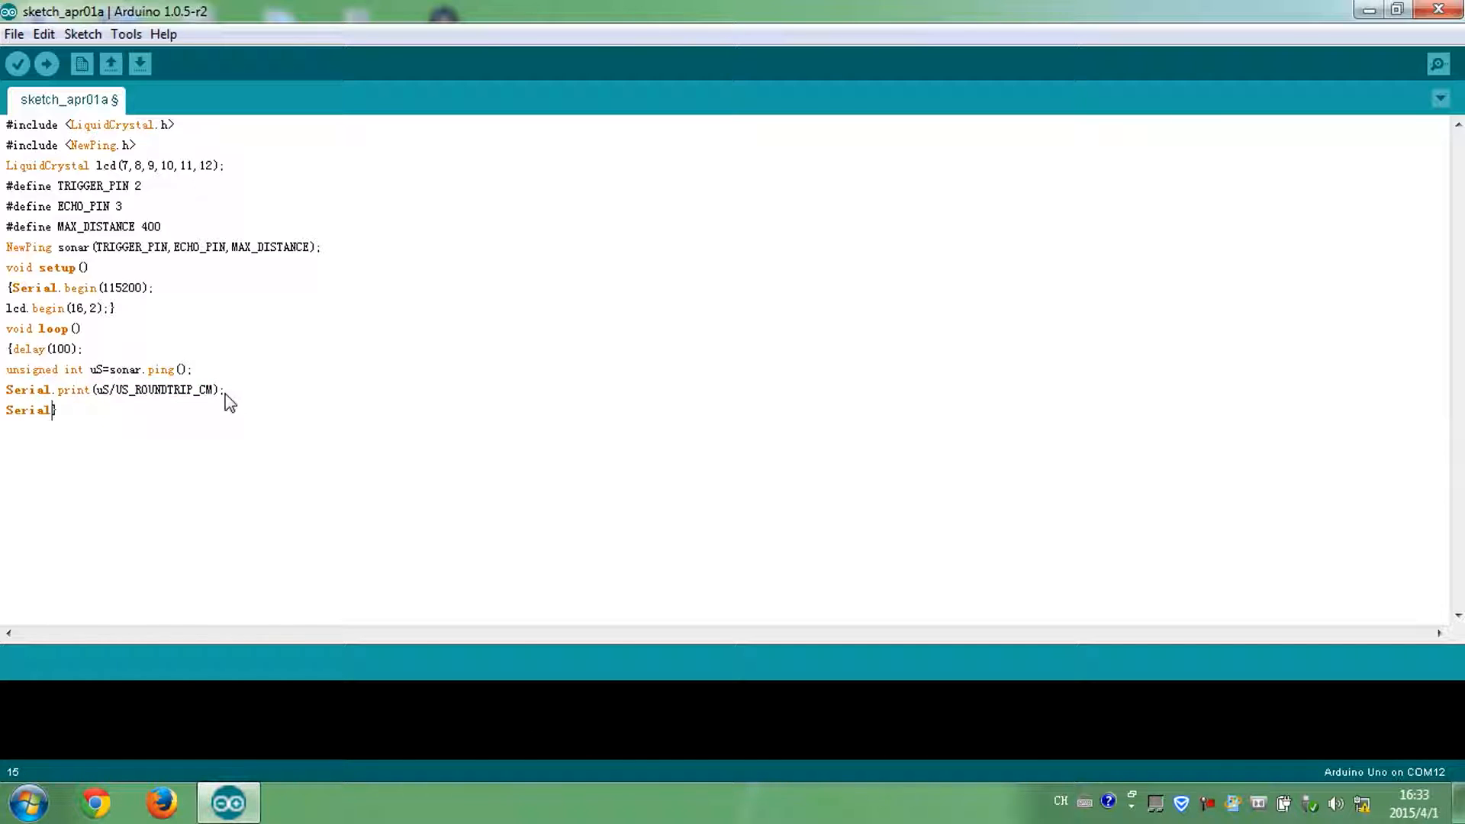
pyautogui.write('println()}')
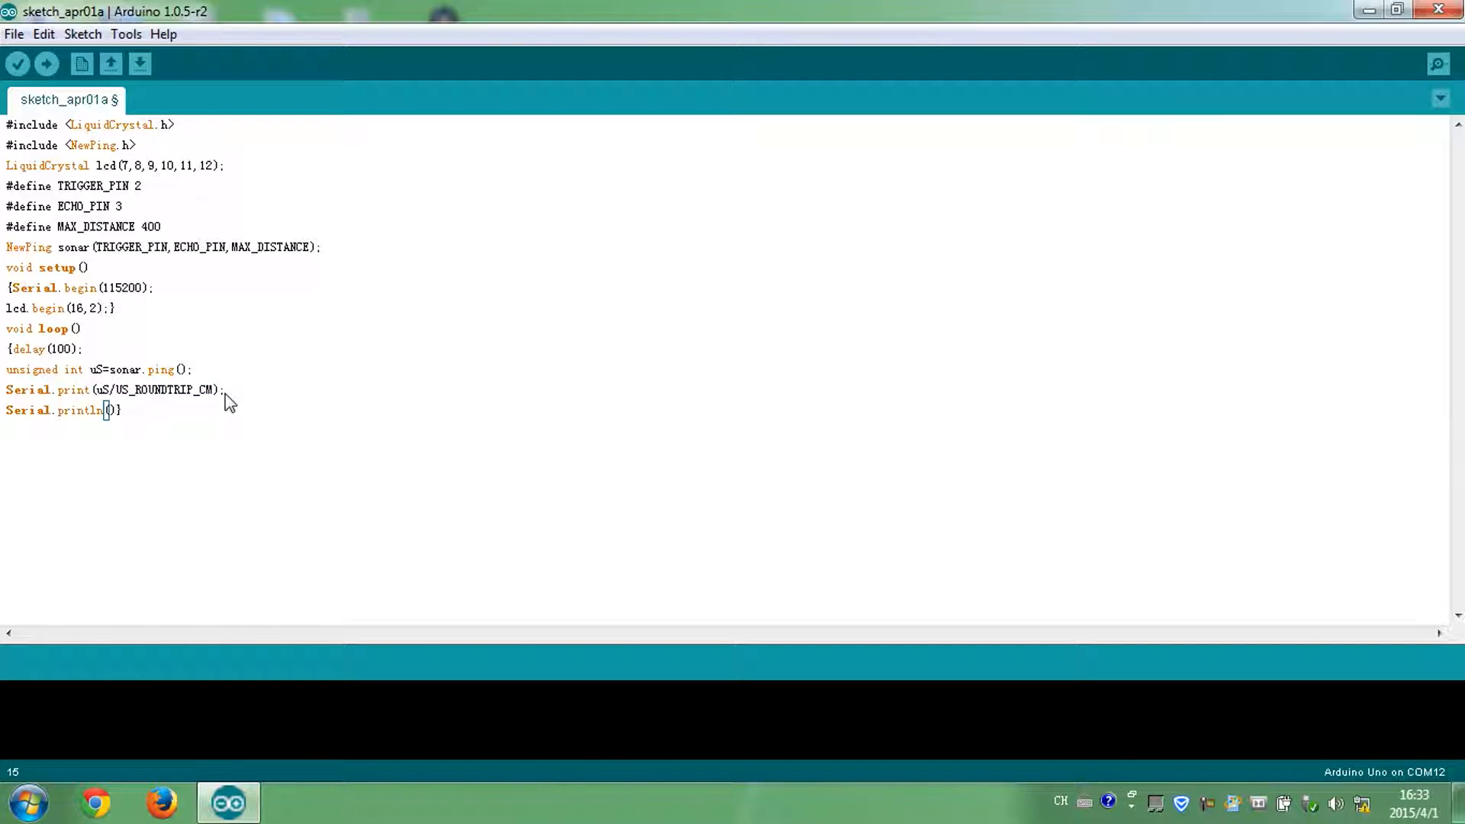
pyautogui.write('"cm"')
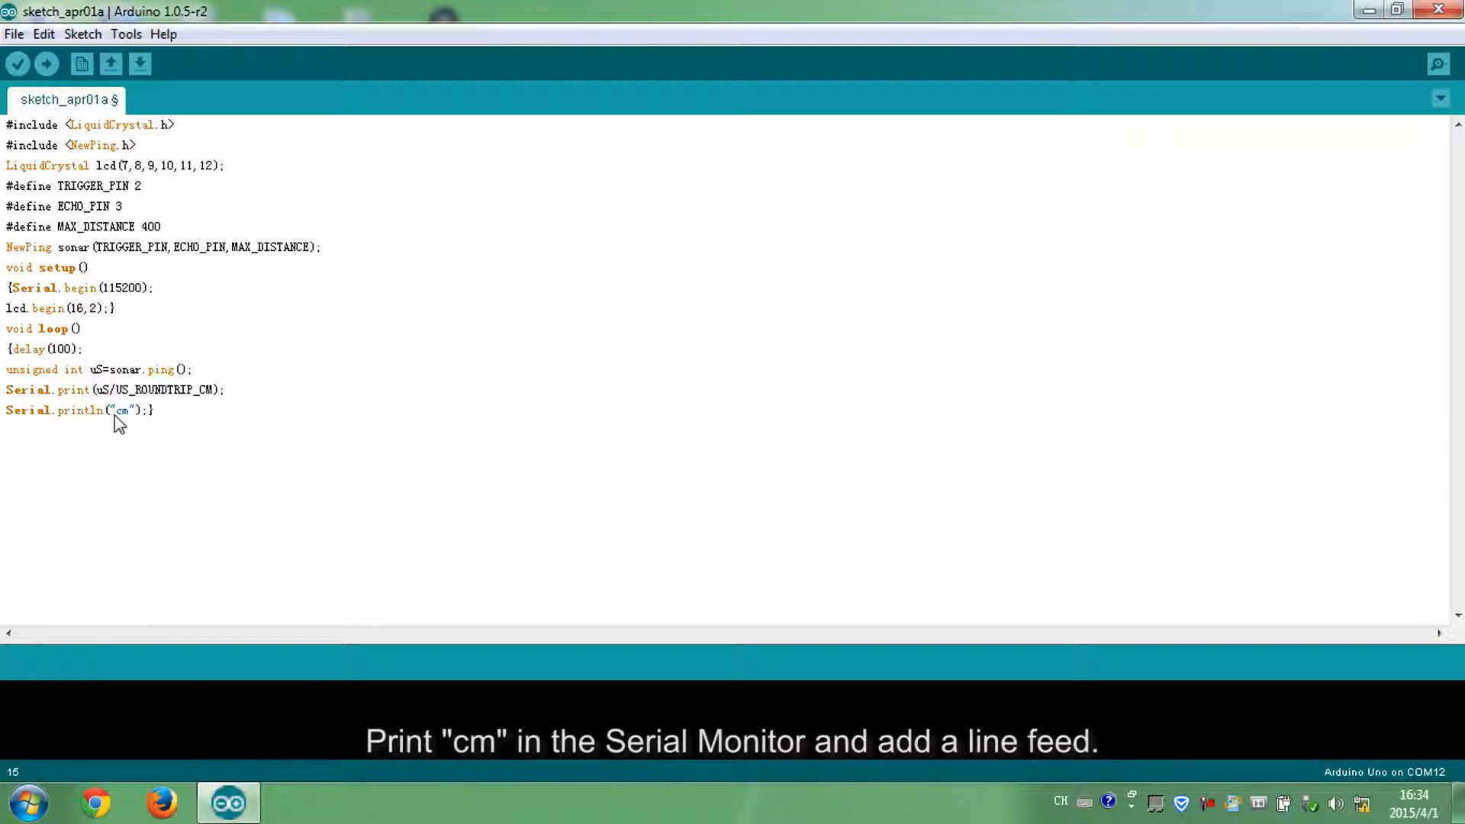
pyautogui.doubleClick(123, 410)
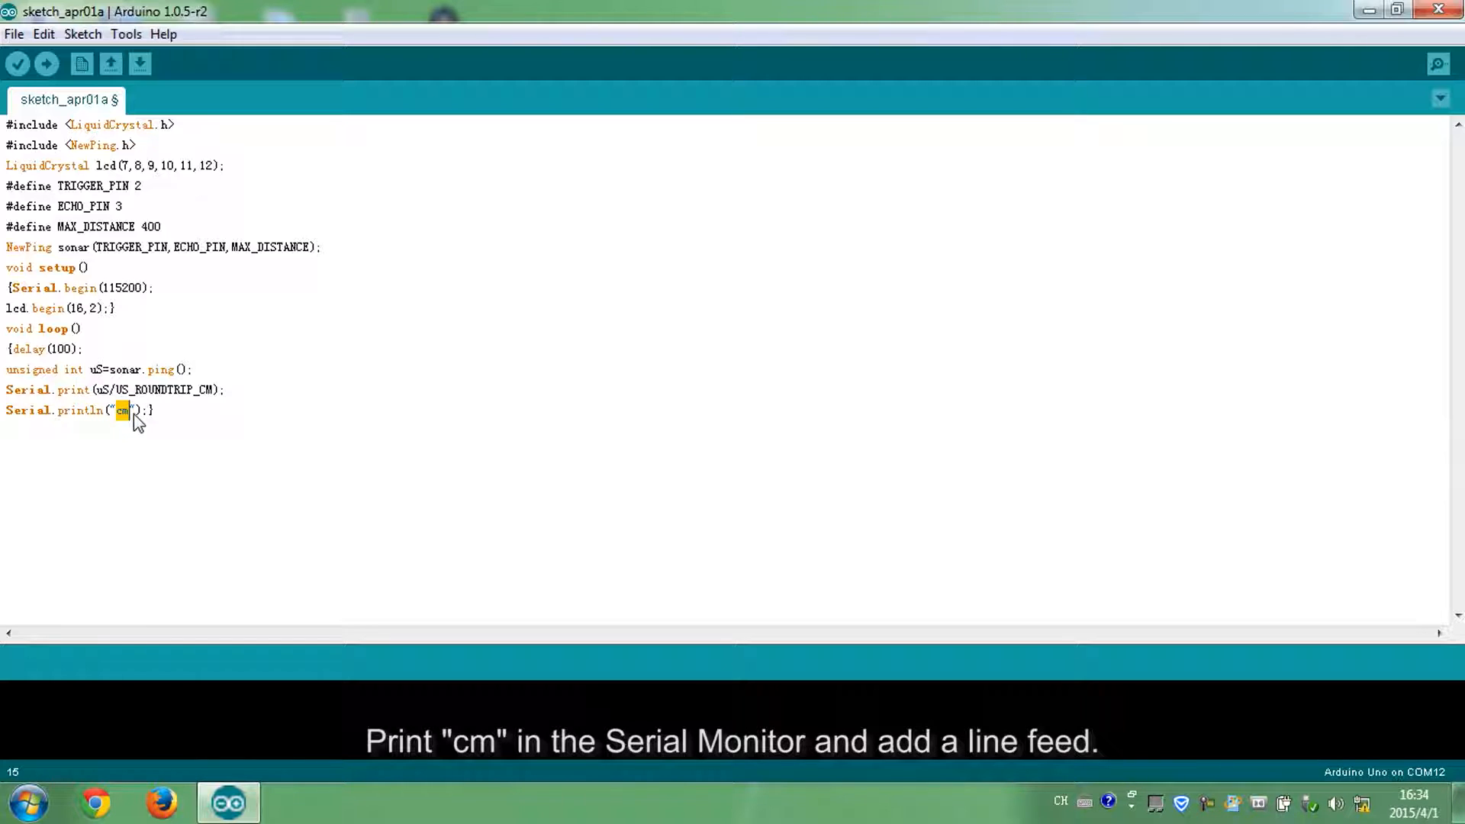
# Add lcd.setCursor(0,0); and lcd.print("Distance:"); to the loop.
pyautogui.write('lcd}')
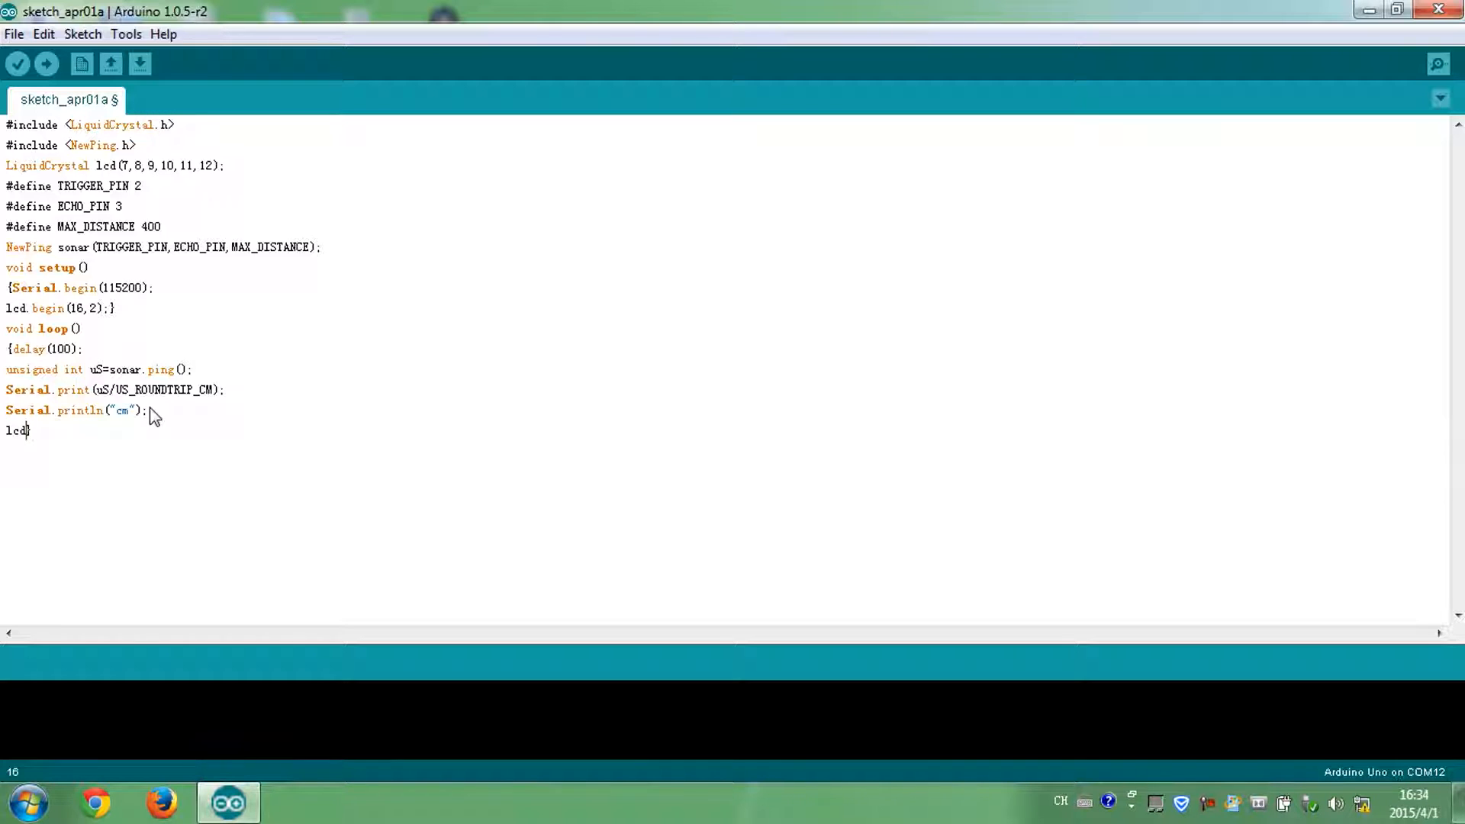
pyautogui.write('.setCurso')
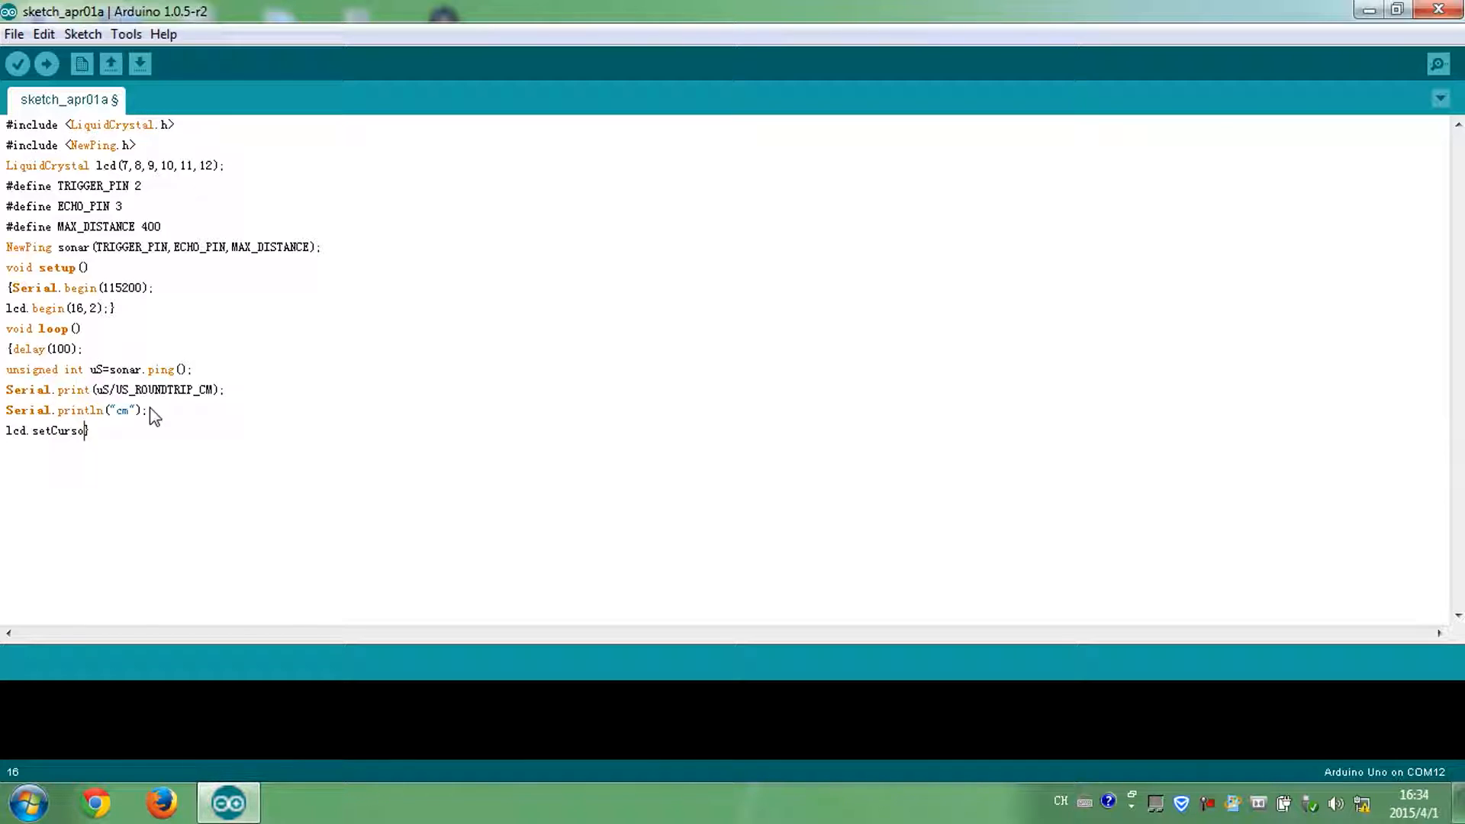
pyautogui.write('(0,0)}')
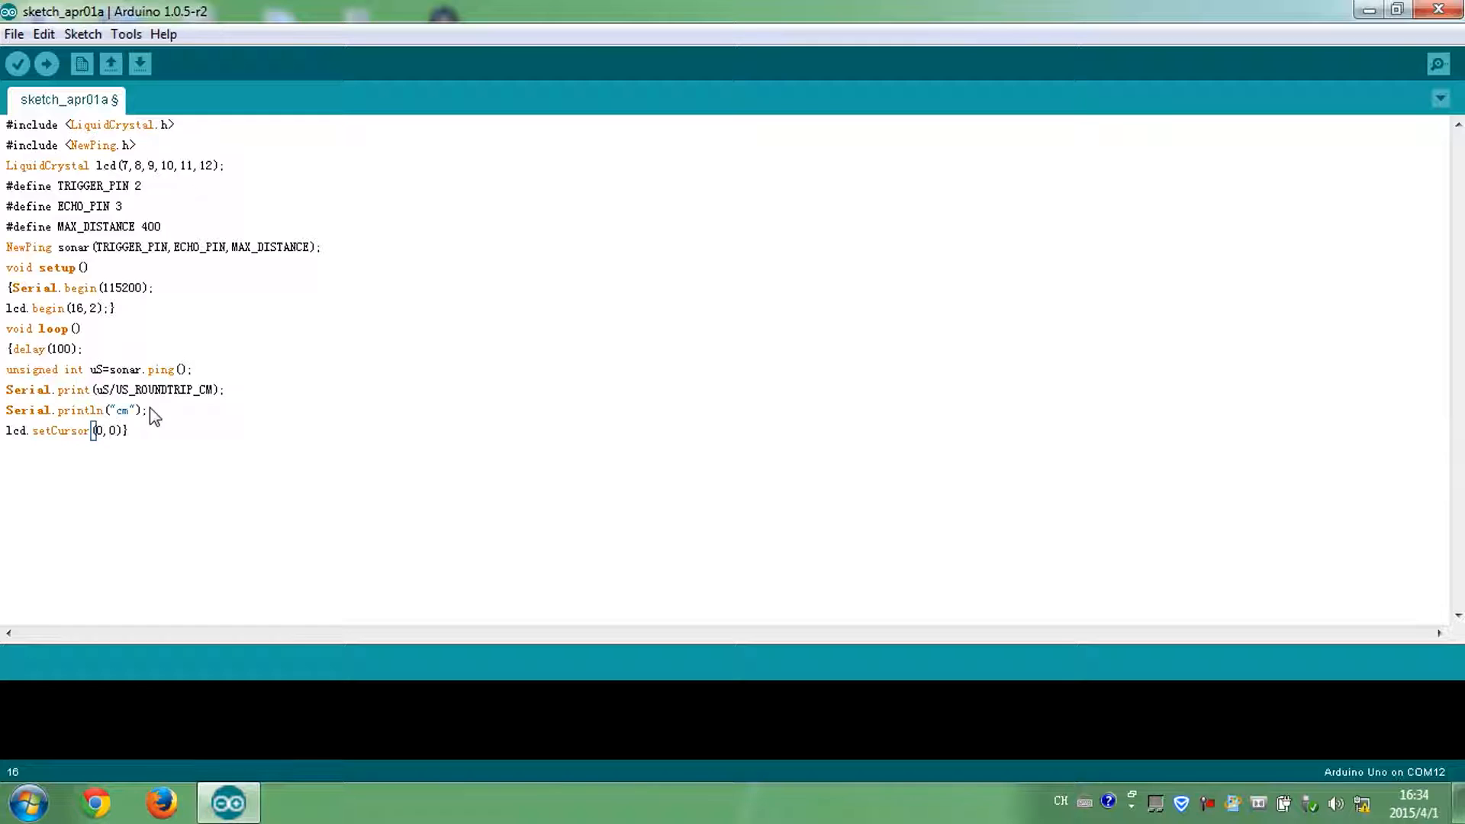
pyautogui.doubleClick(16, 430)
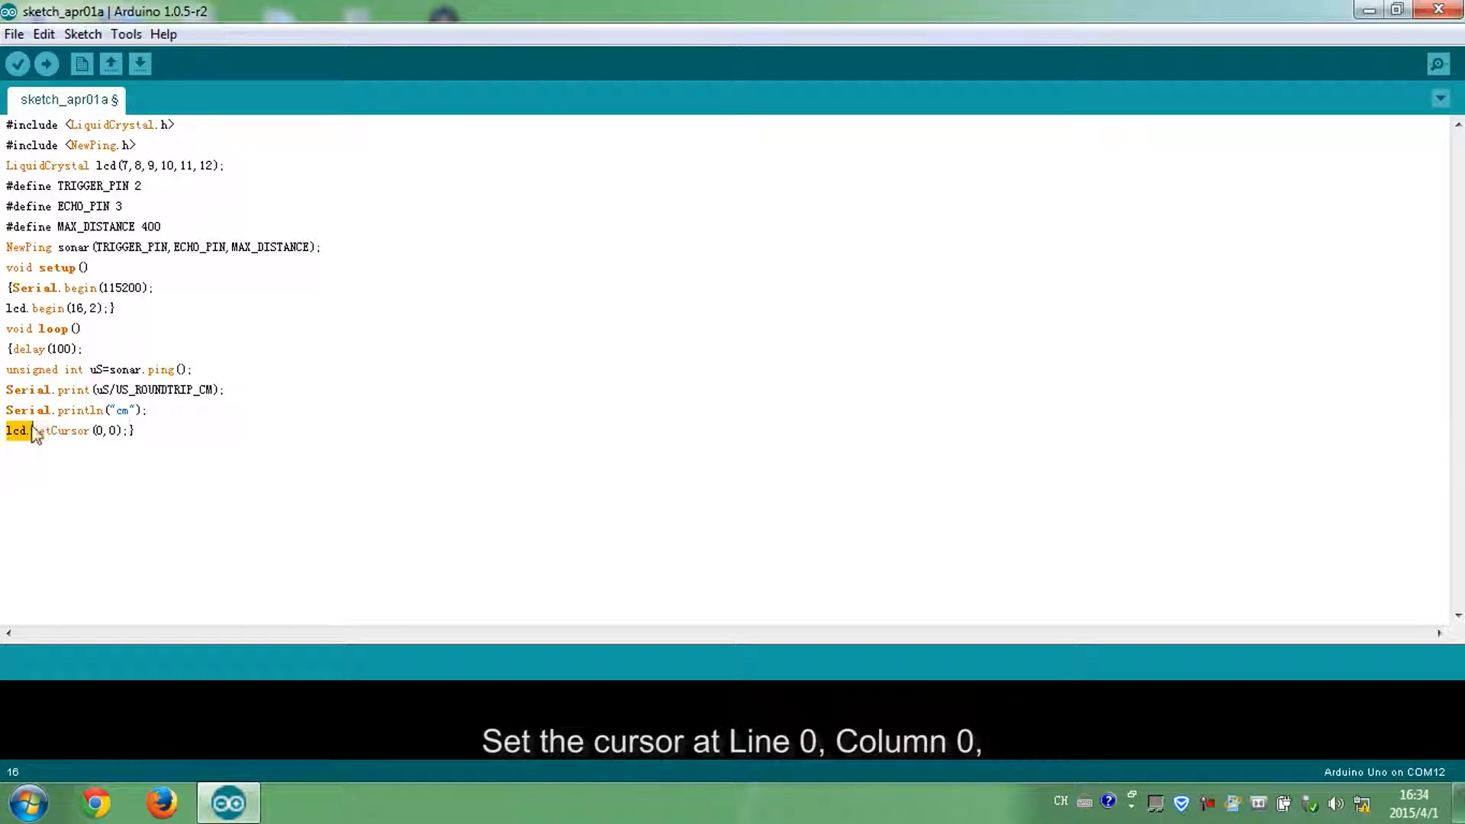
pyautogui.tripleClick(66, 431)
pyautogui.write('lcd.}')
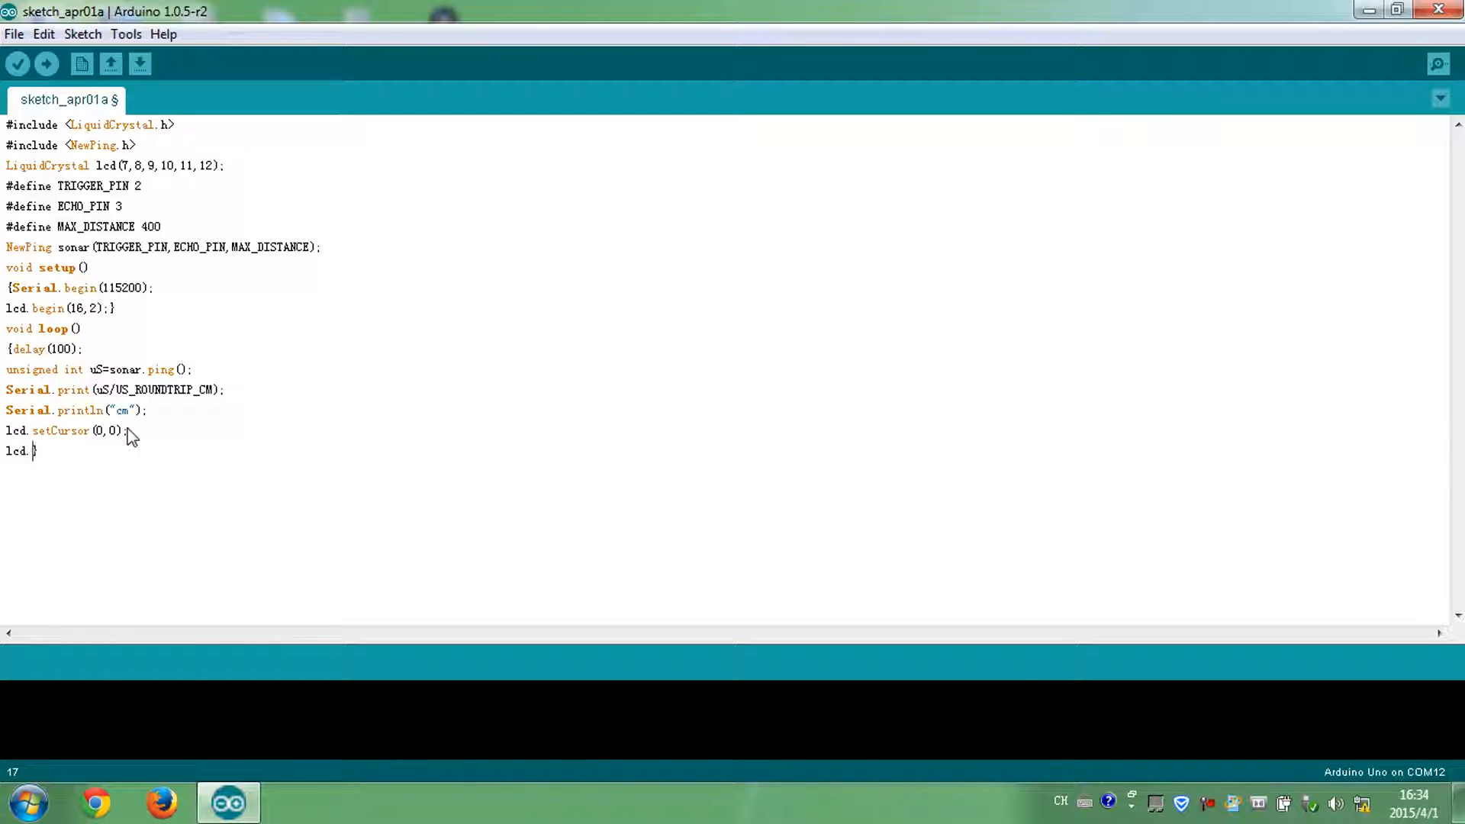
pyautogui.write('print("")}')
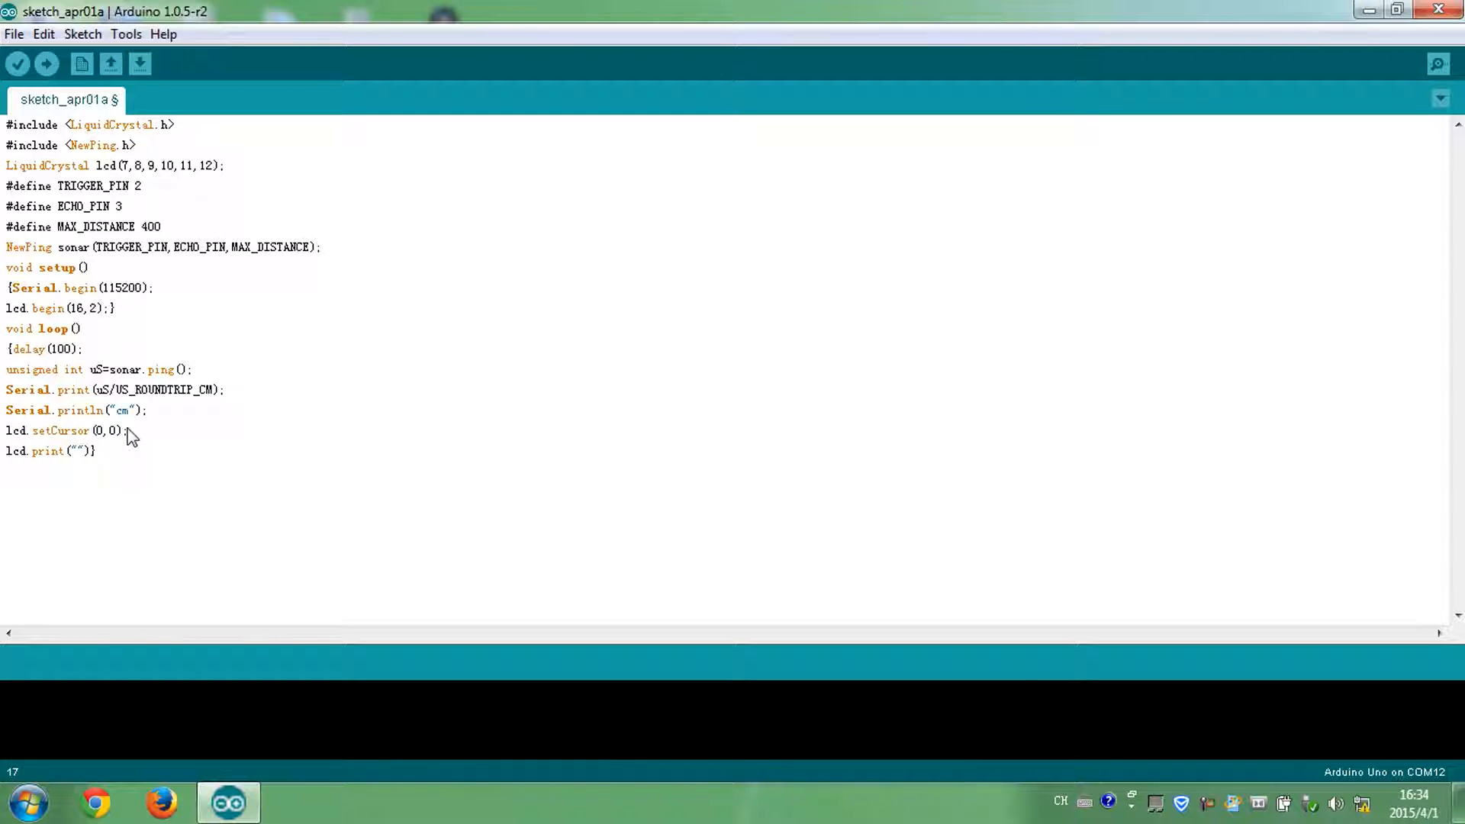
pyautogui.write('Distance:')
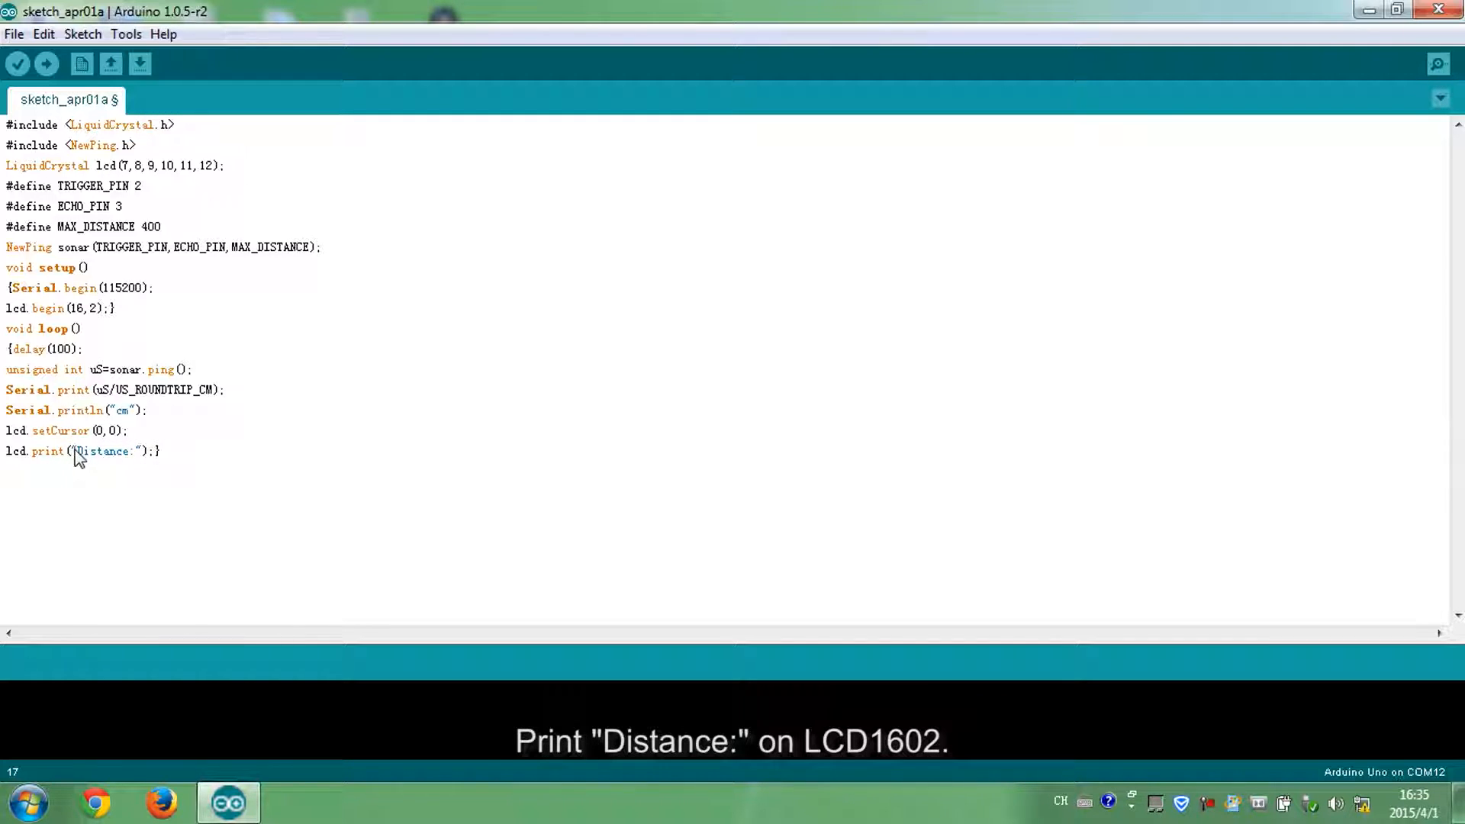
pyautogui.doubleClick(101, 451)
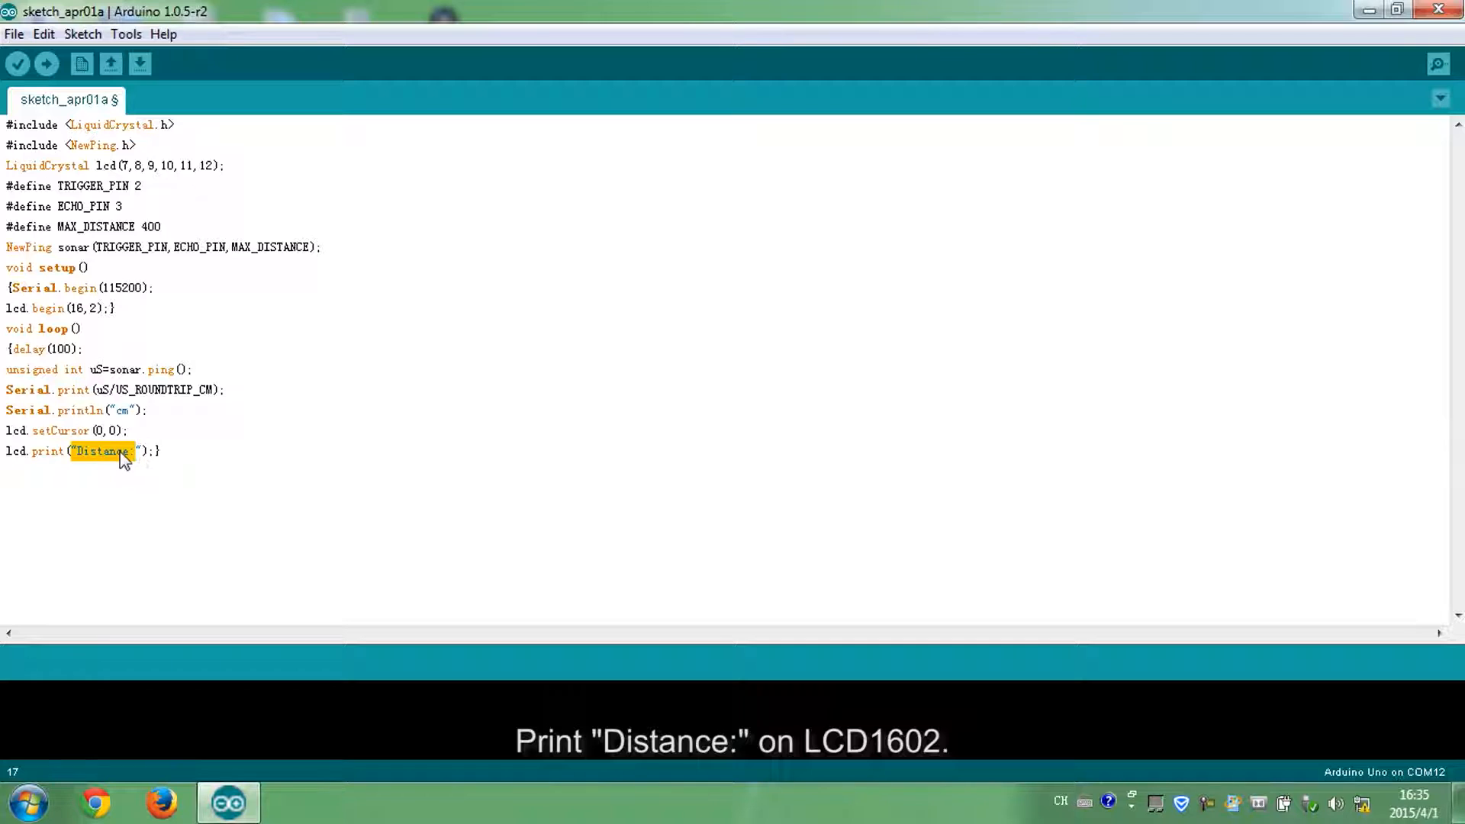
# Add lcd.setCursor(0,1); and an lcd.print of blank spaces to clear the second row.
pyautogui.write('lcd}')
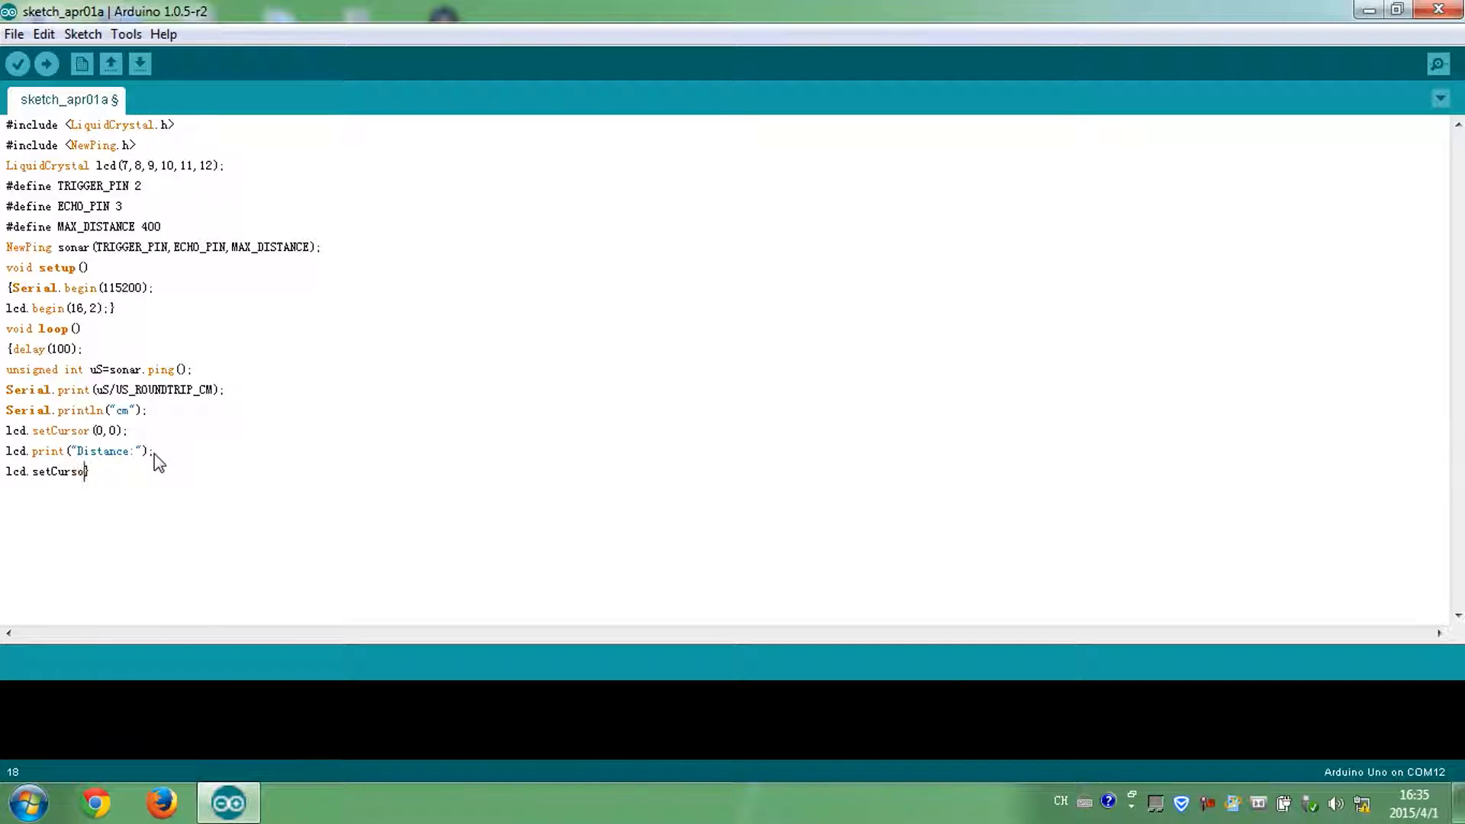
pyautogui.write('(0')
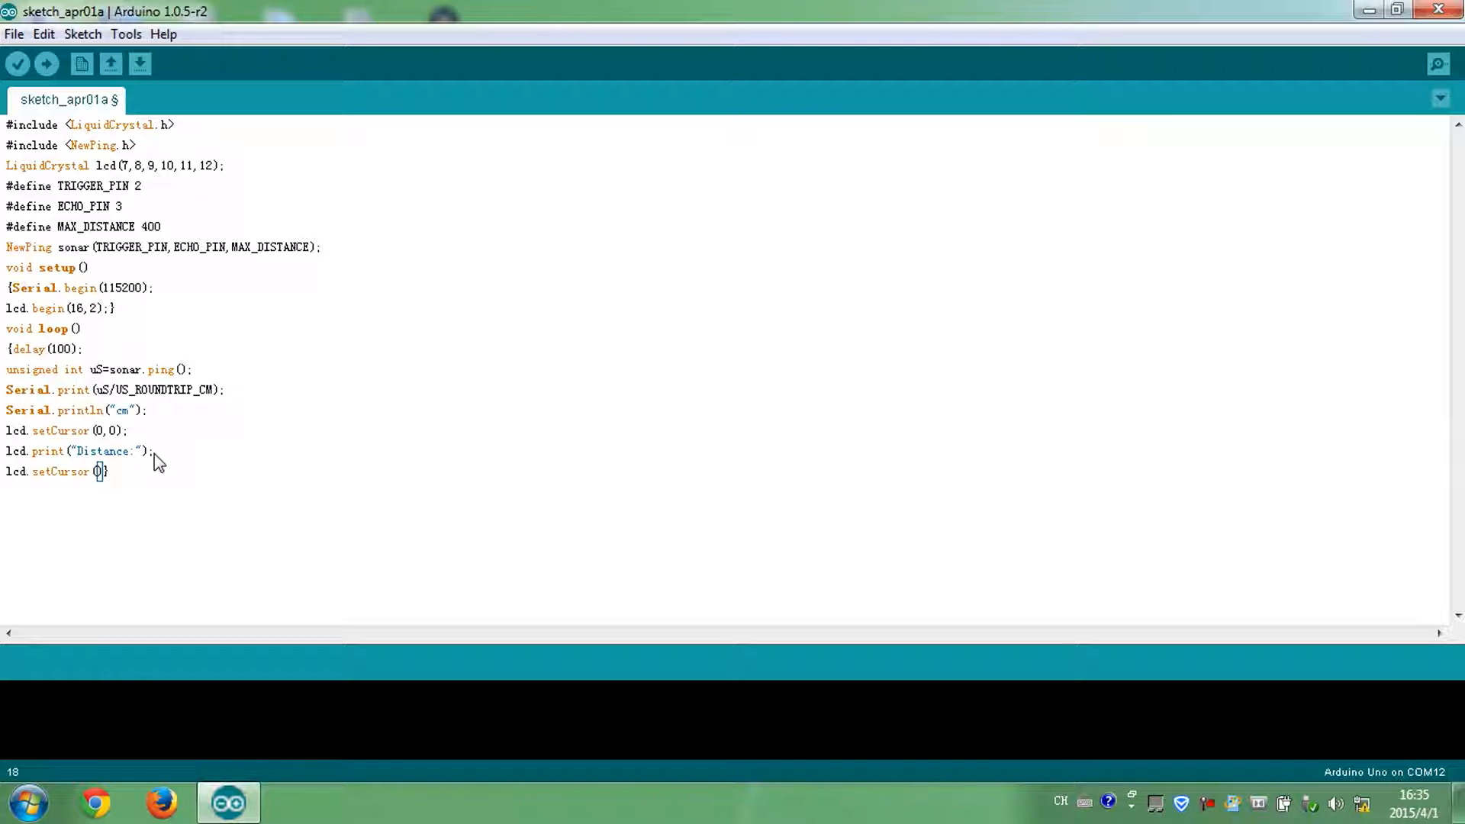
pyautogui.write(',1);')
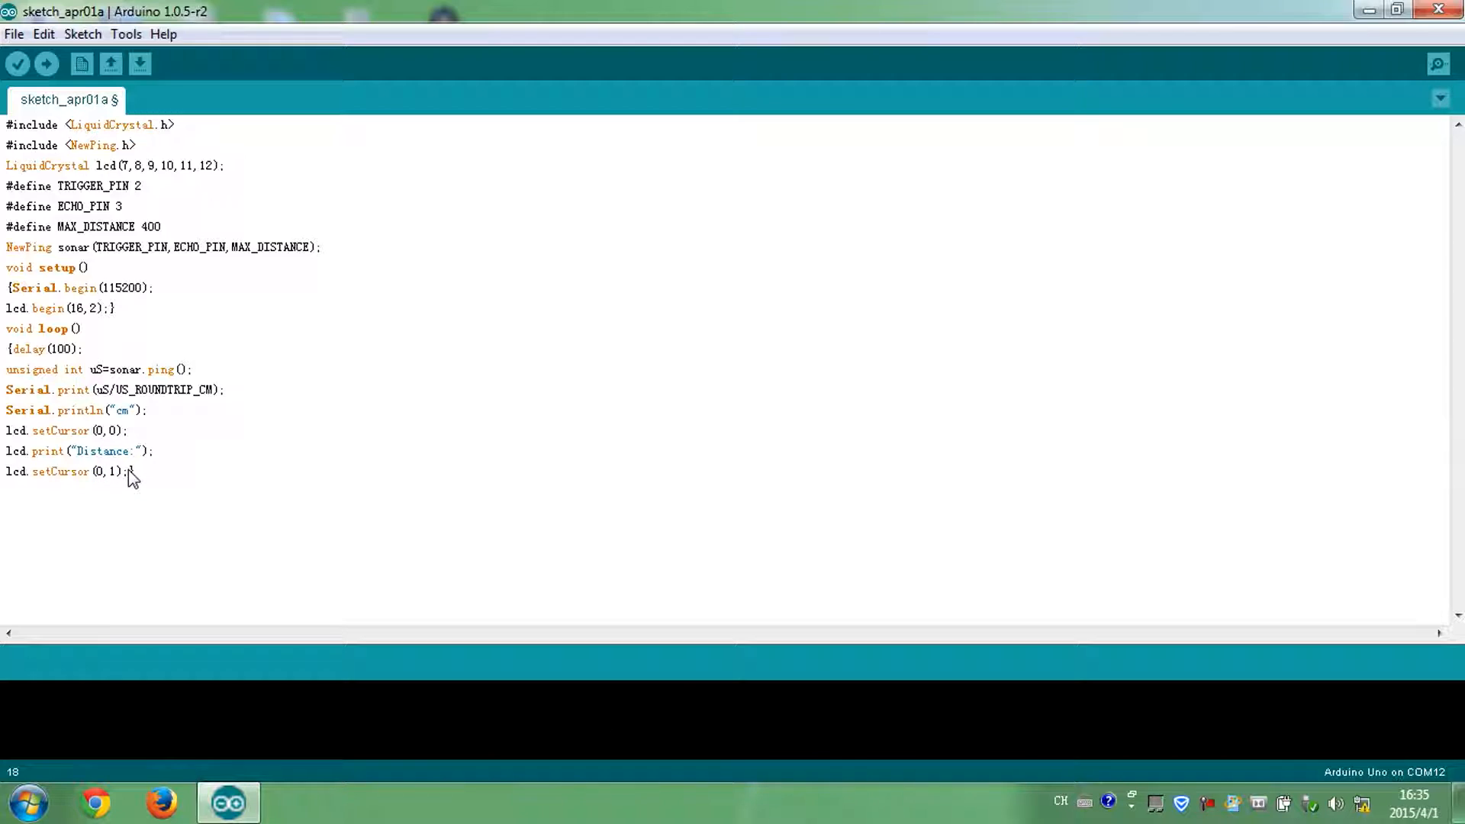
pyautogui.write('lcd.}')
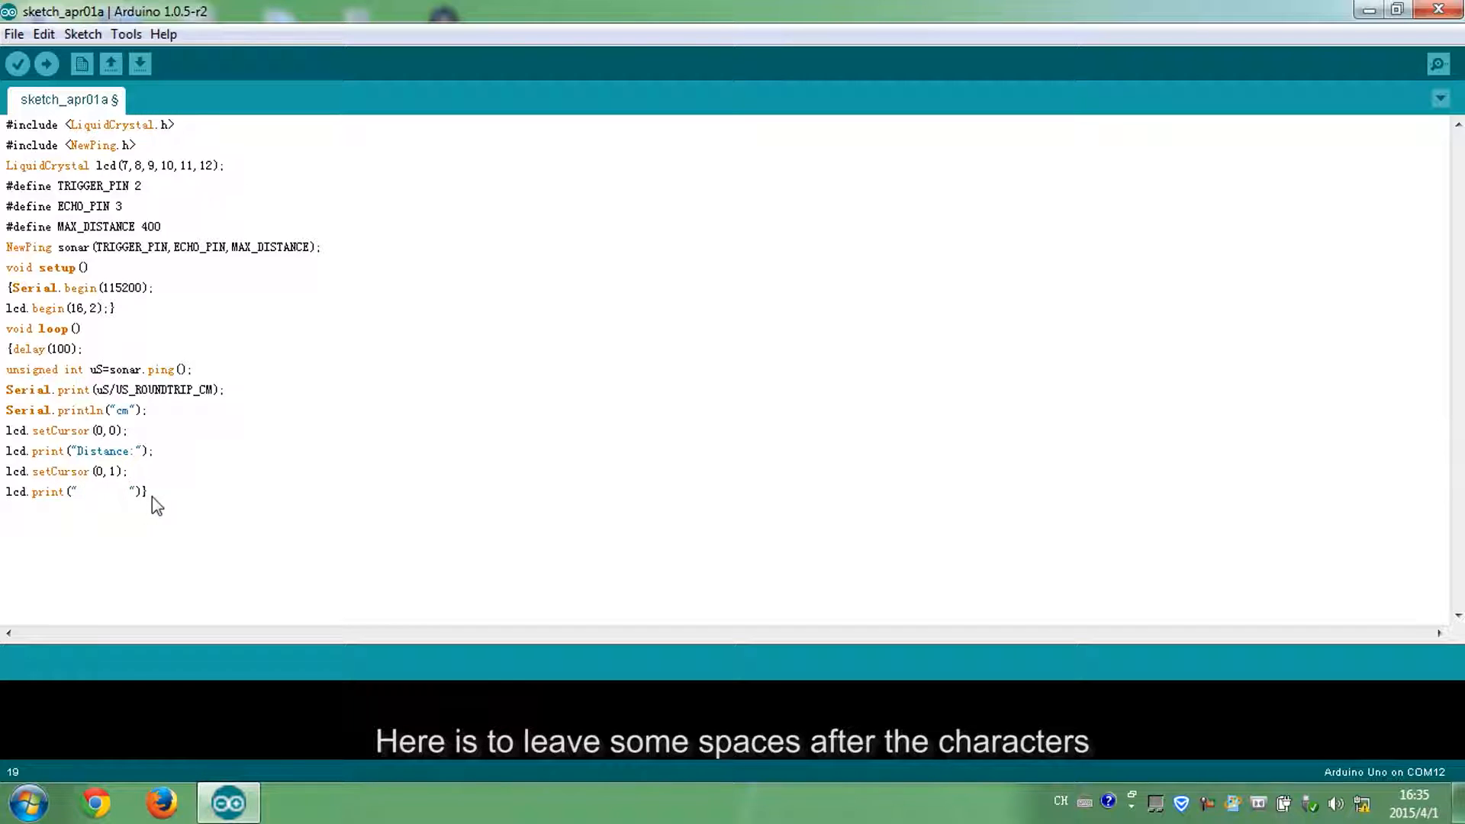
pyautogui.write(';')
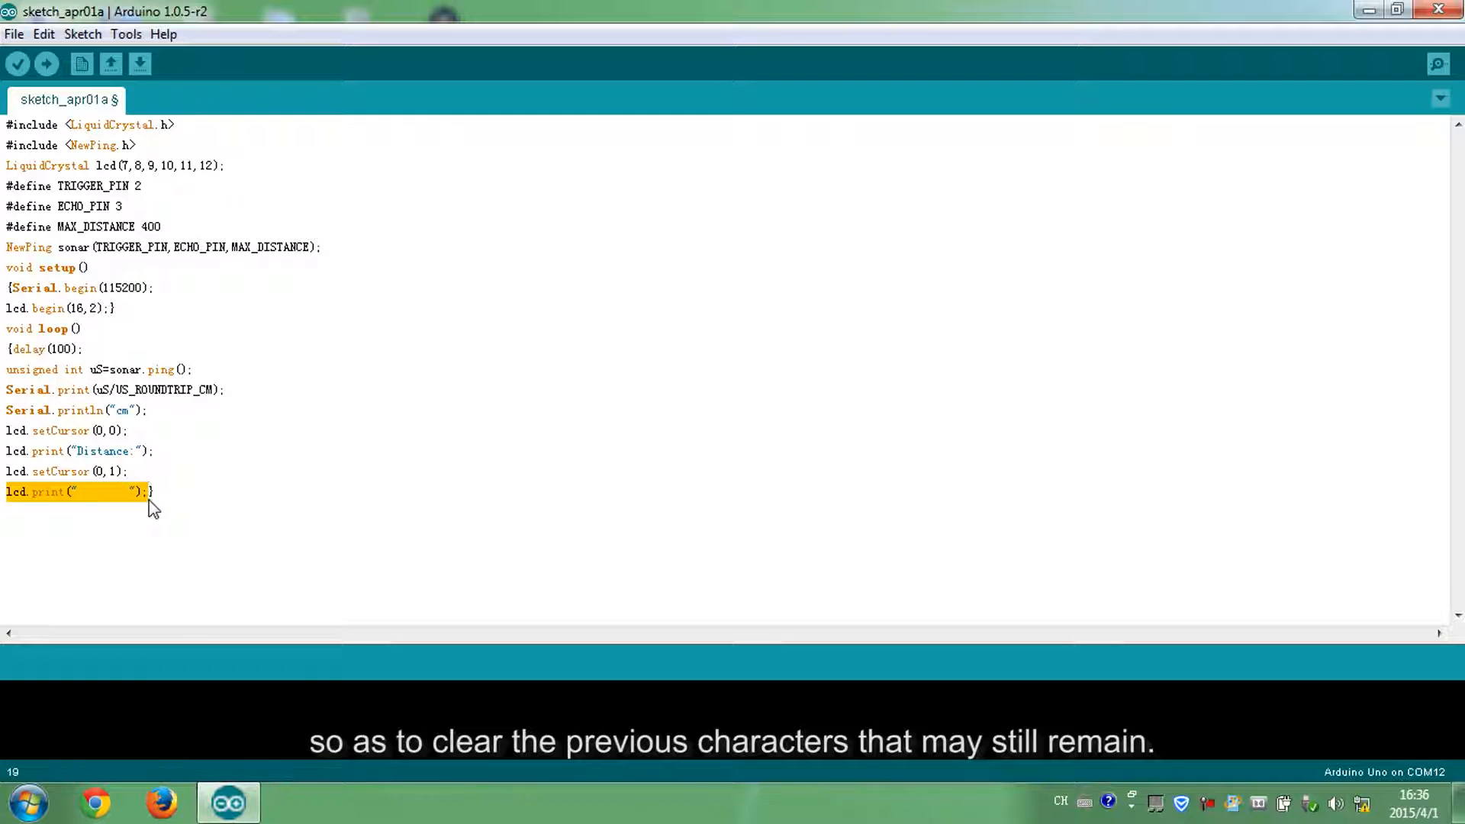
# Add lcd.setCursor(9,1); and lcd.print(uS/US_ROUNDTRIP_CM); for the distance value.
pyautogui.write('lcd}')
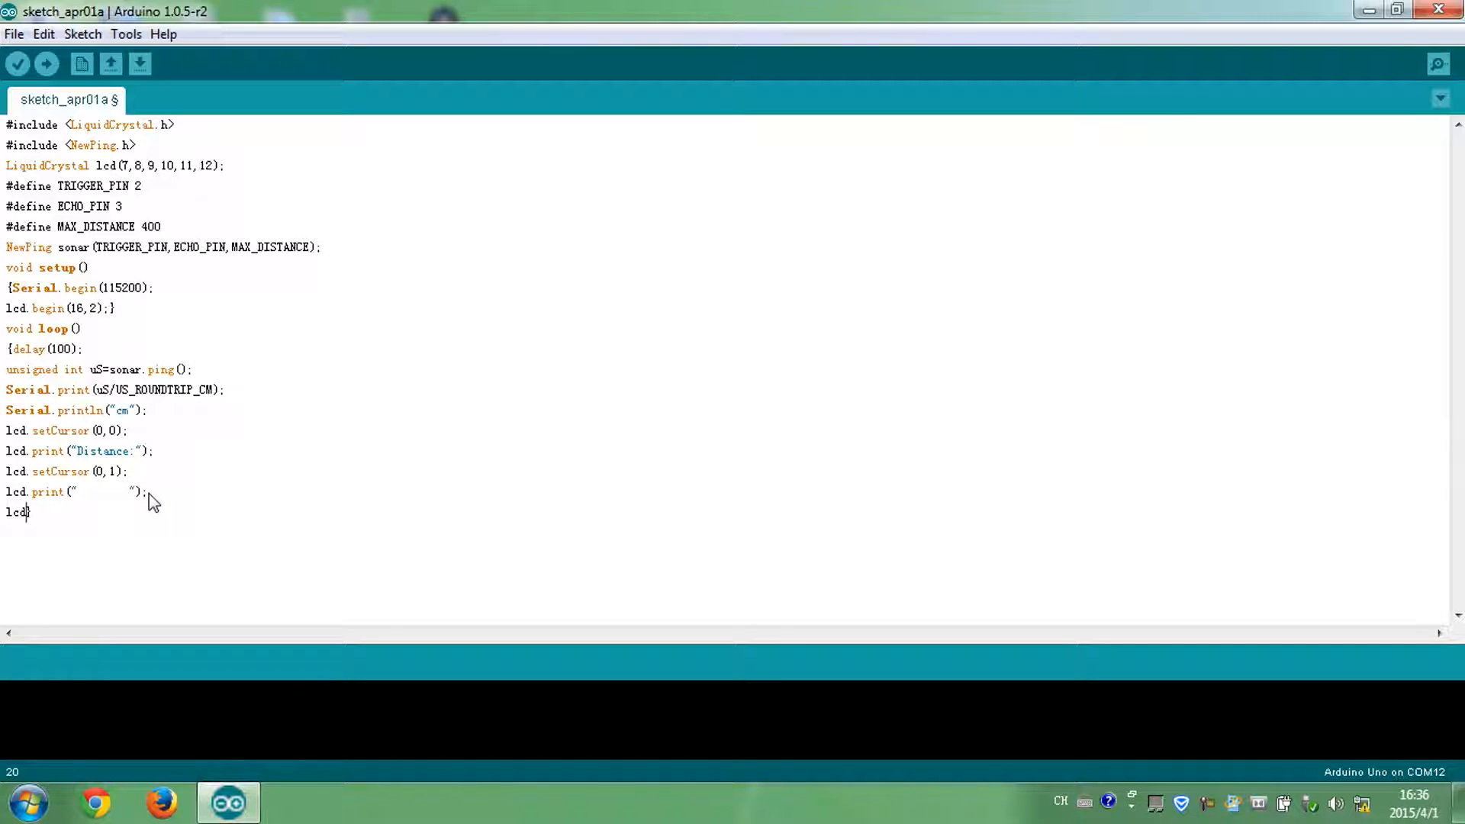
pyautogui.write('.setCursor(9')
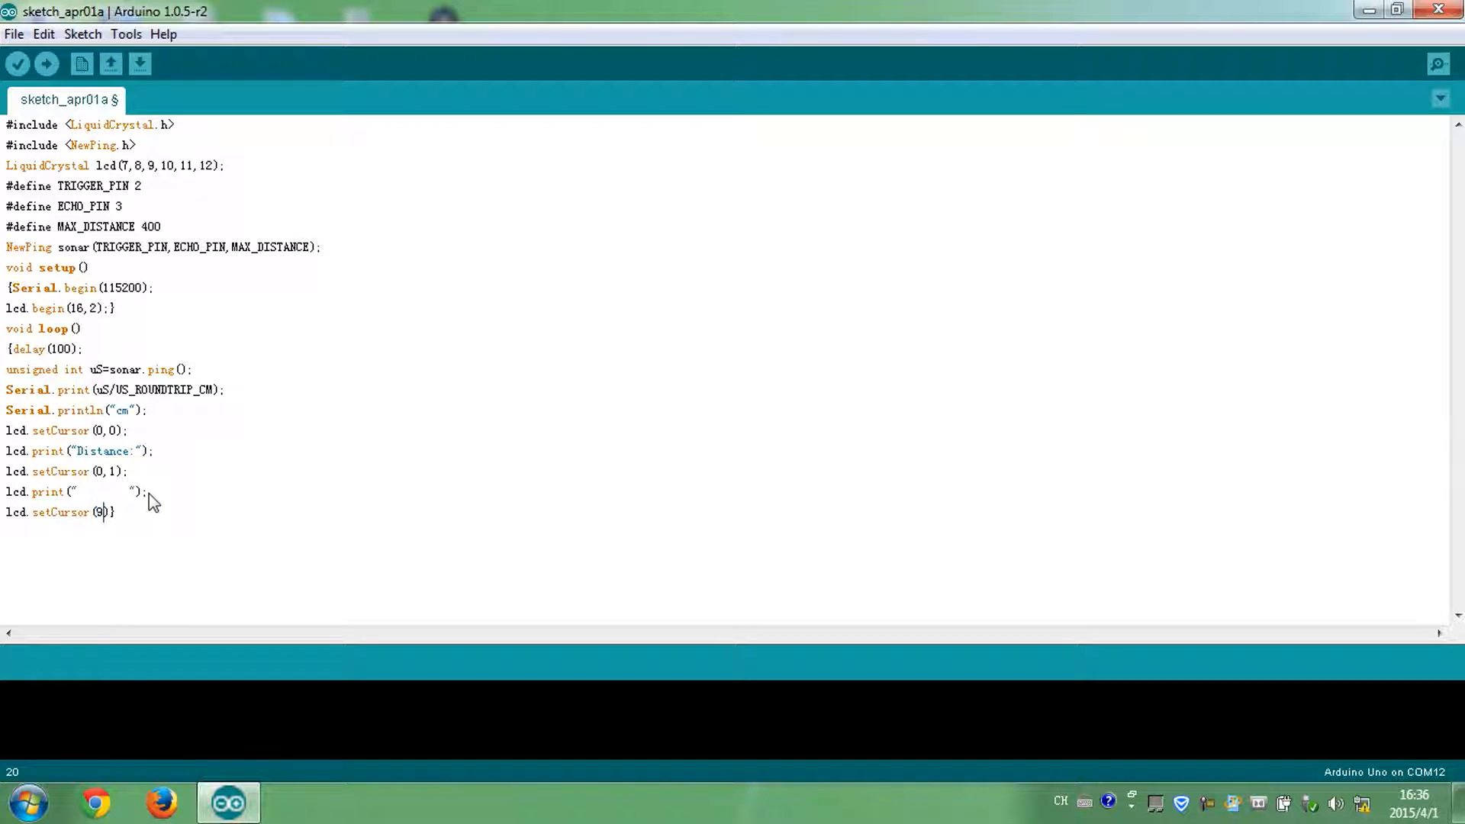
pyautogui.write(',1);}')
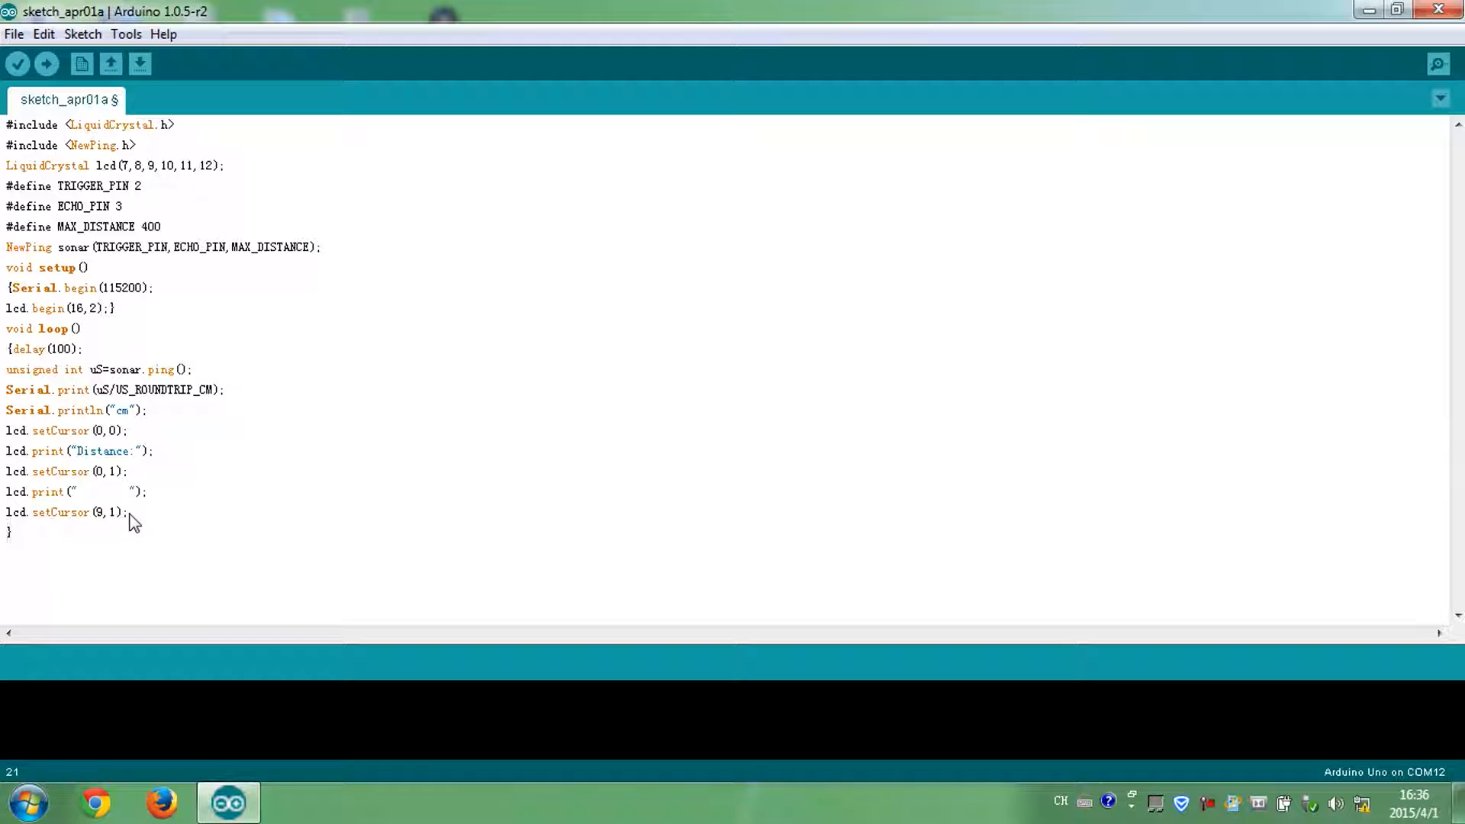
pyautogui.write('lcd.print')
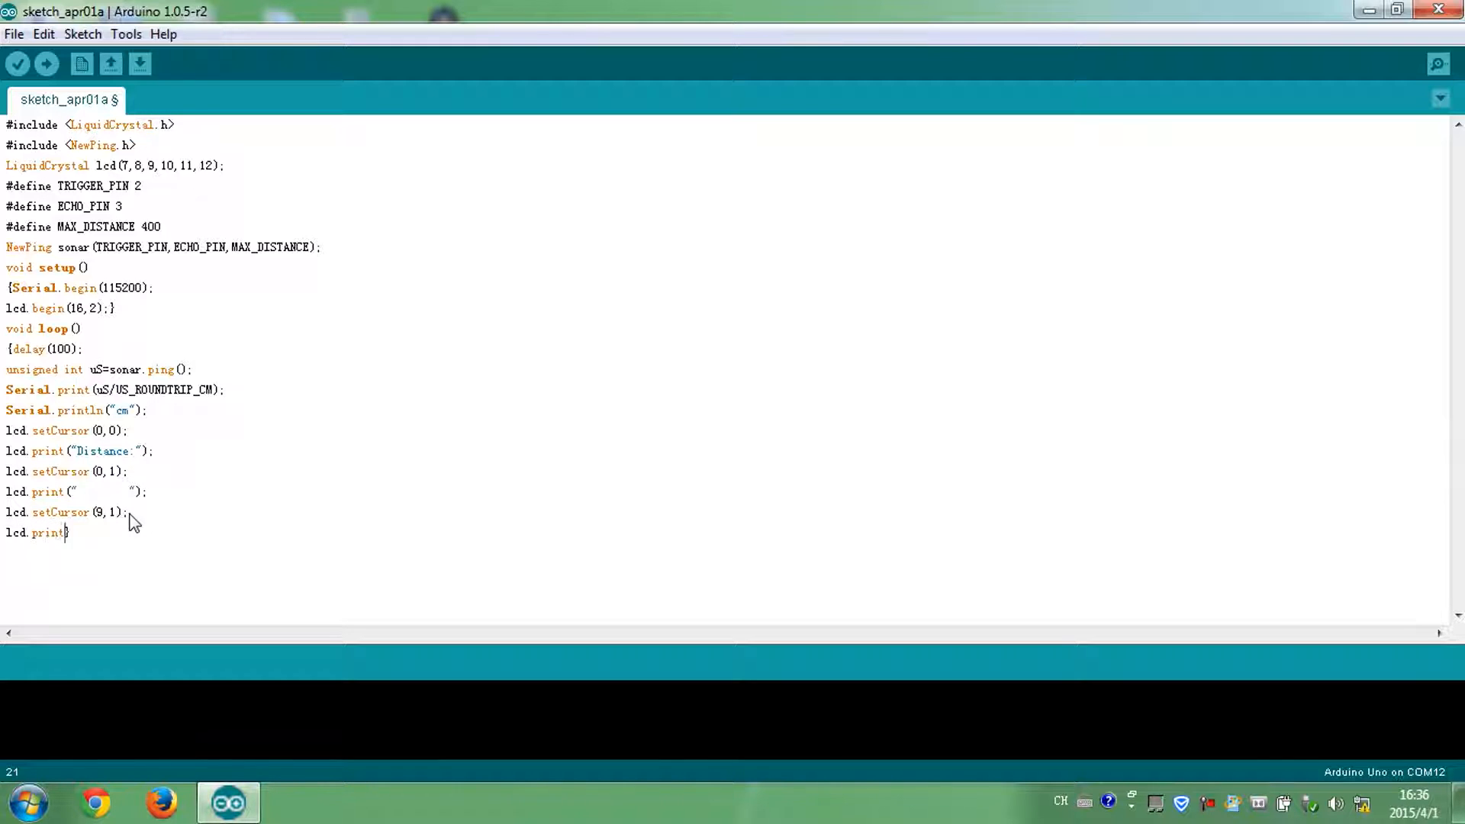
pyautogui.write('()')
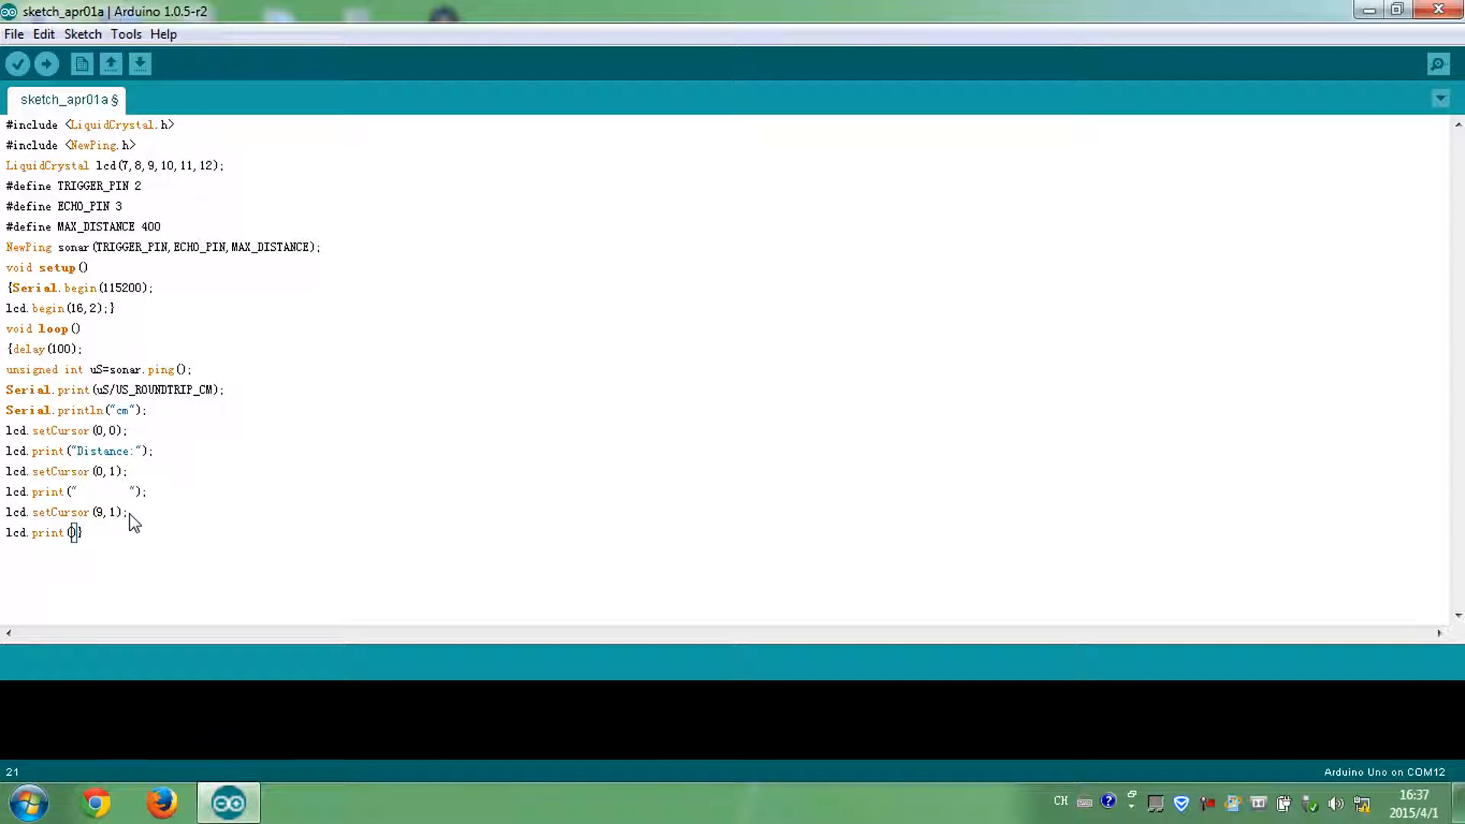
pyautogui.write('uS/US_')
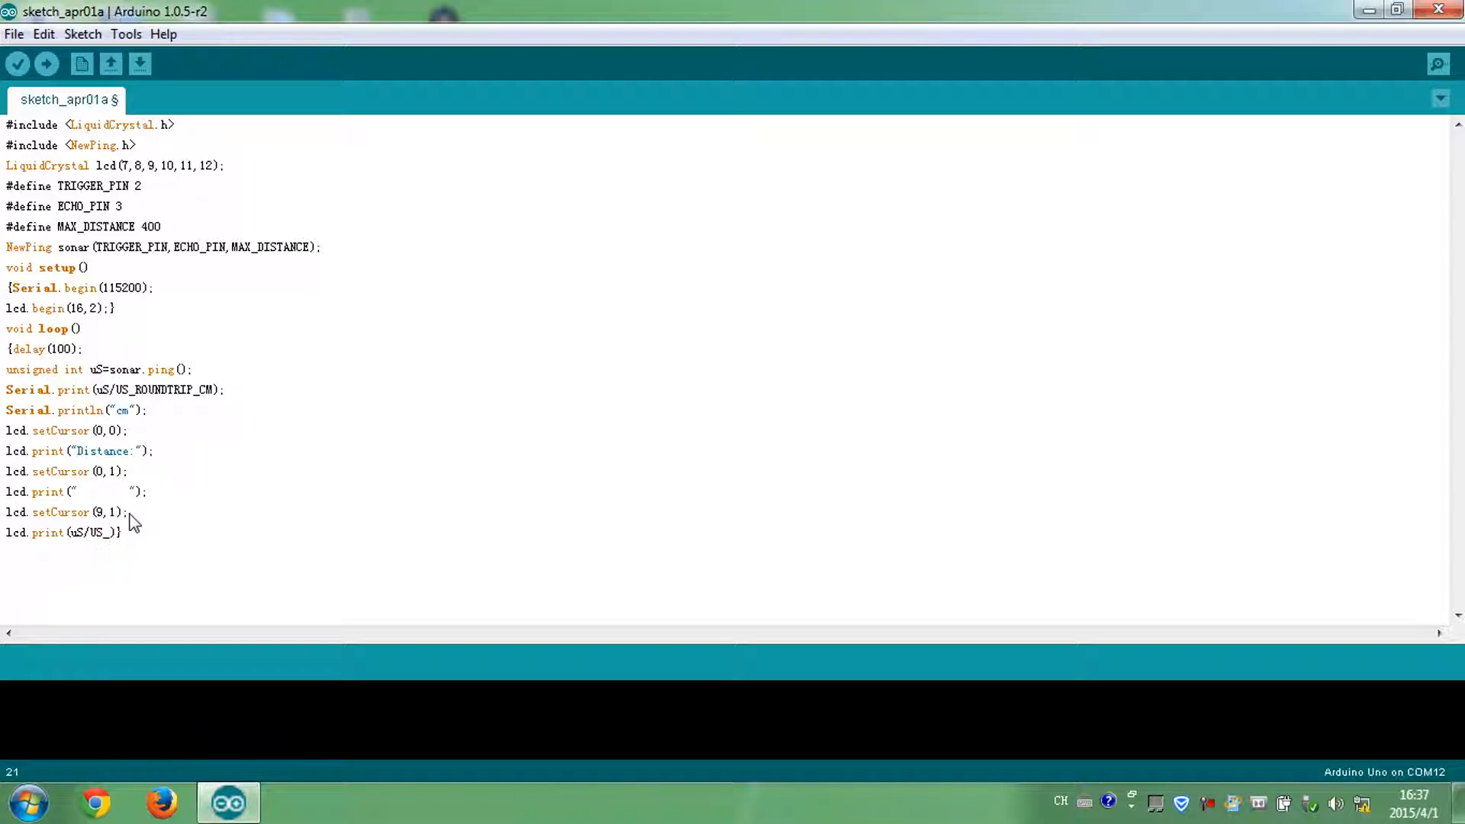
pyautogui.write('ROUNDT')
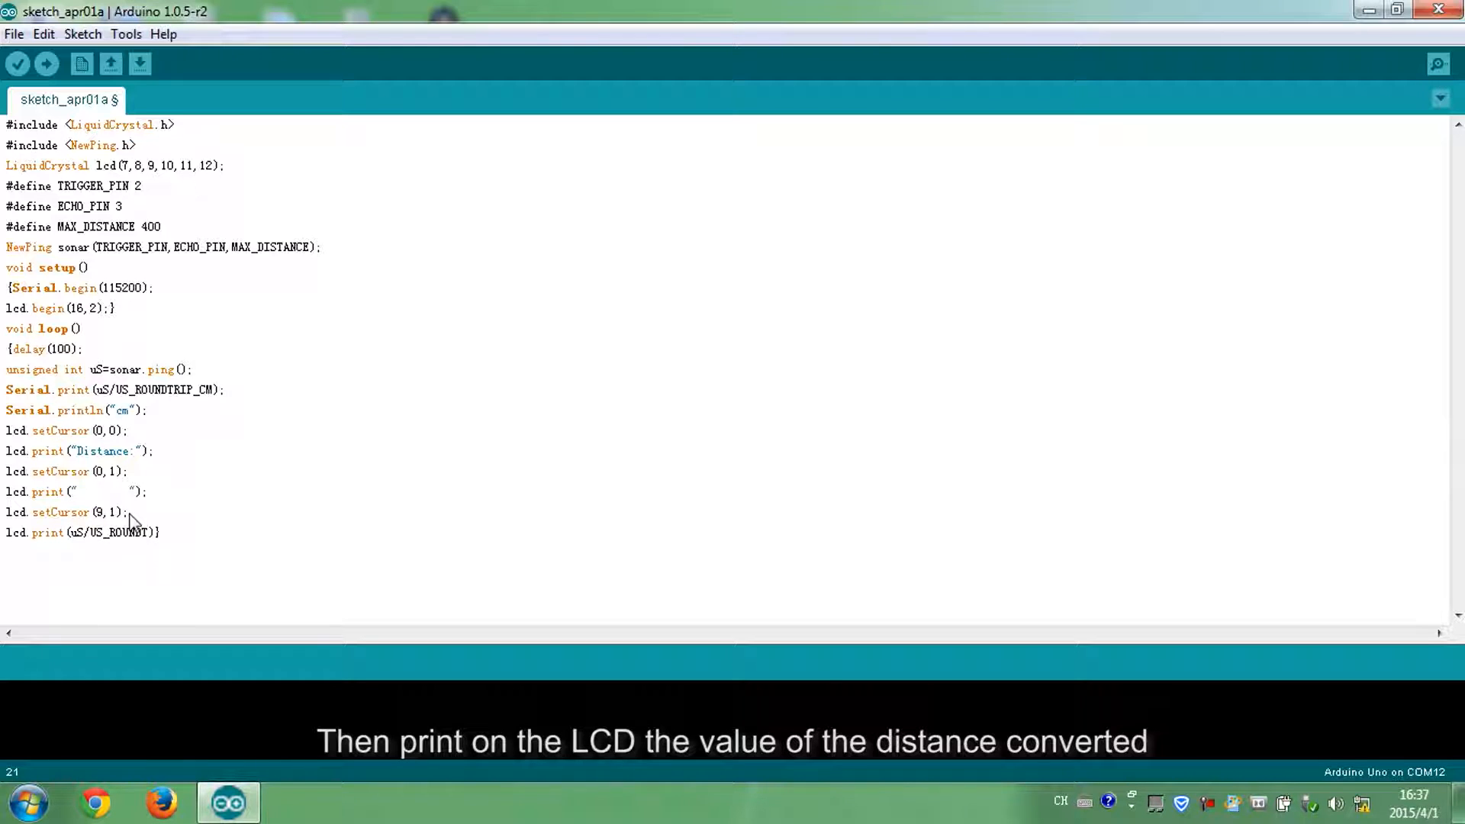
pyautogui.write('TRIP_CM);')
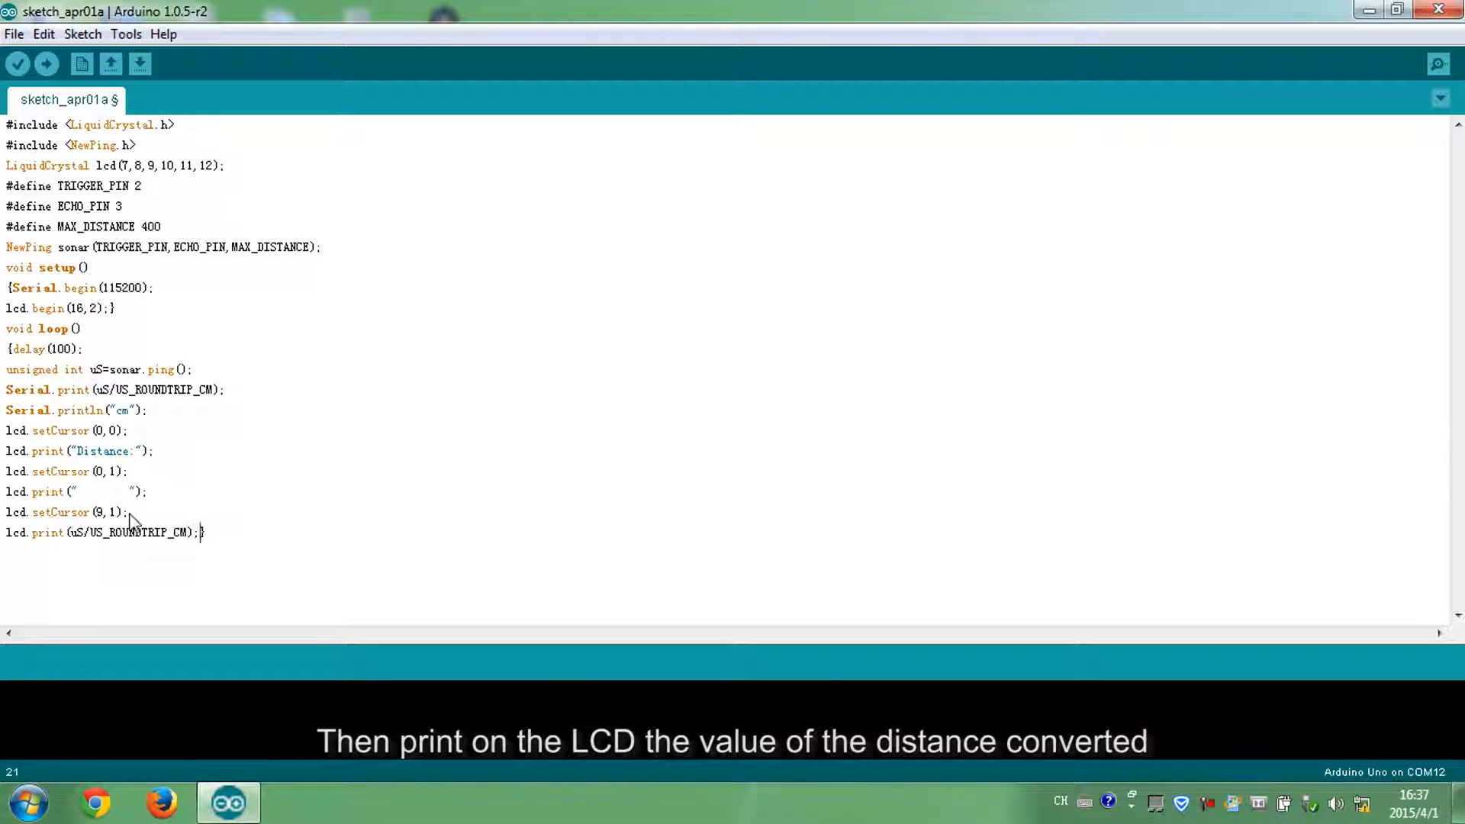
pyautogui.moveTo(7, 533); pyautogui.dragTo(196, 533)
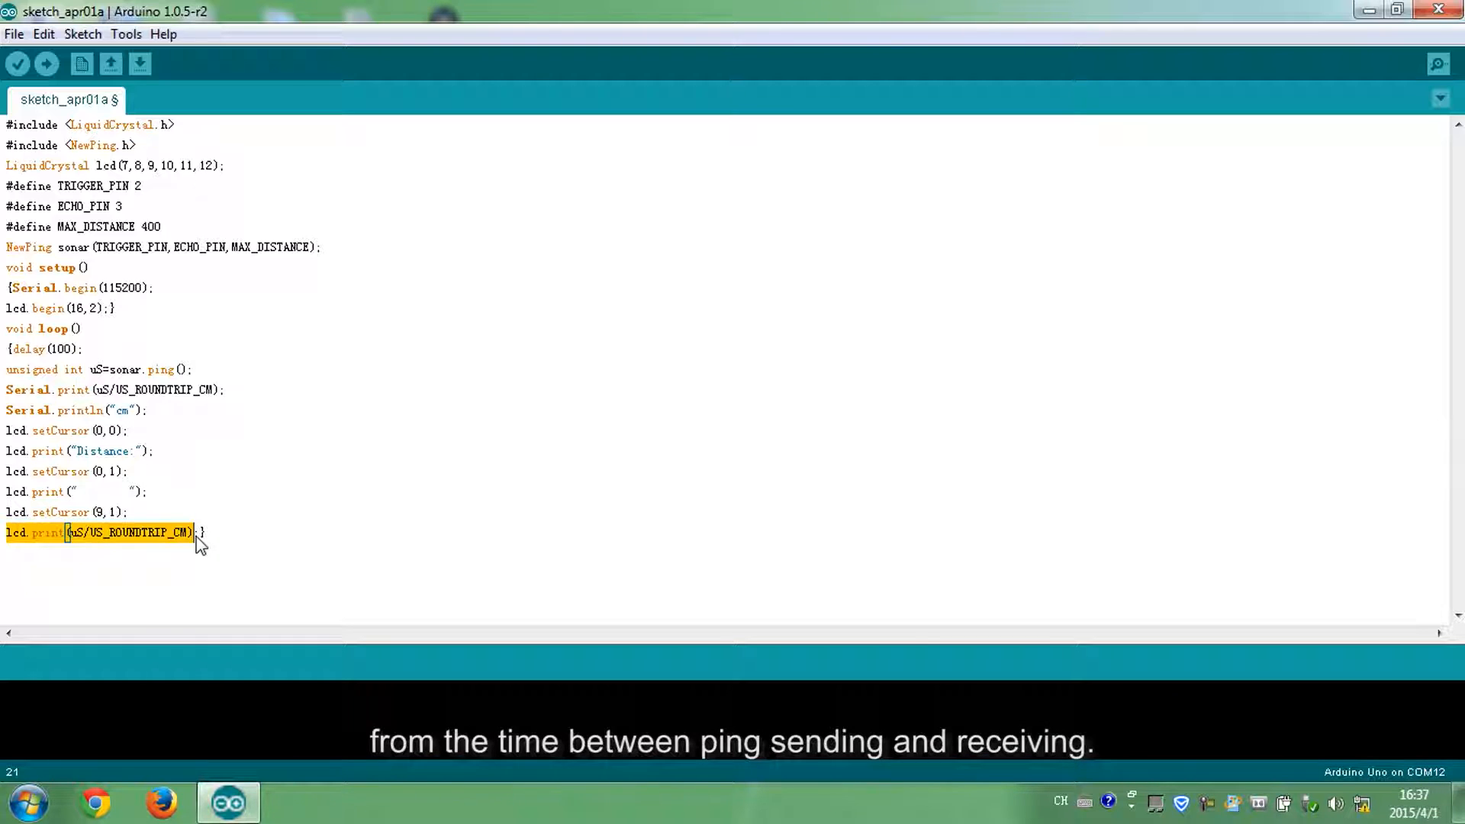
# Print "cm" at LCD position (12,1) and verify the sketch.
pyautogui.write('1}')
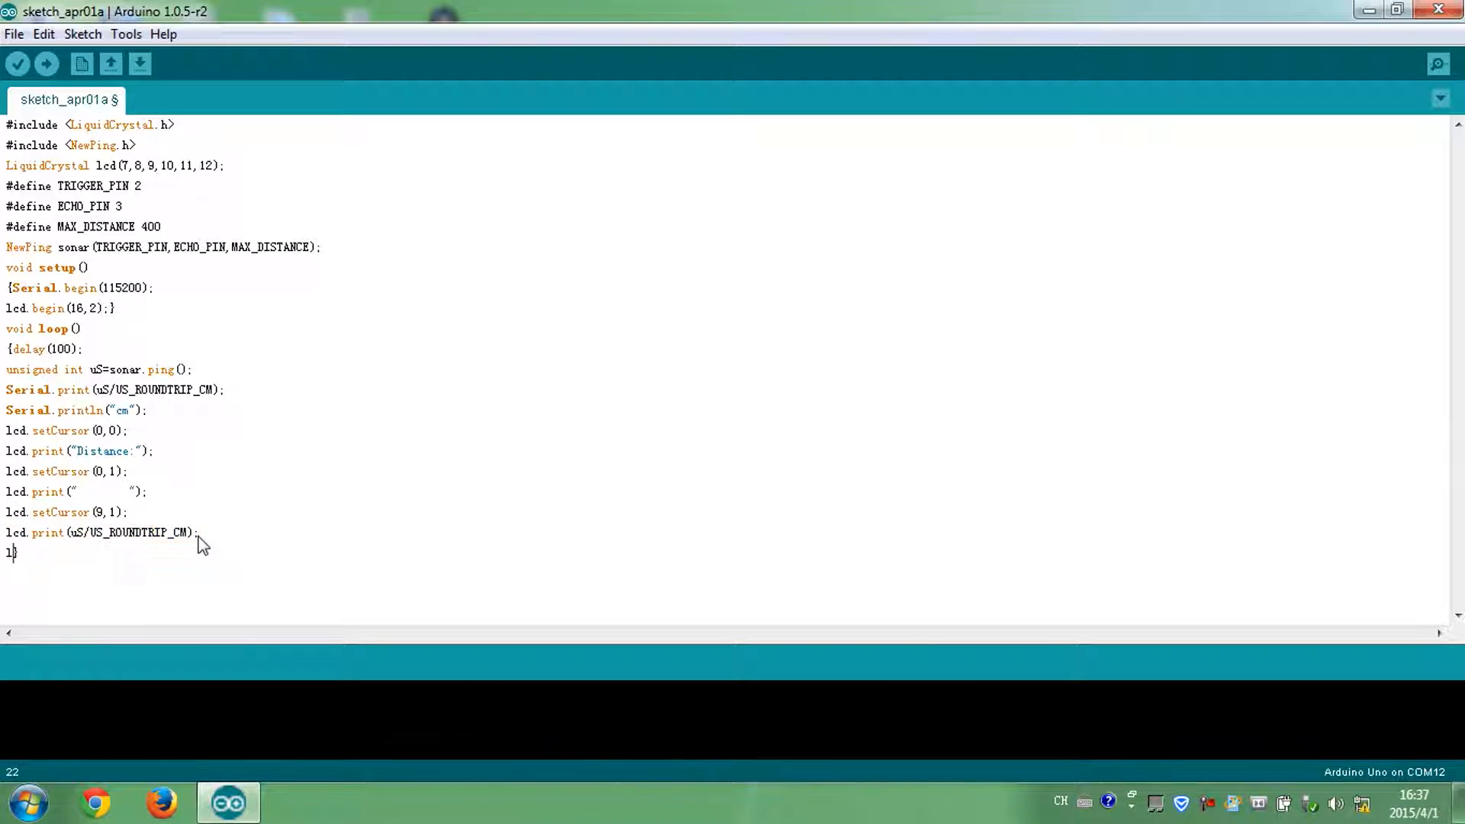
pyautogui.write('cd.setCur')
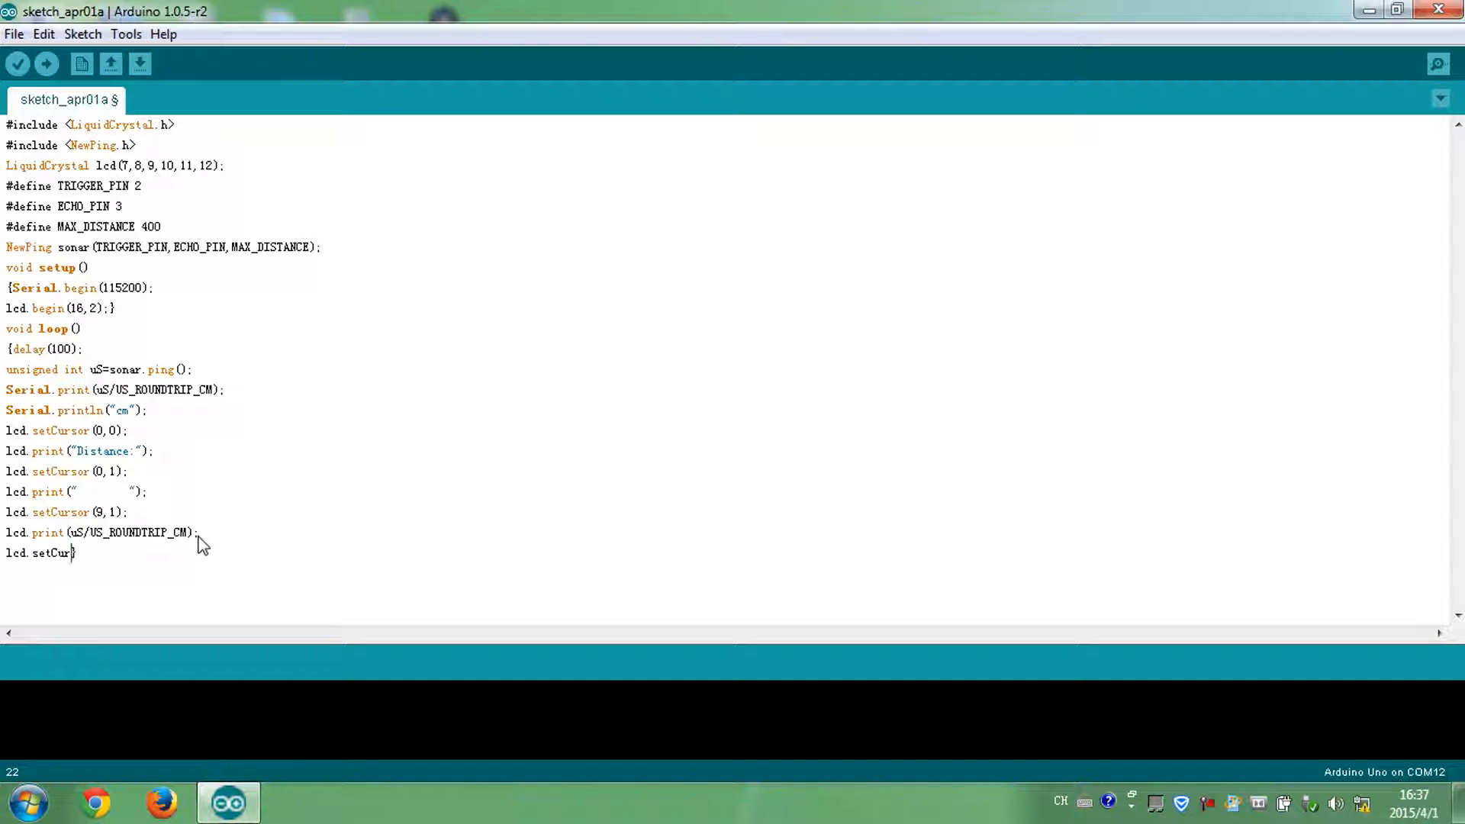
pyautogui.write('sor(12, )}')
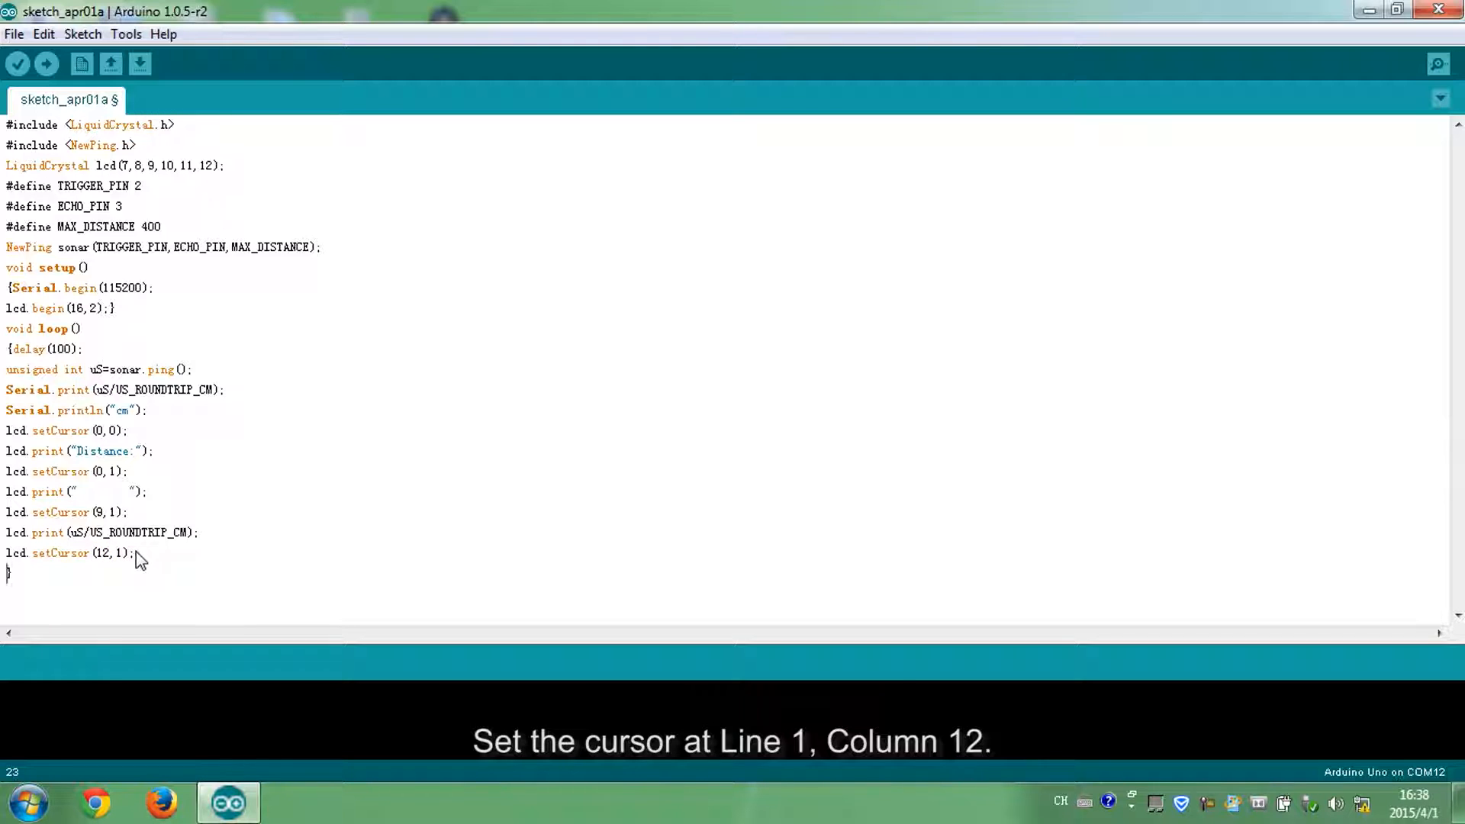
pyautogui.write('lcd.print')
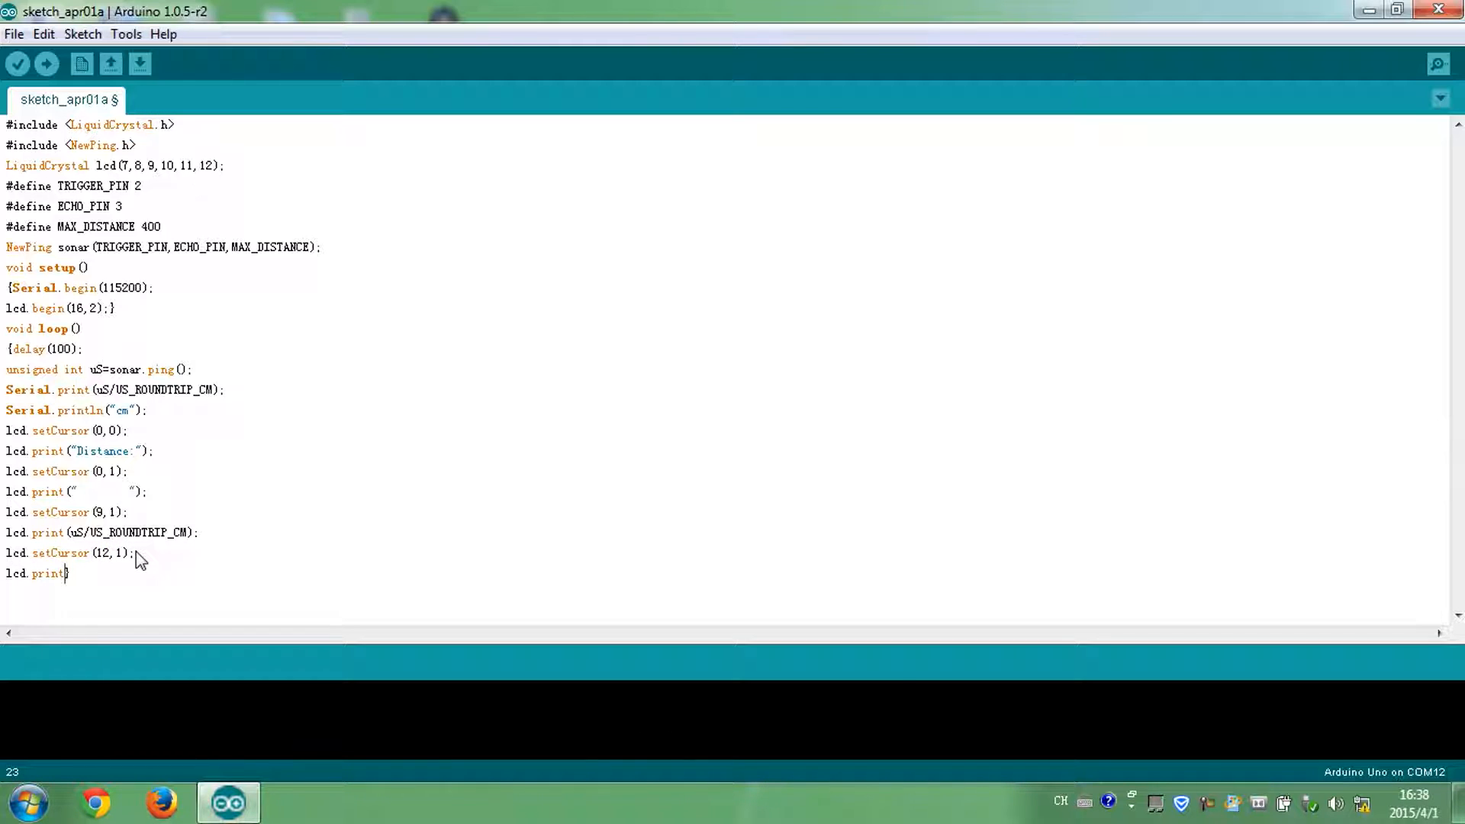
pyautogui.write('("cm")')
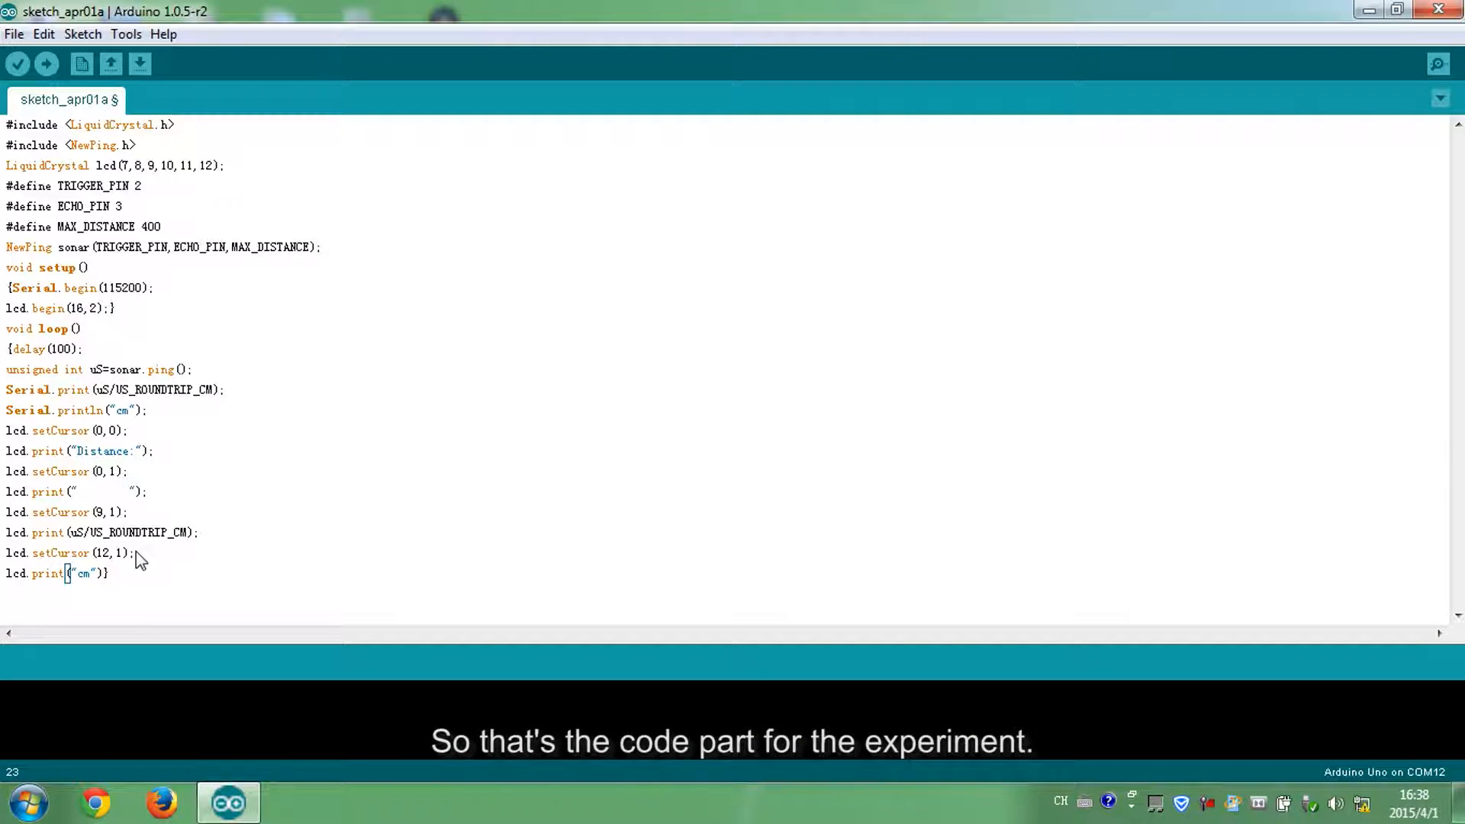
pyautogui.click(17, 63)
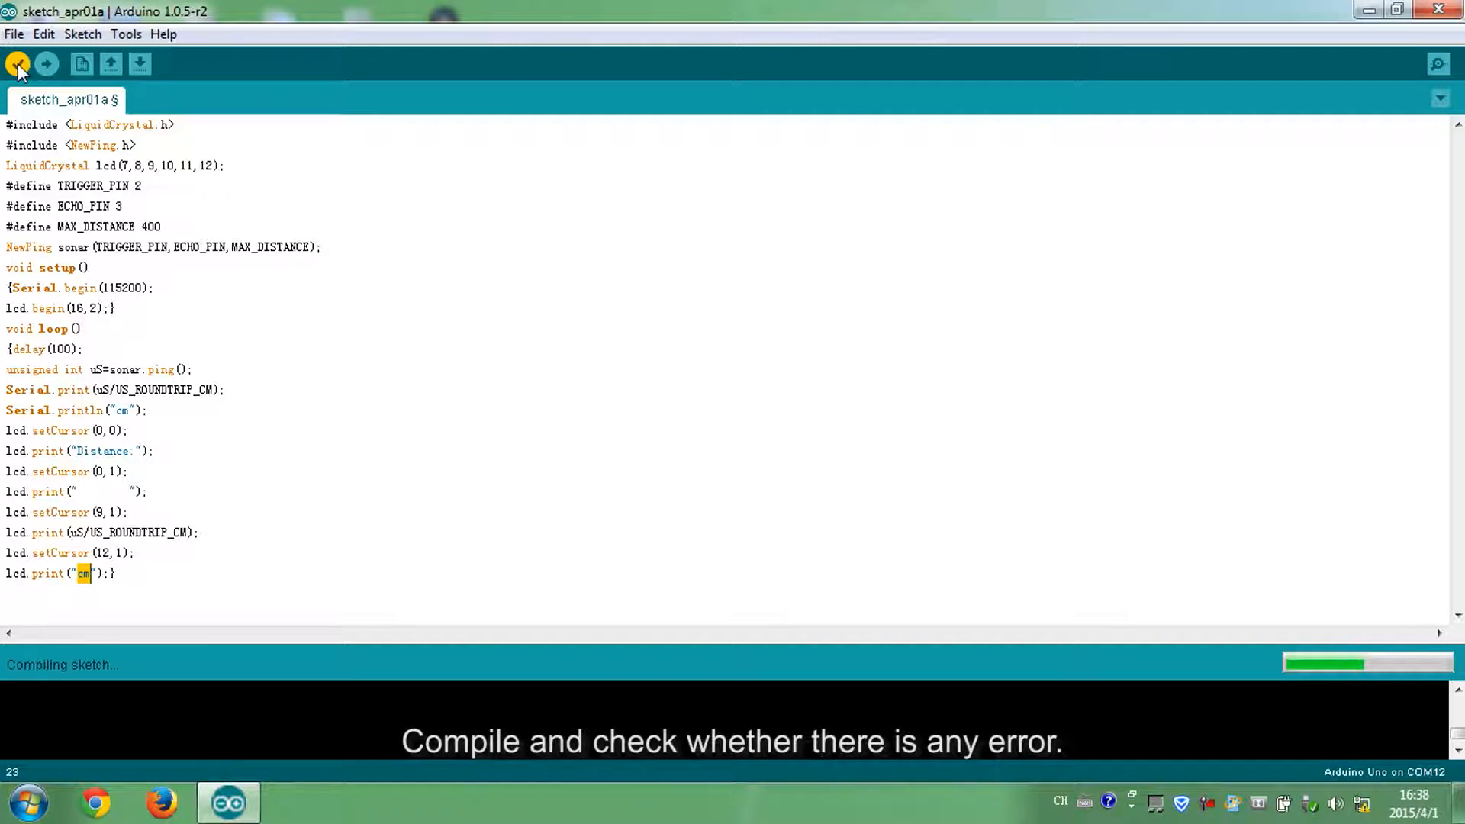